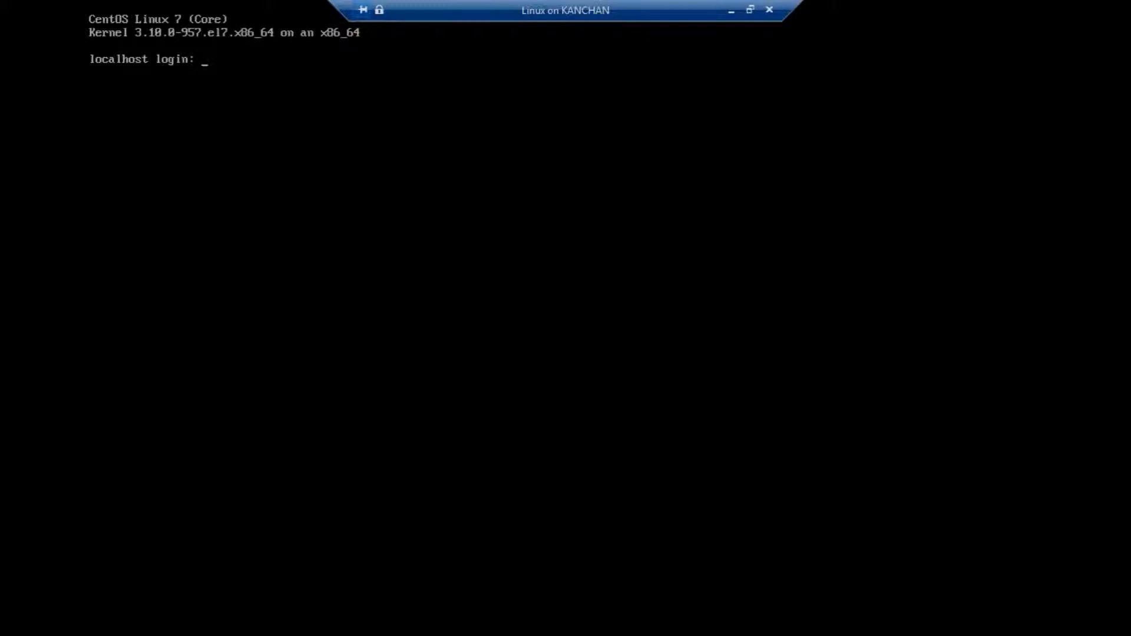
mouse_move(732, 13)
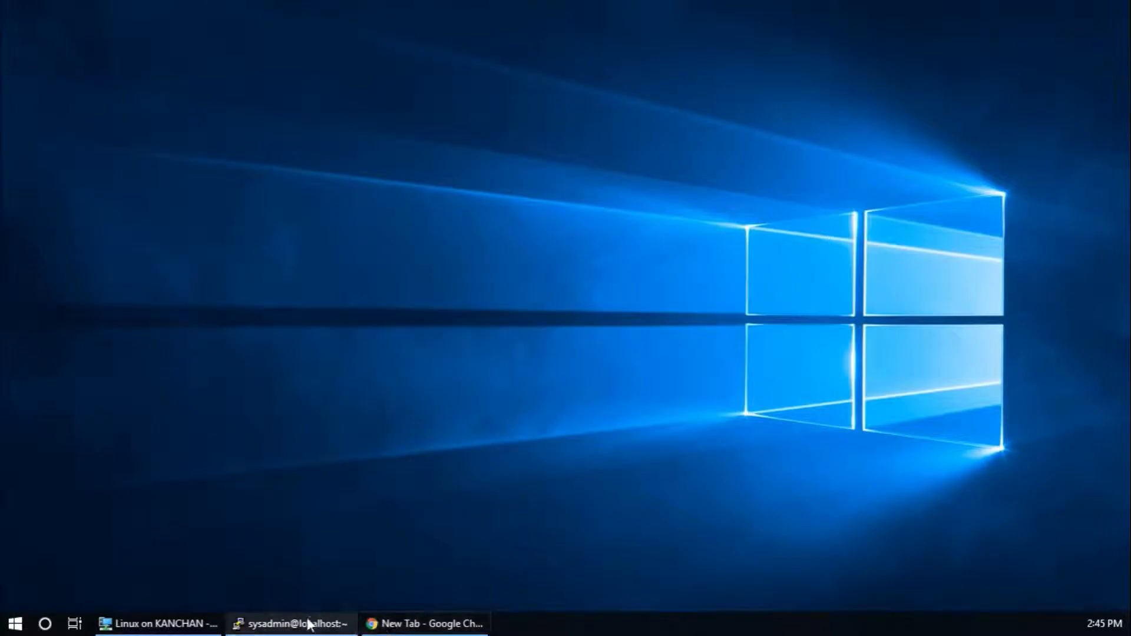
- Restore and maximize the SSH session, then run 'sudo yum update' with the sudo password
left_click(291, 623)
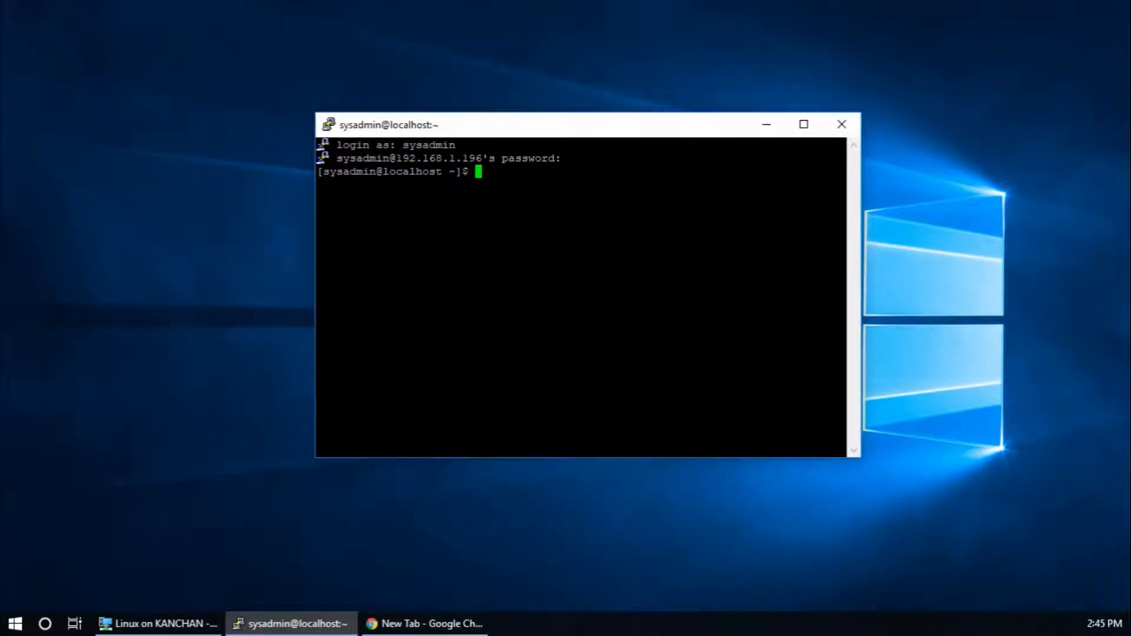
left_click(802, 124)
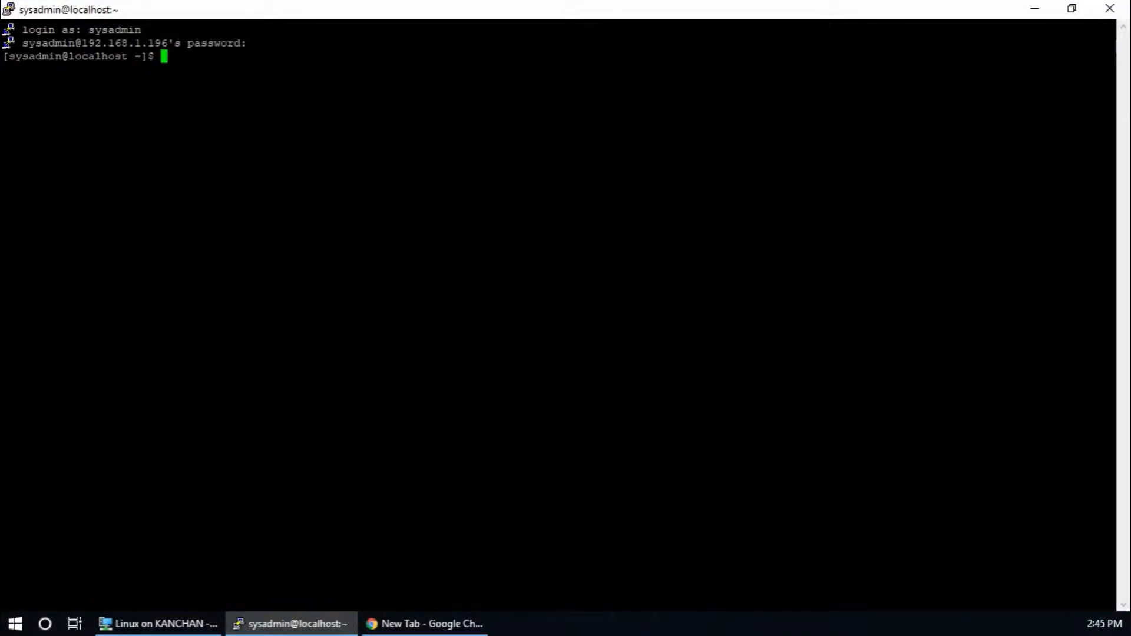
type("sudo")
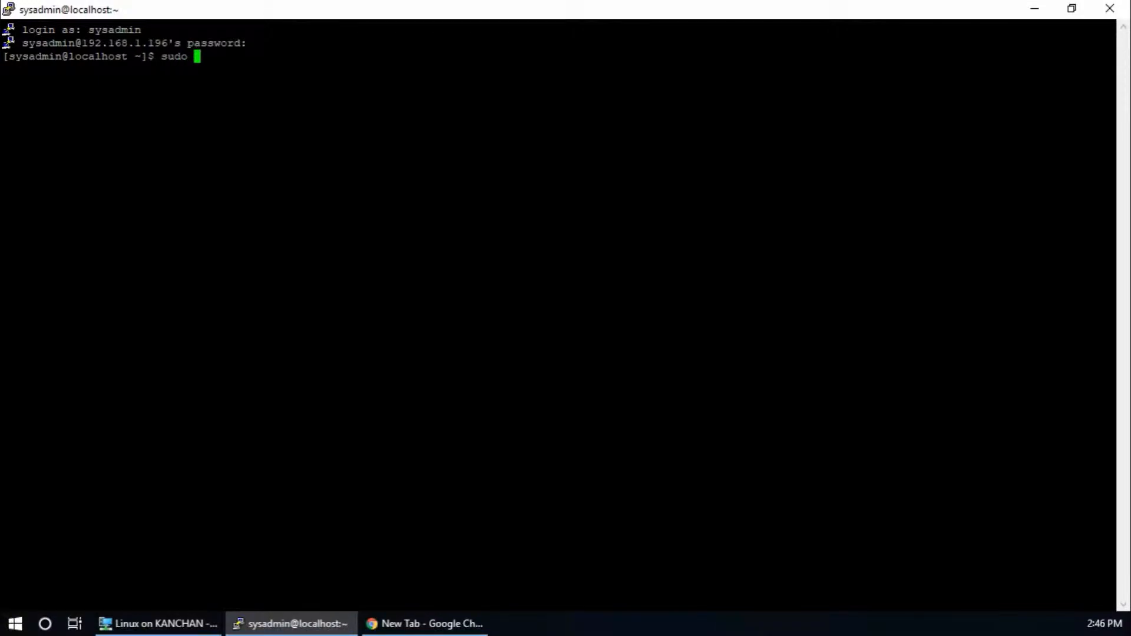
type("yum update")
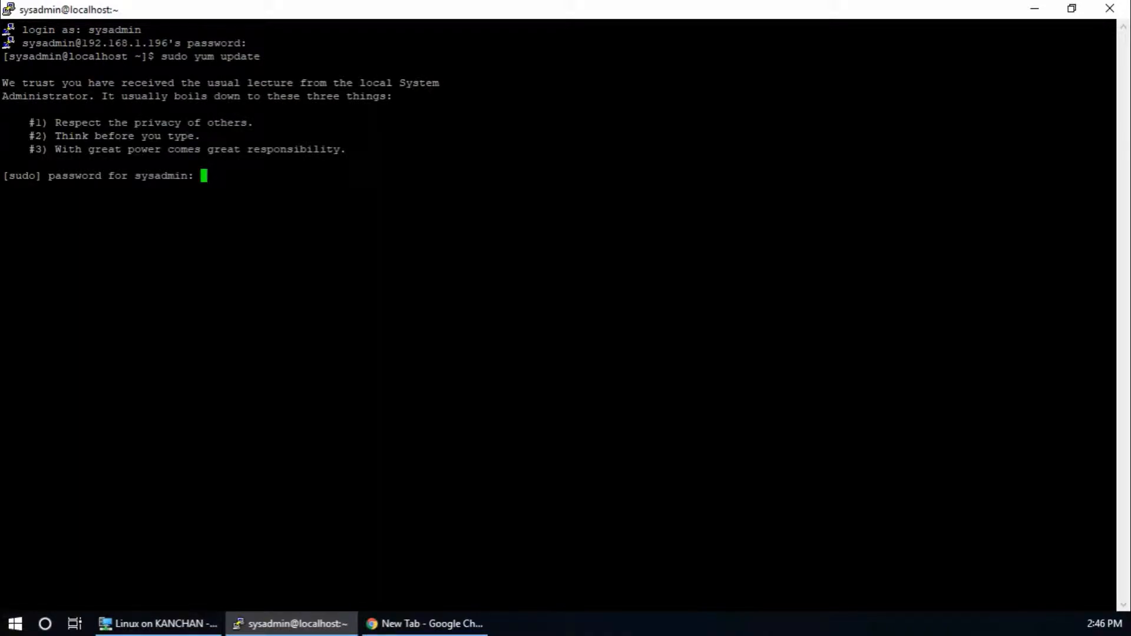
key("Return")
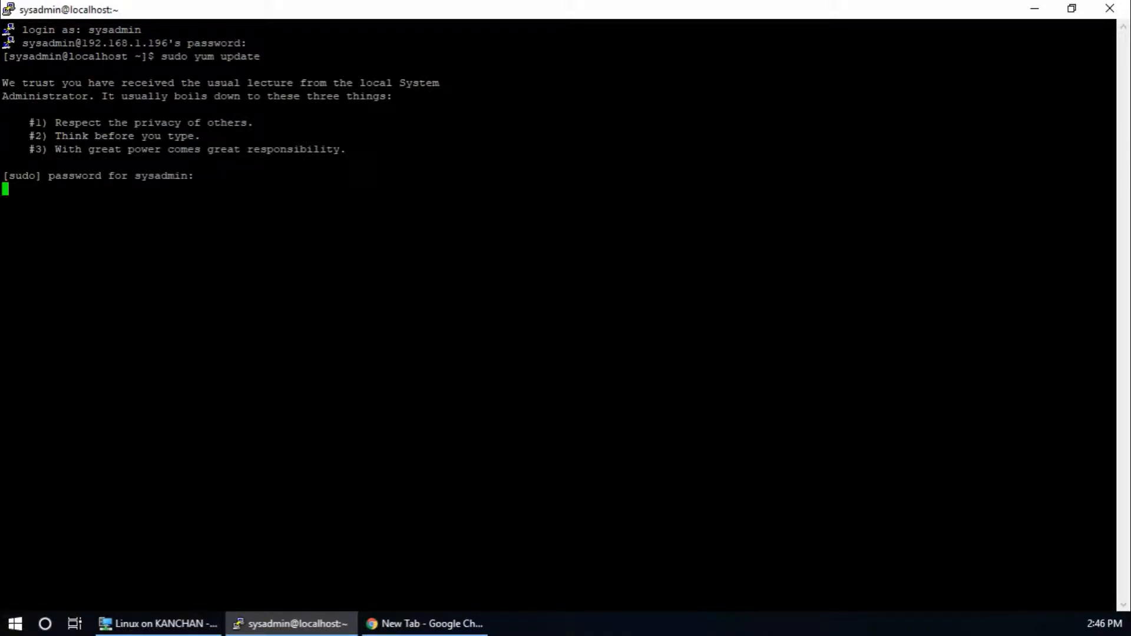
key("Return")
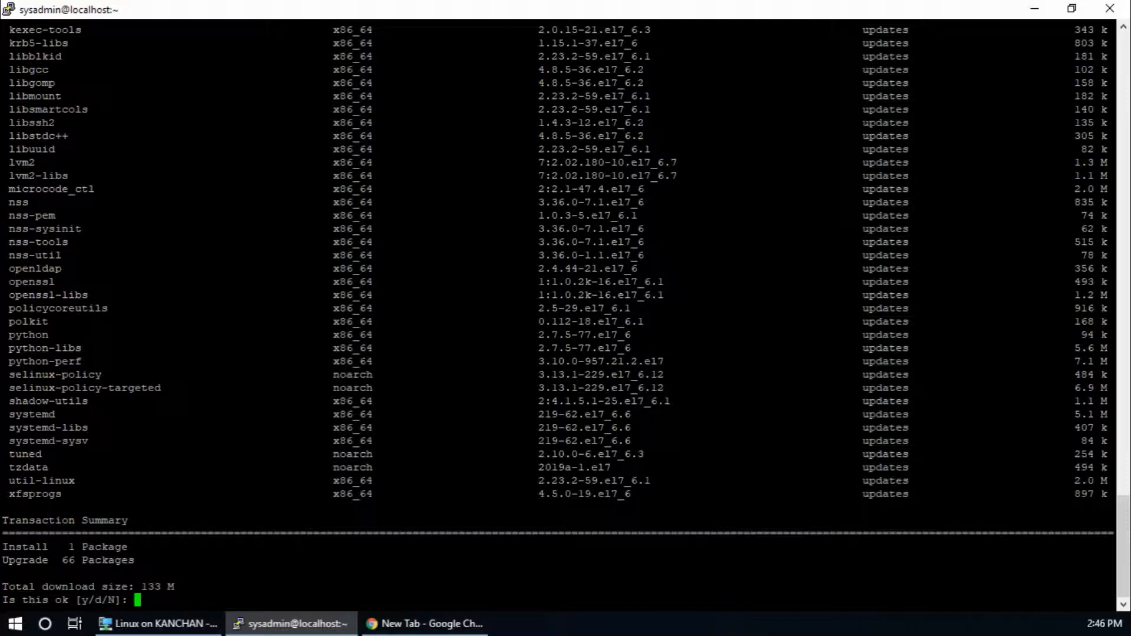
- Accept the 67-package upgrade and the CentOS signing key so the transaction runs
type("y")
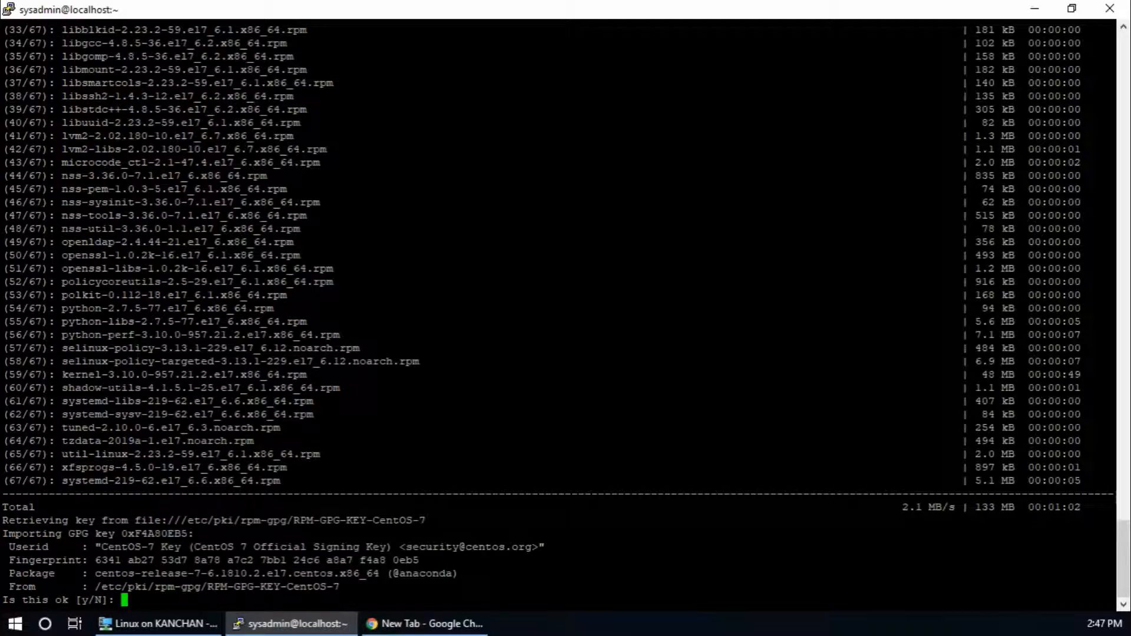
type("y")
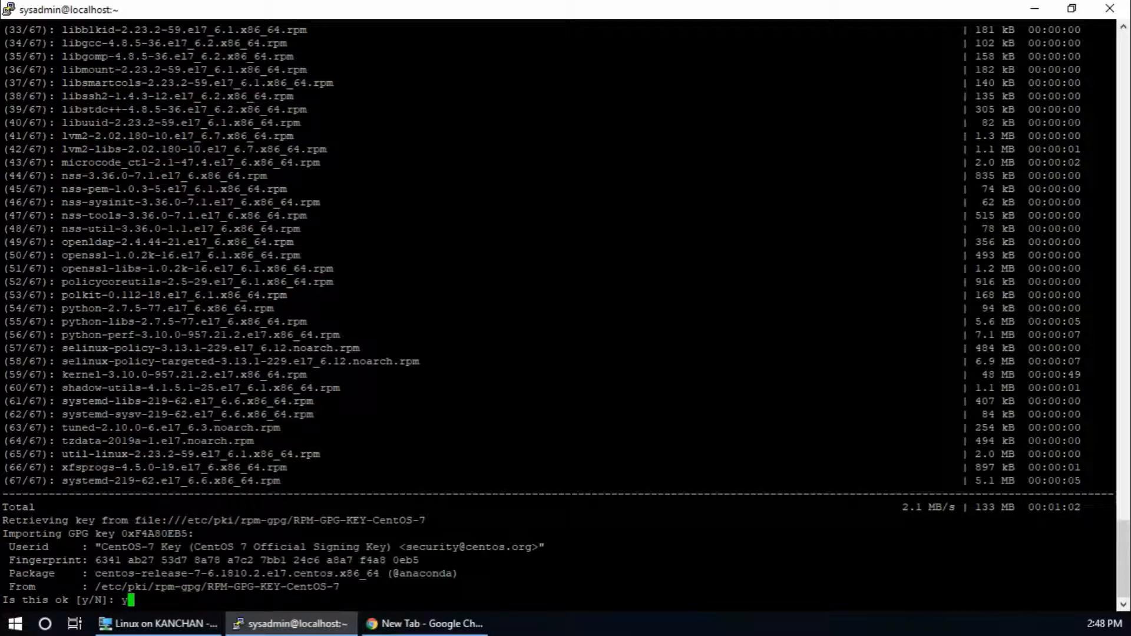
key("Return")
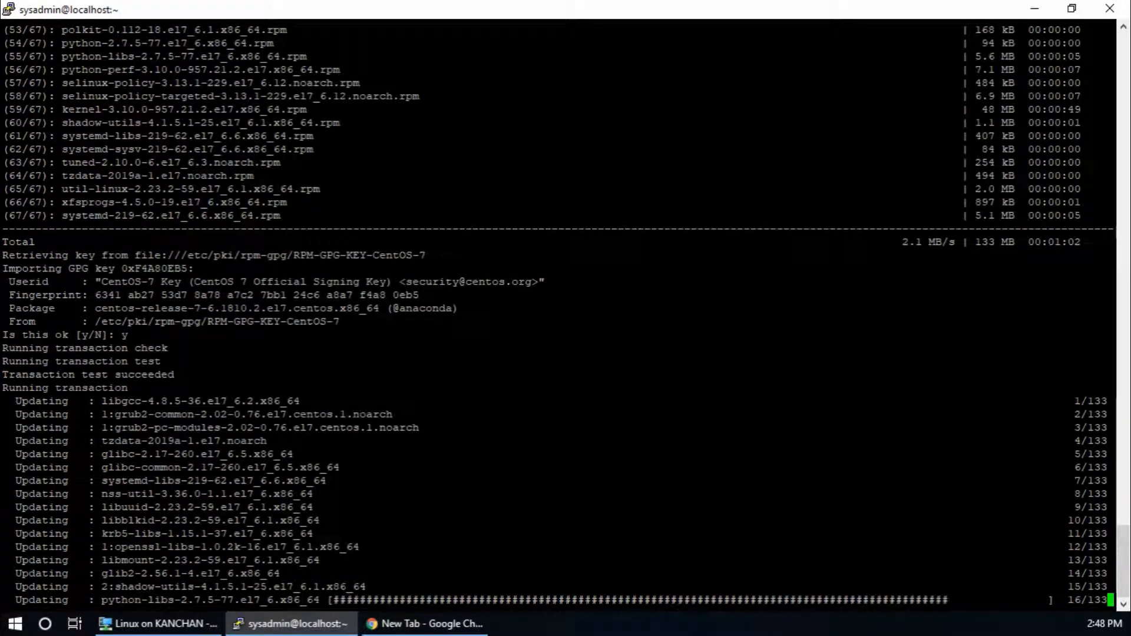
scroll("down", 3)
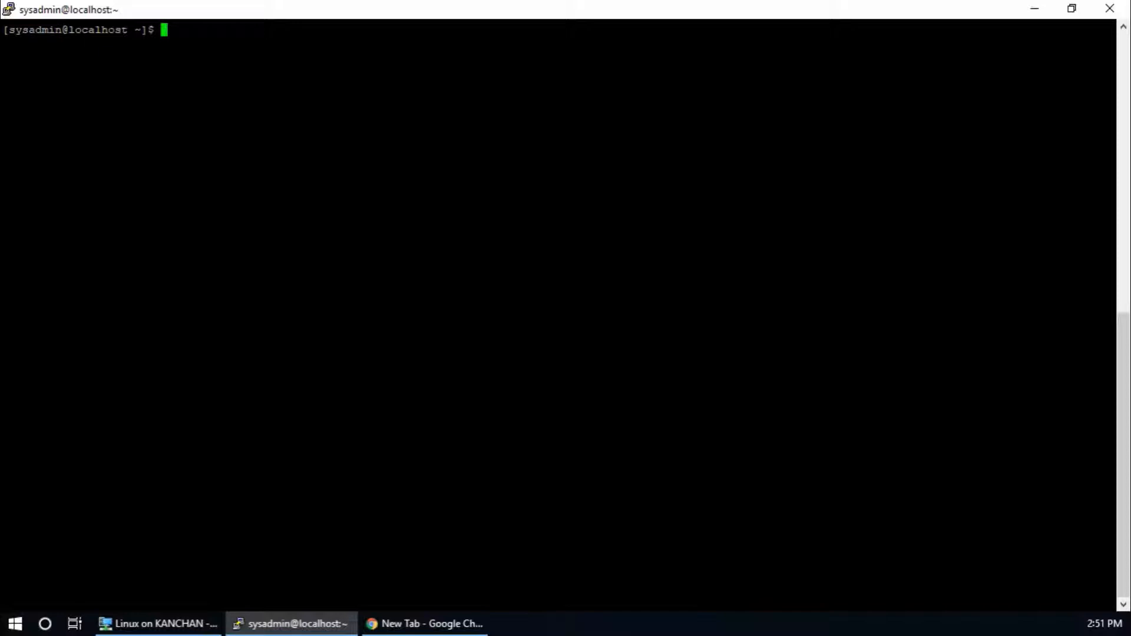
- Run 'sudo yum install java-1.8.0-openjdk' and authenticate with the sudo password
type("sudo yum install")
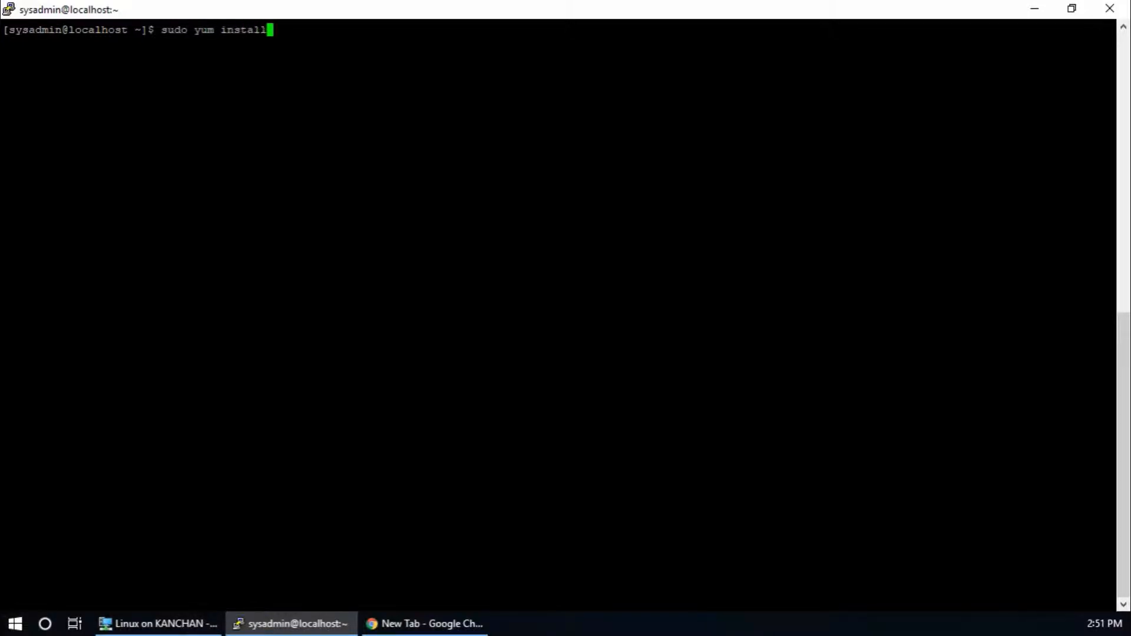
type("java")
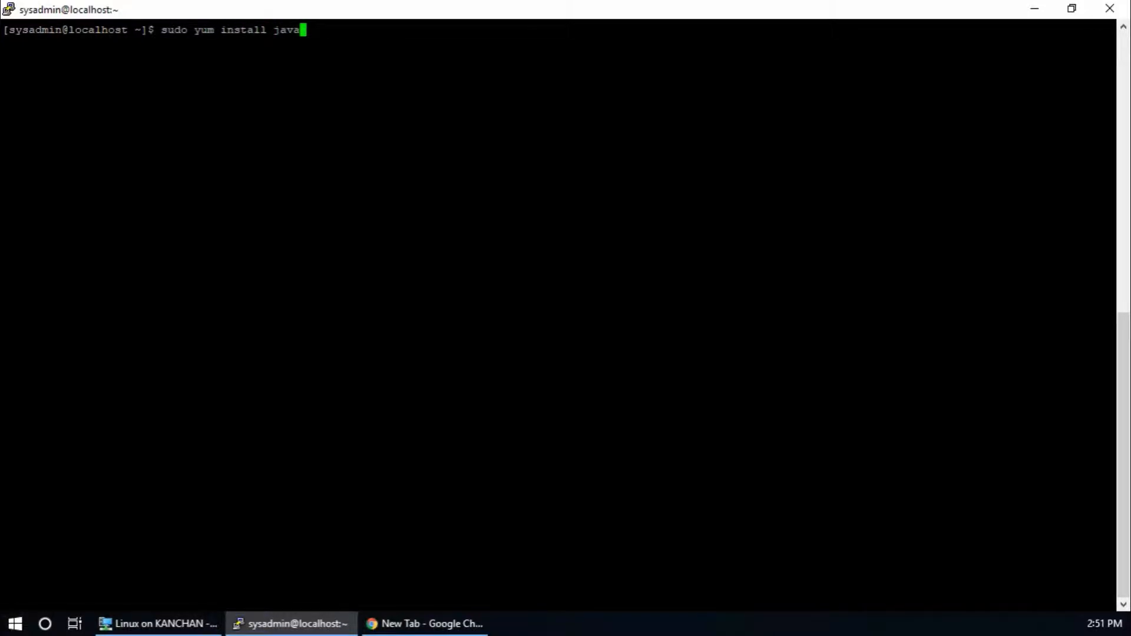
type("-1")
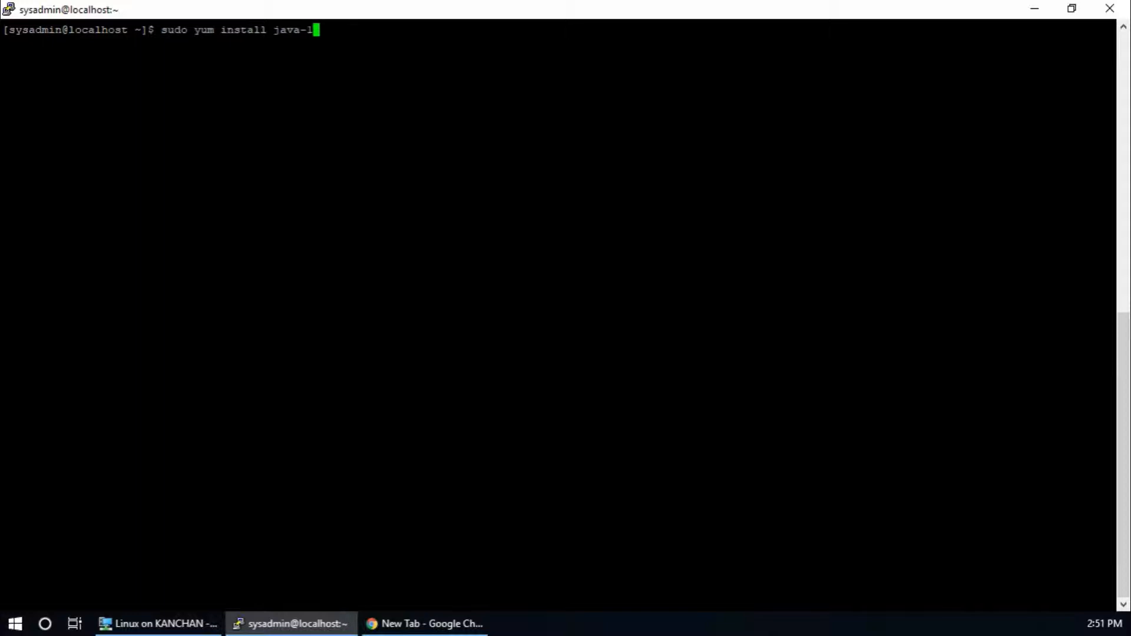
type(".8.0")
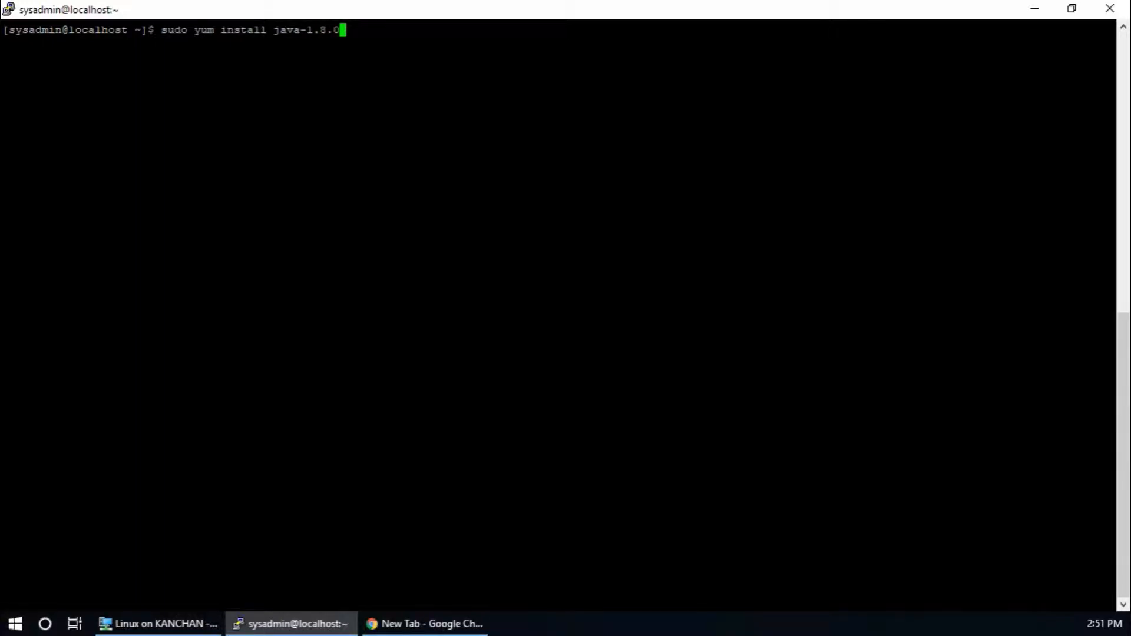
type("ope")
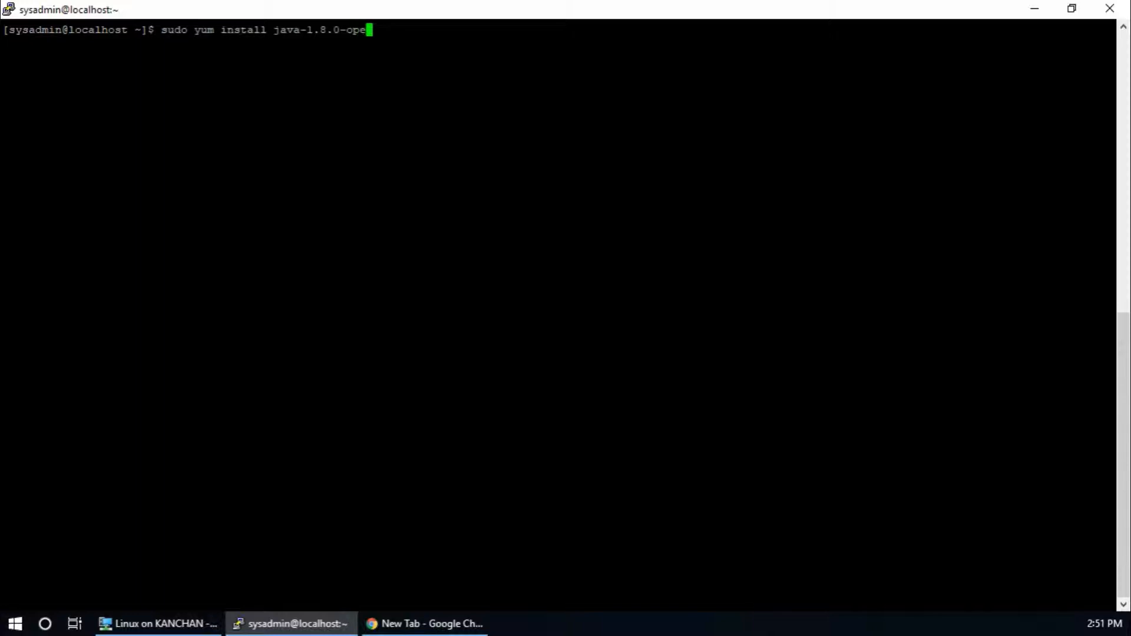
type("njdk")
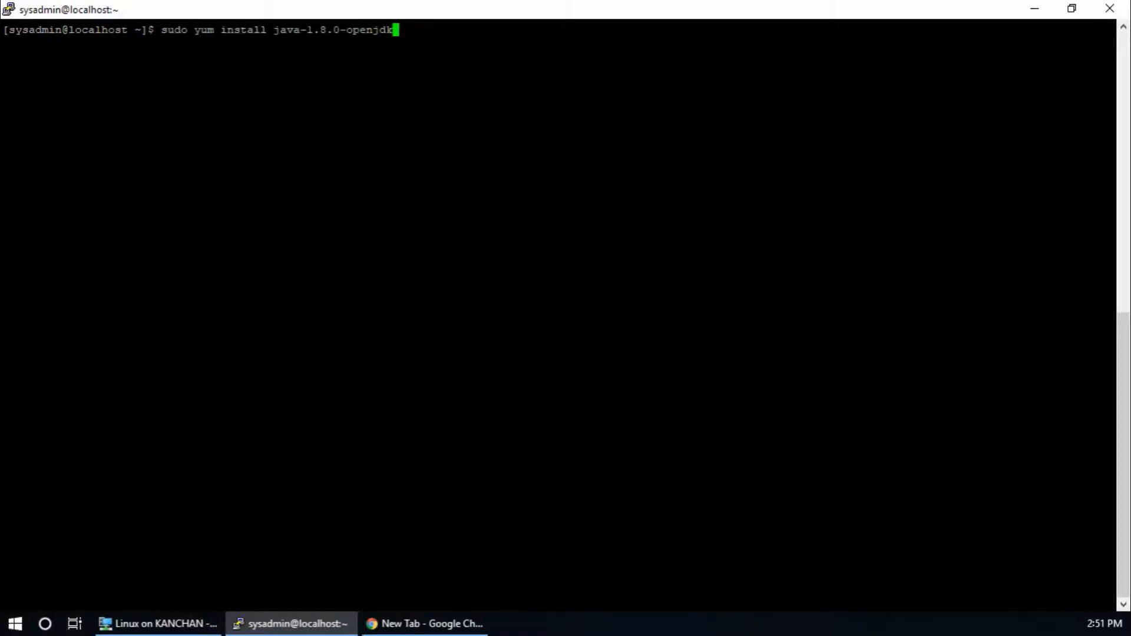
key("Return")
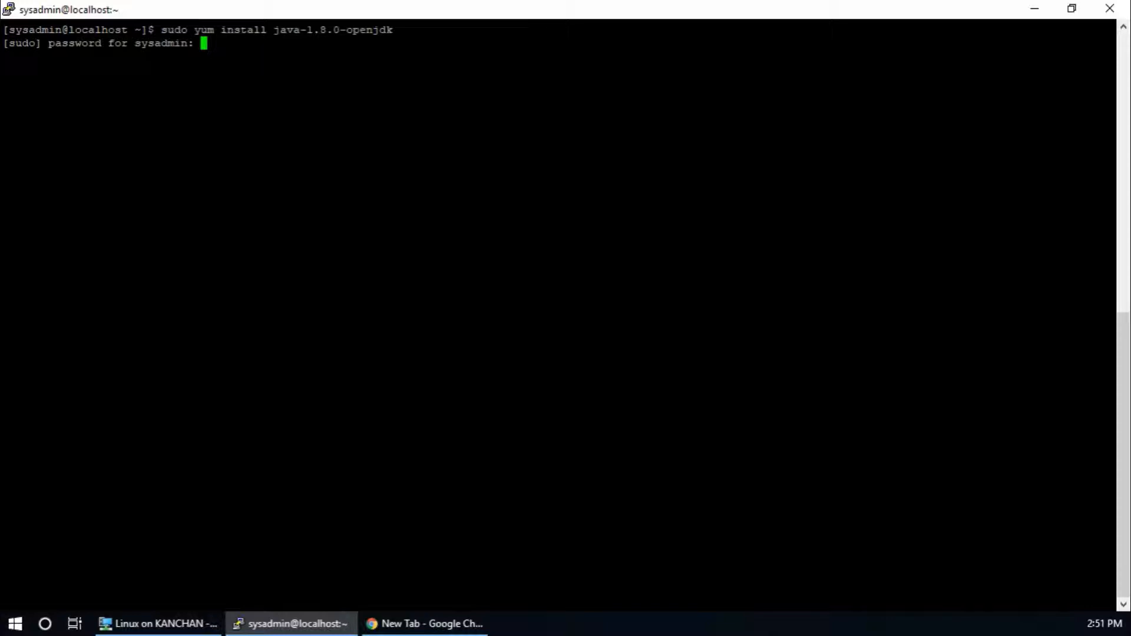
key("Return")
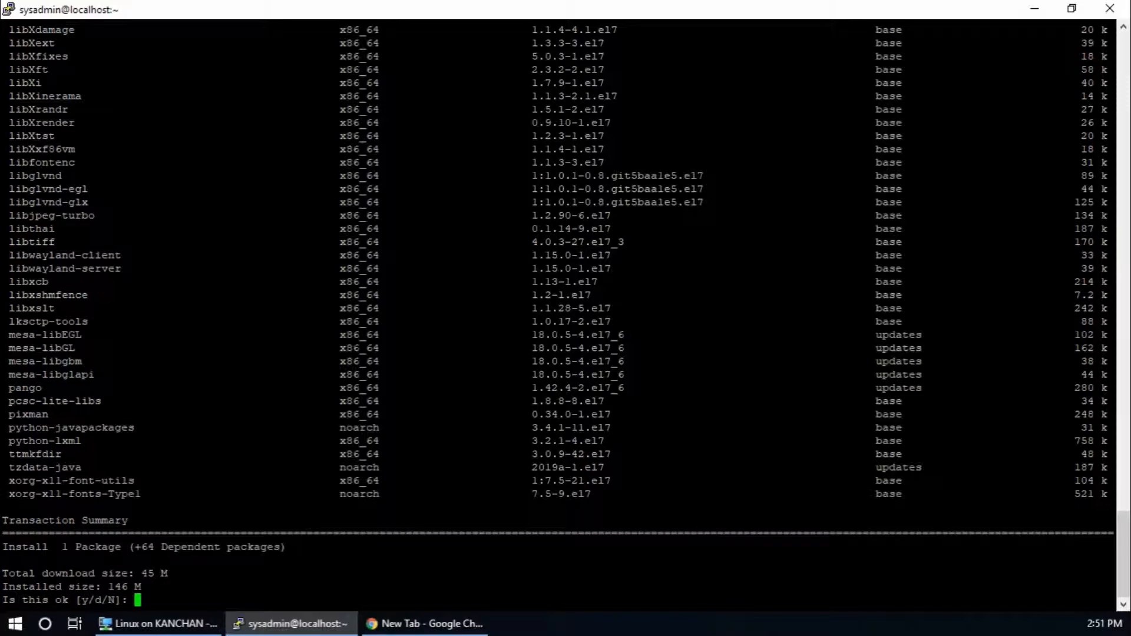
- Confirm the transaction so OpenJDK and its 64 dependencies install to Complete!
type("y")
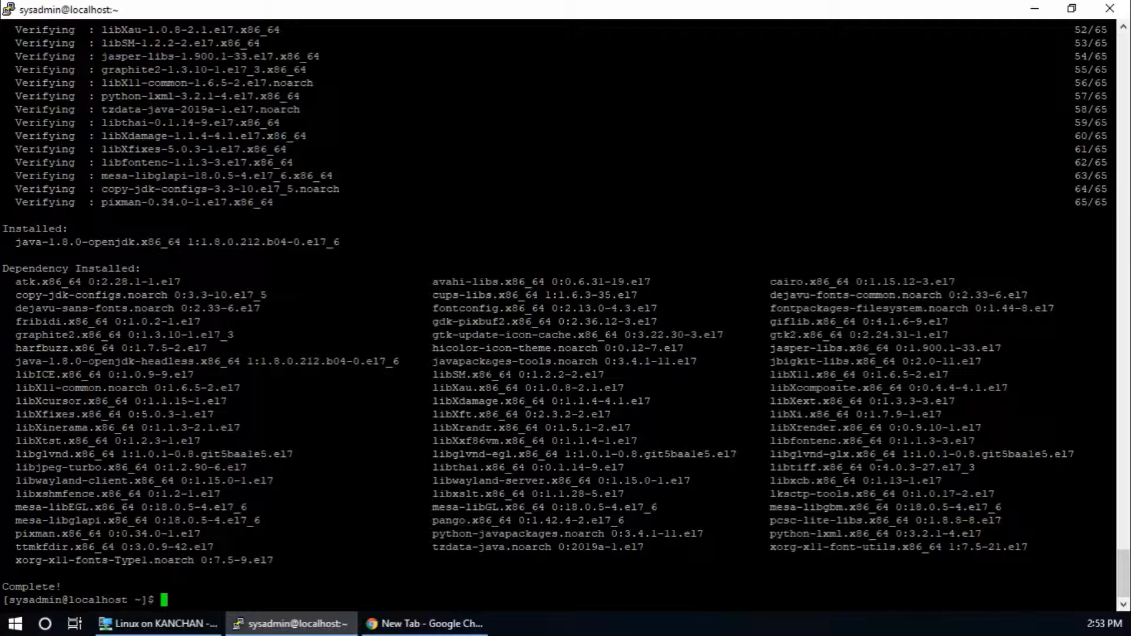
type("java")
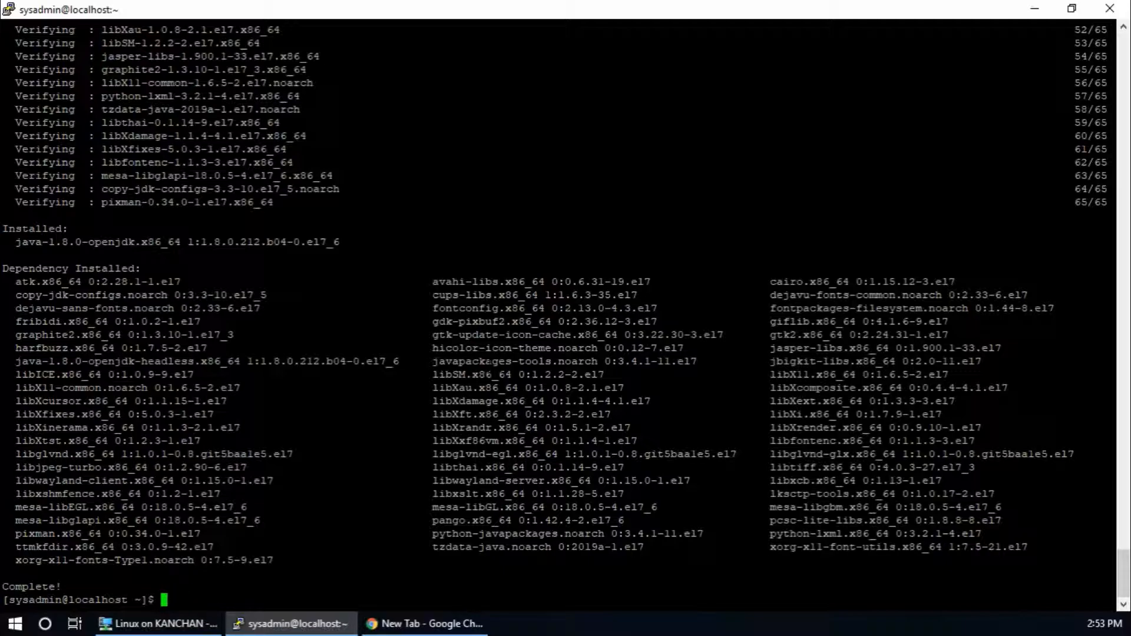
- Verify 'java -version' reports OpenJDK 1.8.0_212 and that 'echo $JAVA_HOME' prints nothing
type("clear")
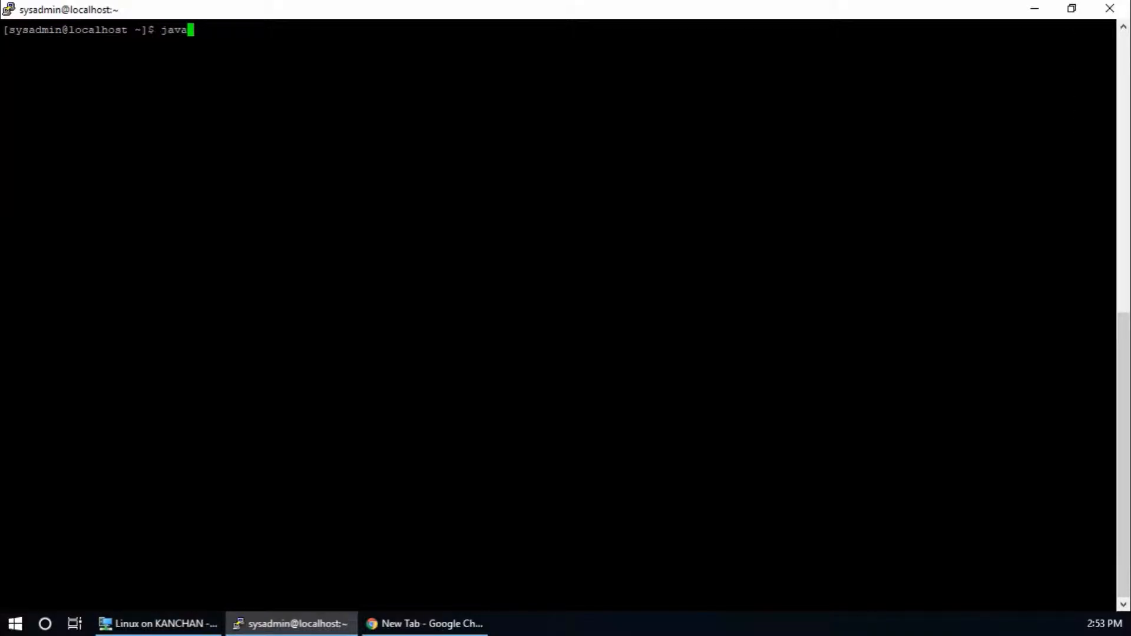
type(" -version")
key("Return")
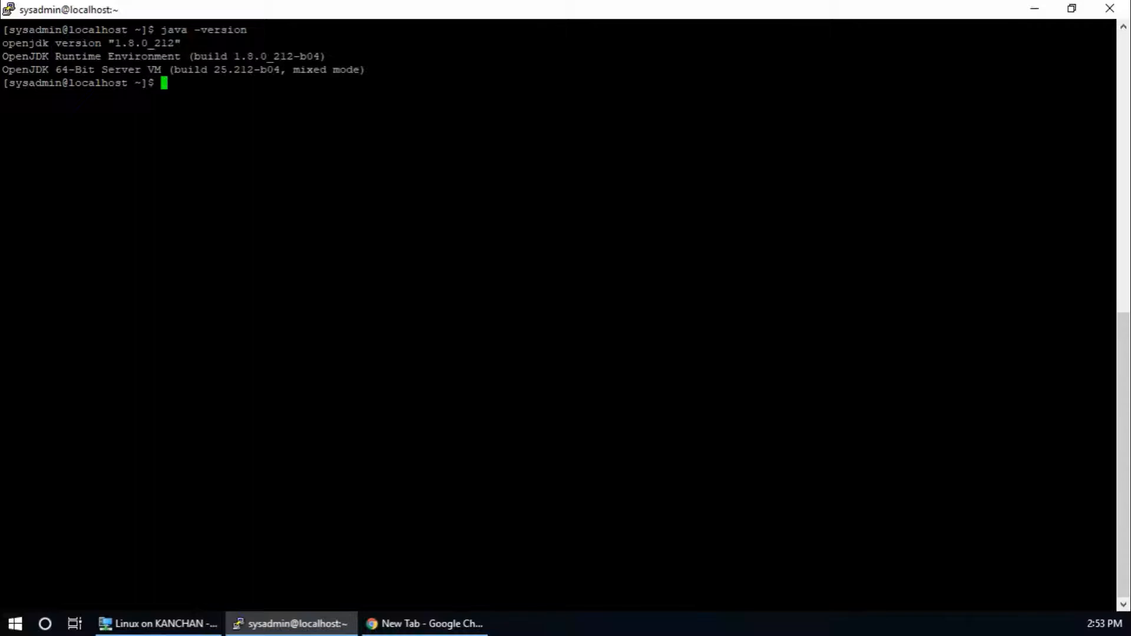
type("echo $")
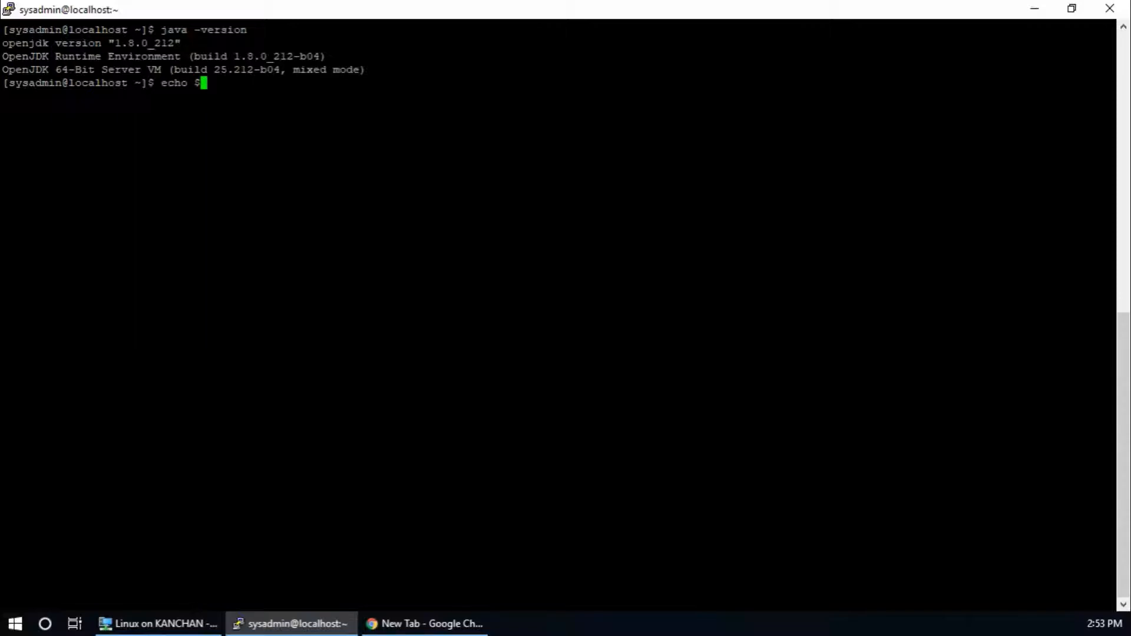
type("JAVA_H")
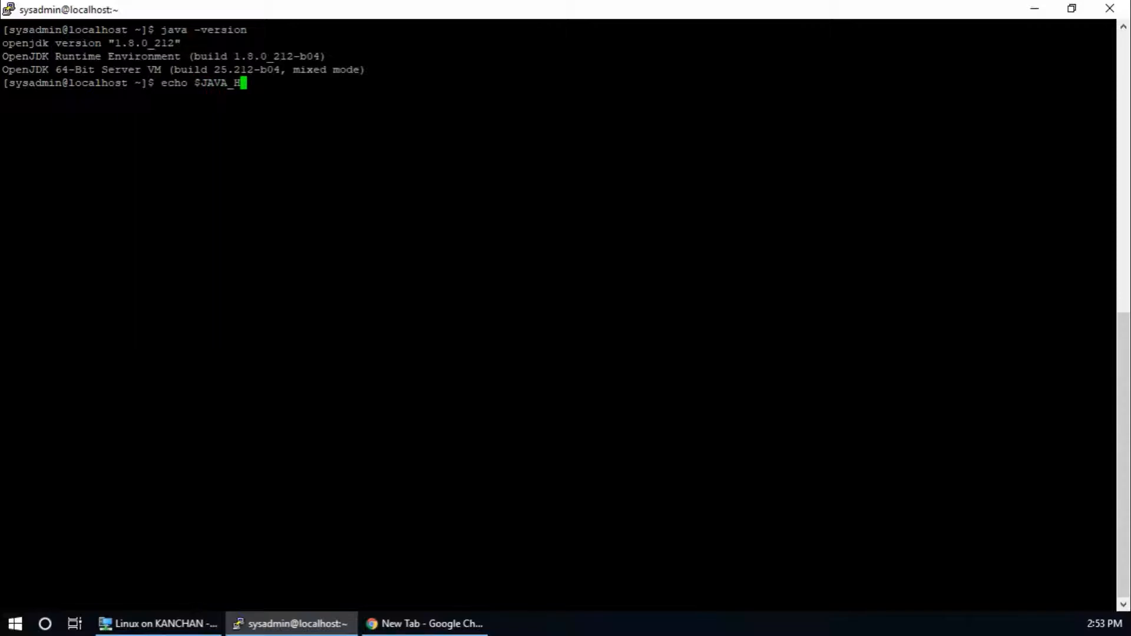
key("Return")
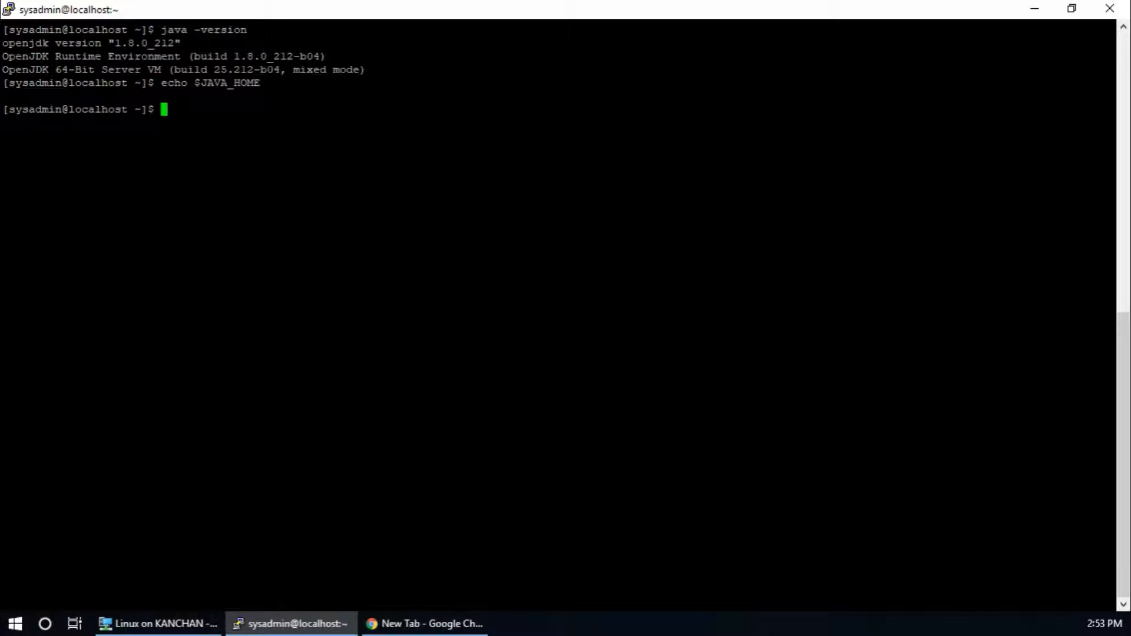
type("sudo")
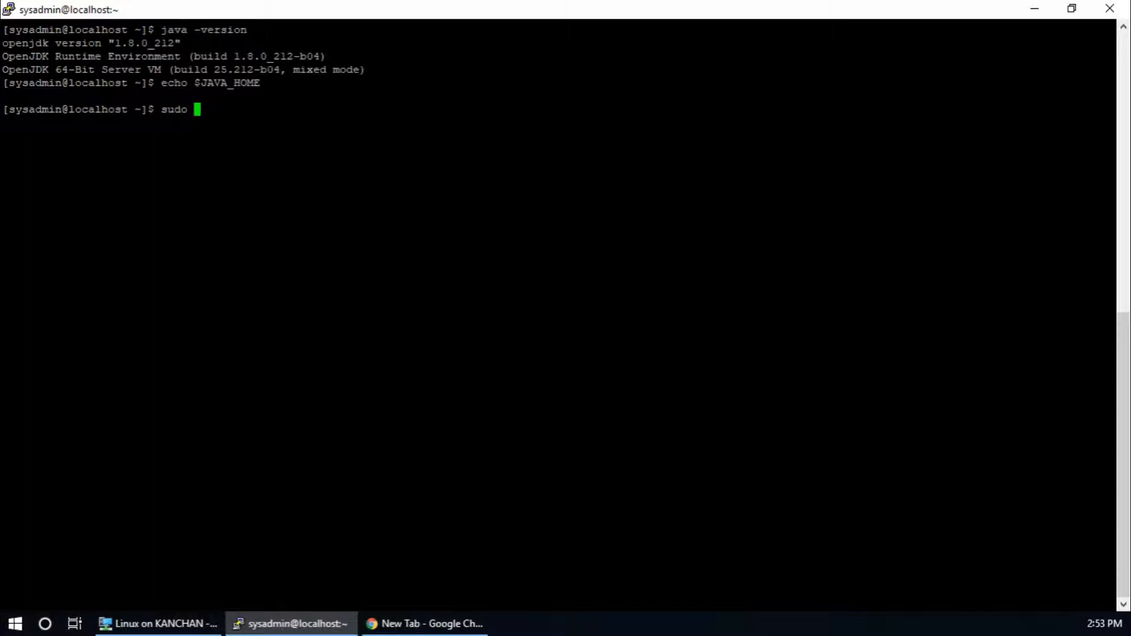
- Run 'sudo yum install nano', confirm with y, and clear the screen afterward
type("yum in")
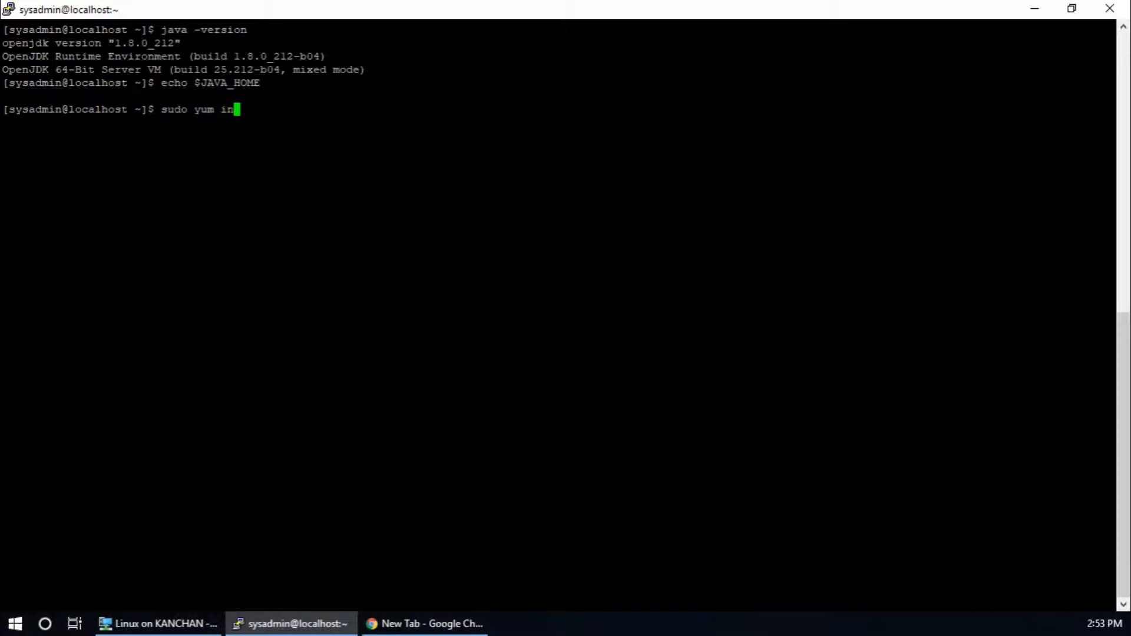
type("stall na")
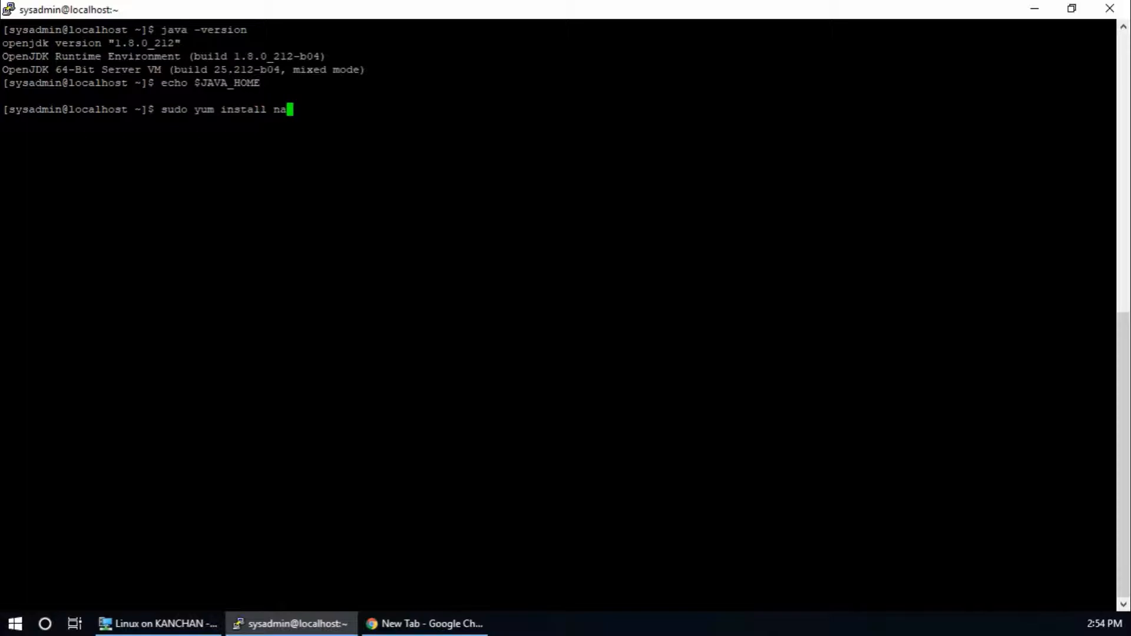
key("Return")
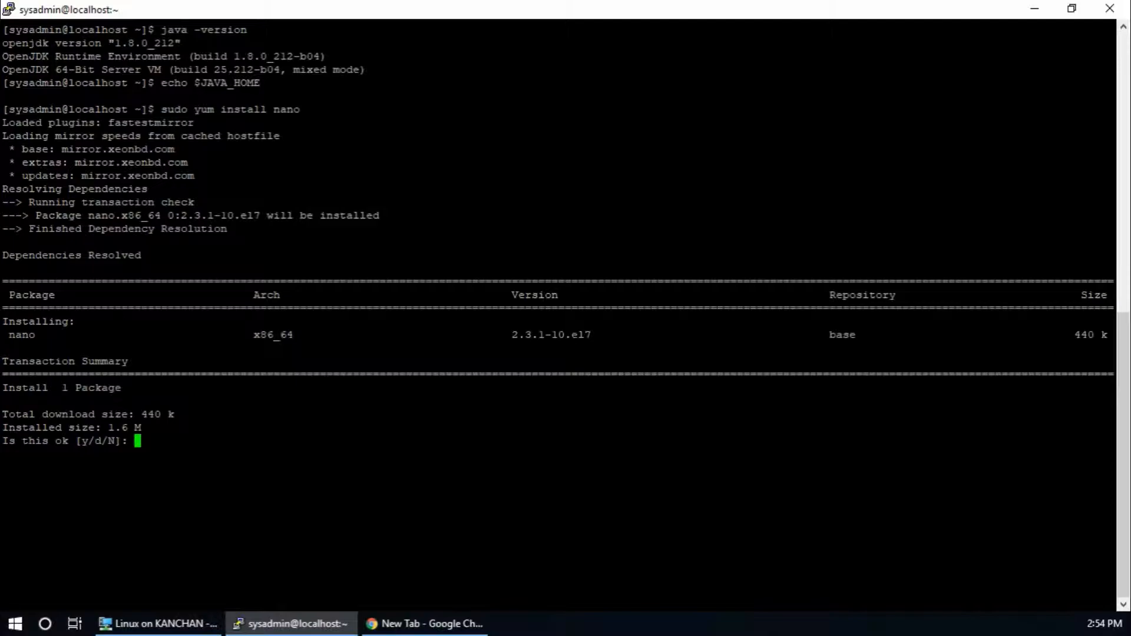
type("y")
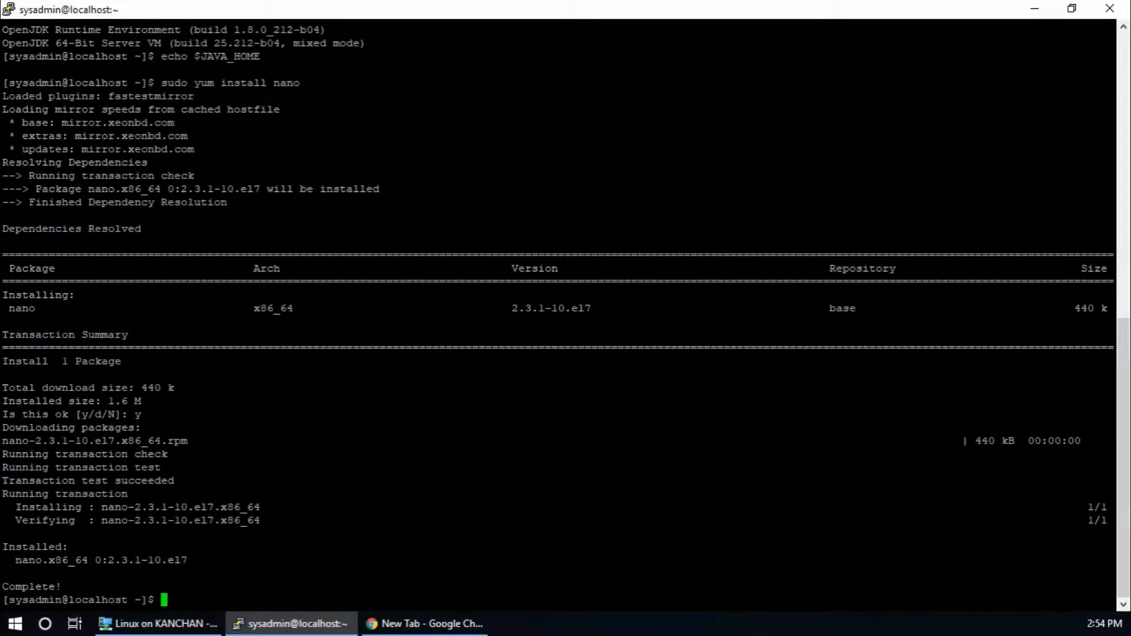
type("clear")
type("update-alternatives")
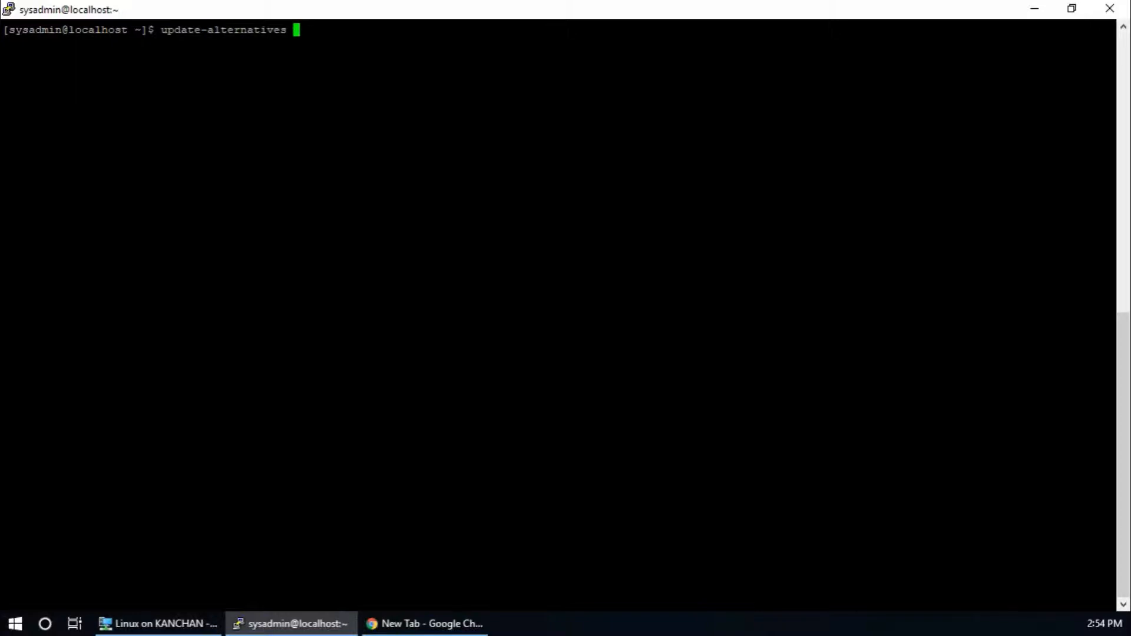
- Run 'update-alternatives --config java' to reveal the OpenJDK 1.8.0 path, keeping the current selection
type("--config")
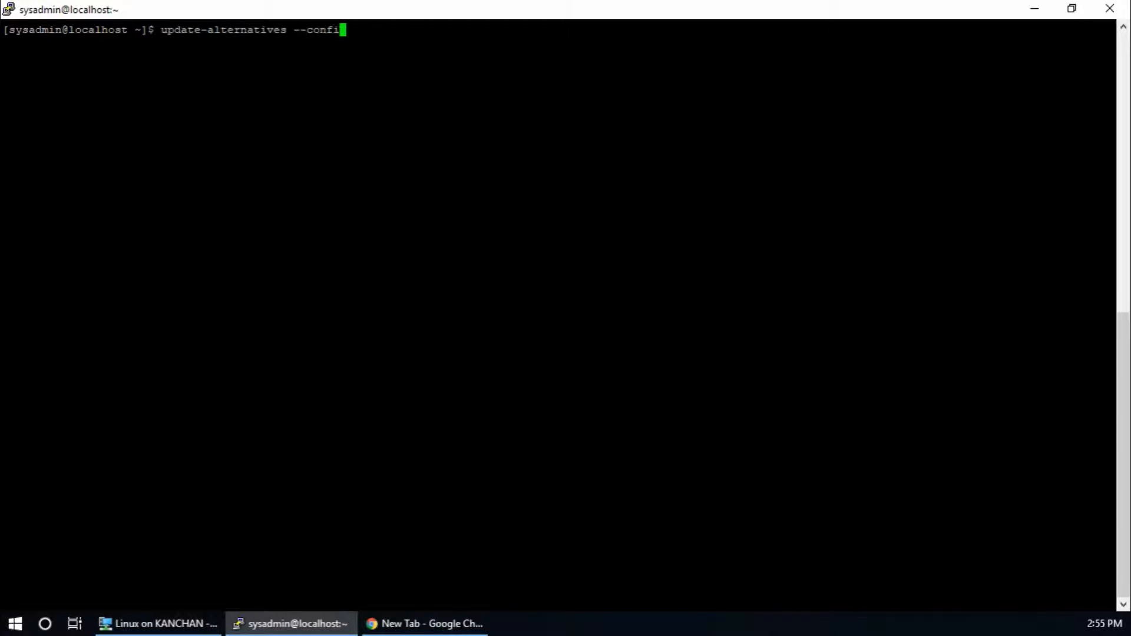
type("ja")
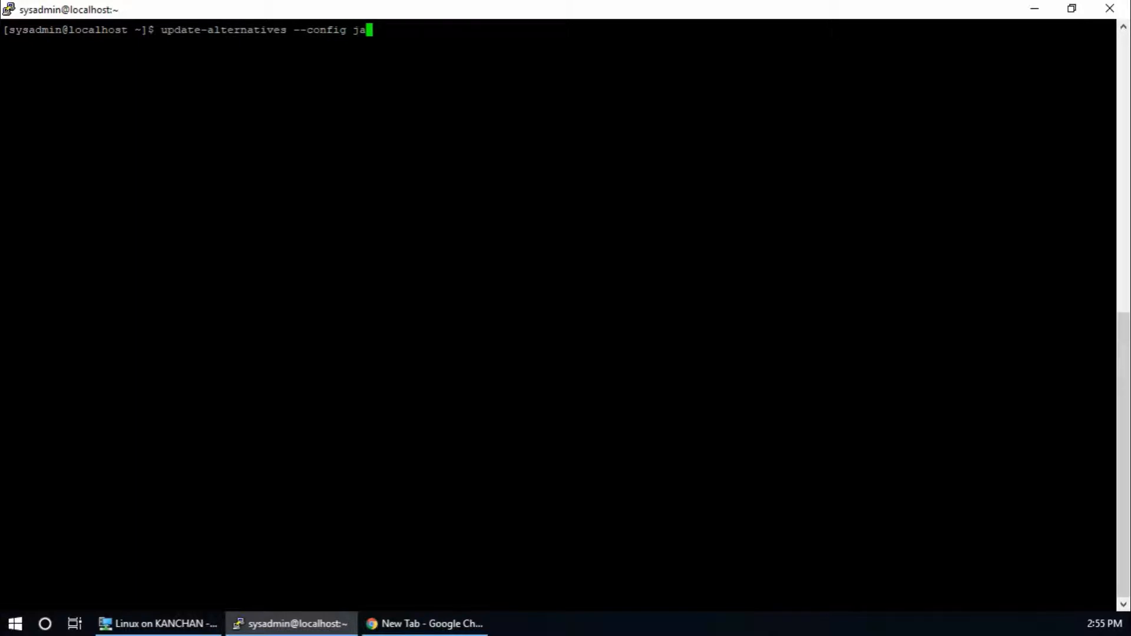
key("Return")
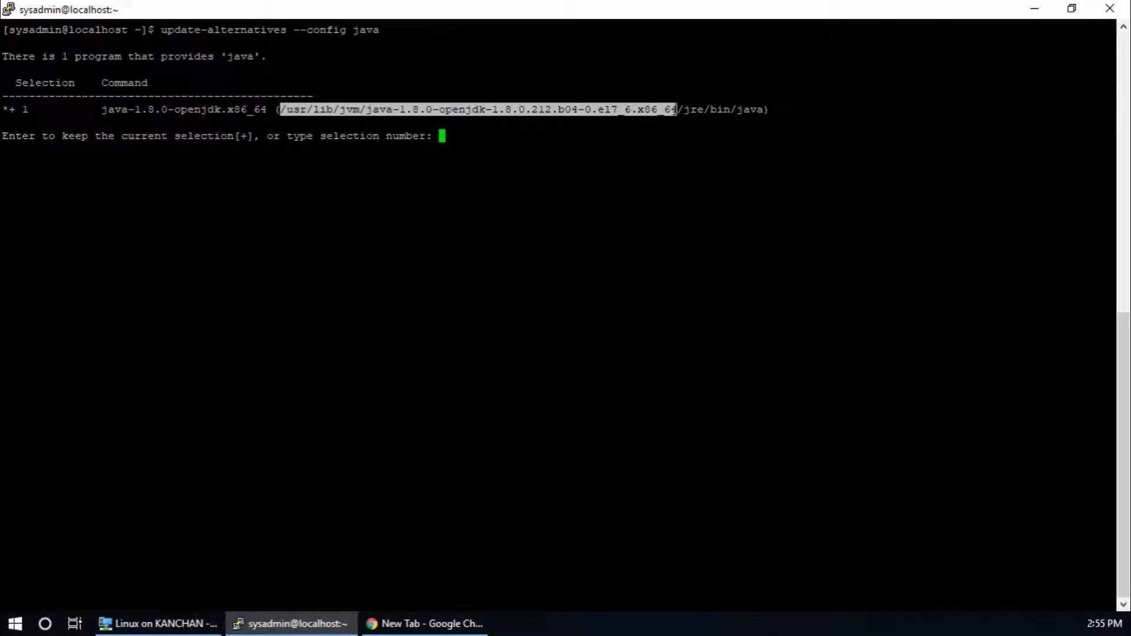
key("Return")
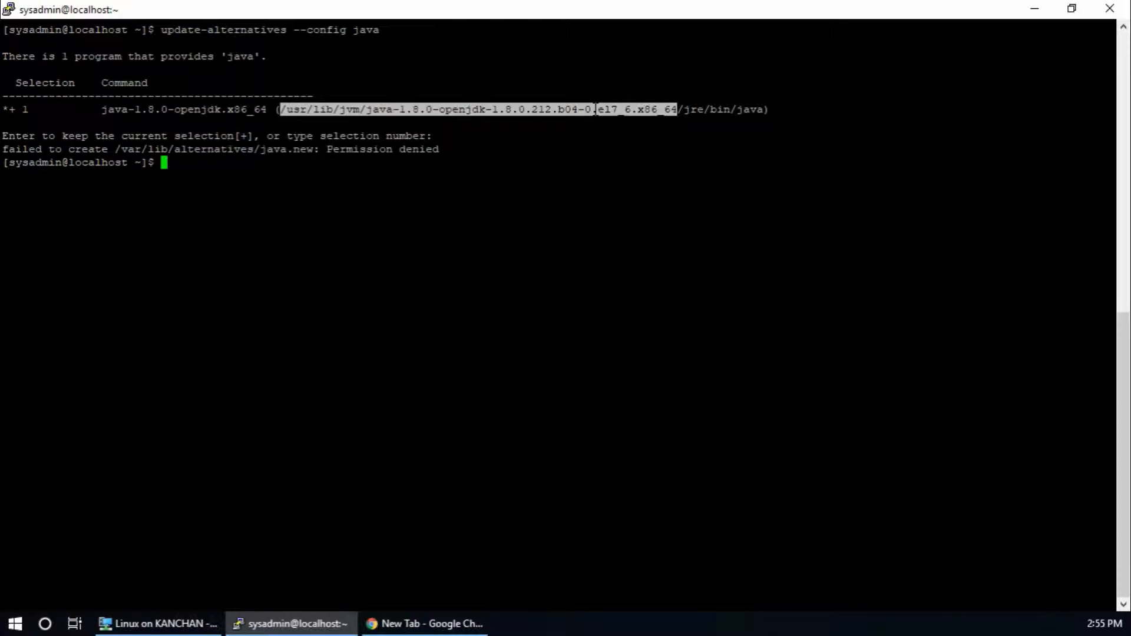
type("sudo nano /")
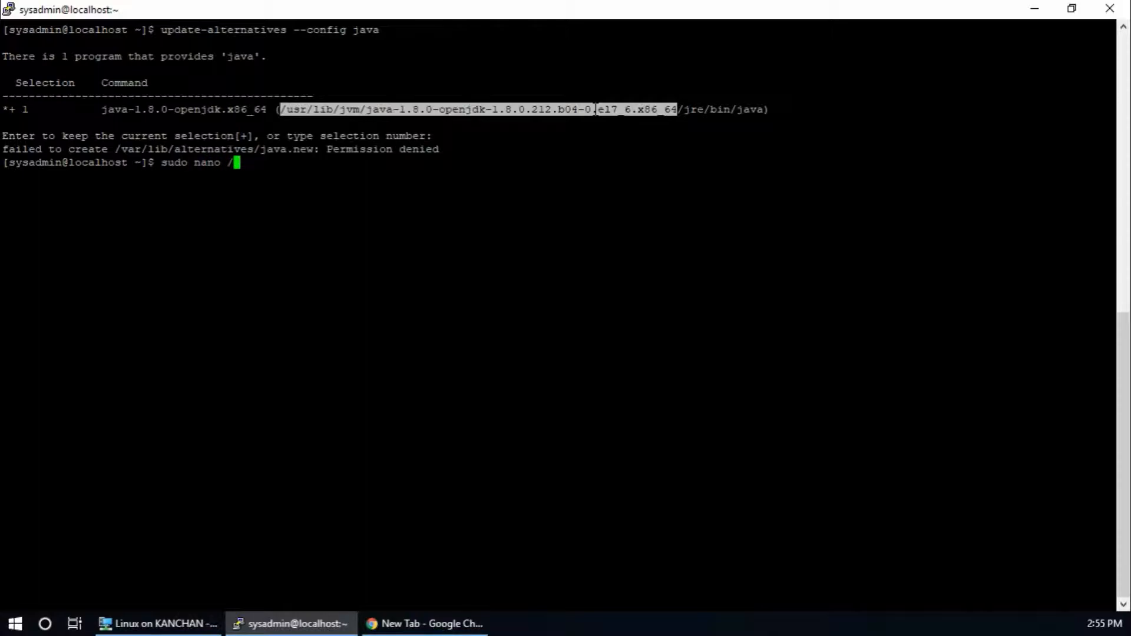
- Open /etc/.bash_profile in nano with sudo
type("etc/")
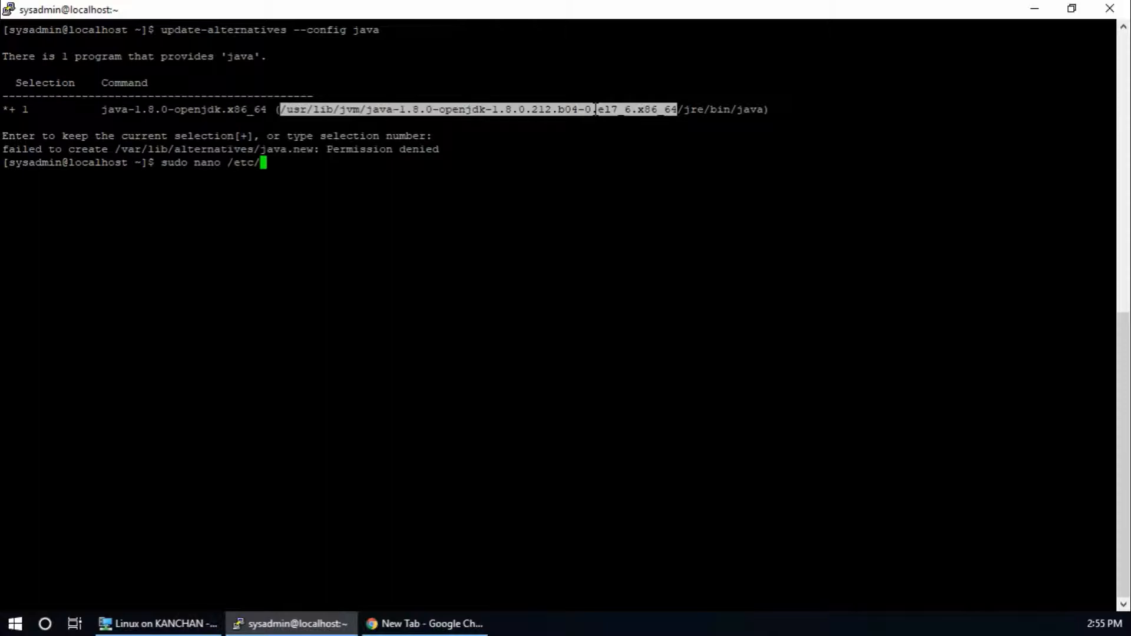
type(".bash_")
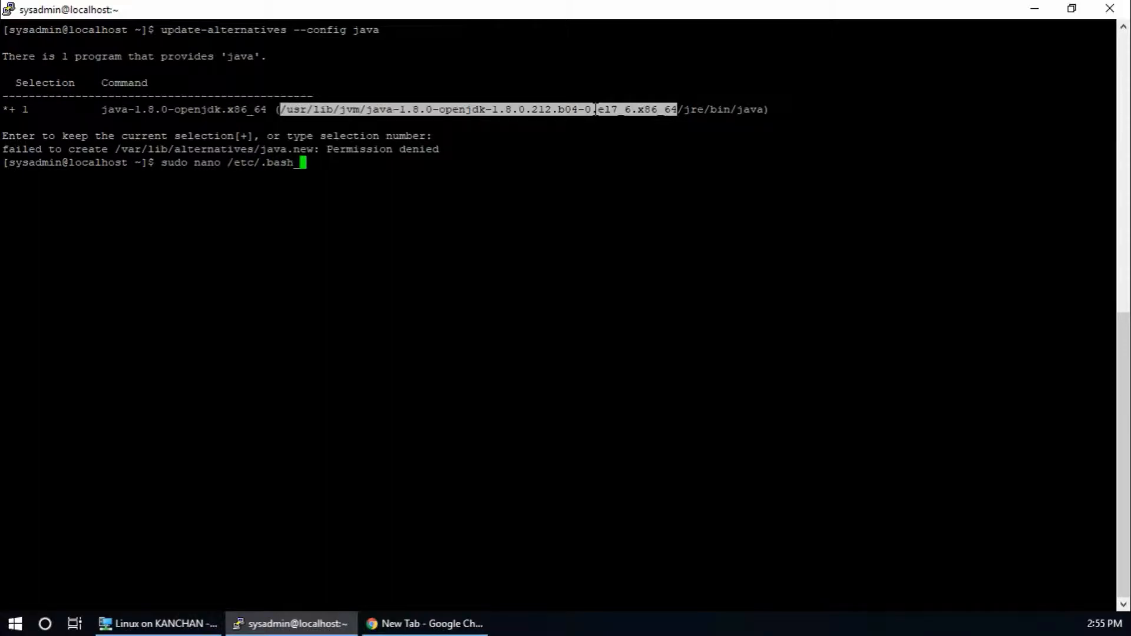
type("profile")
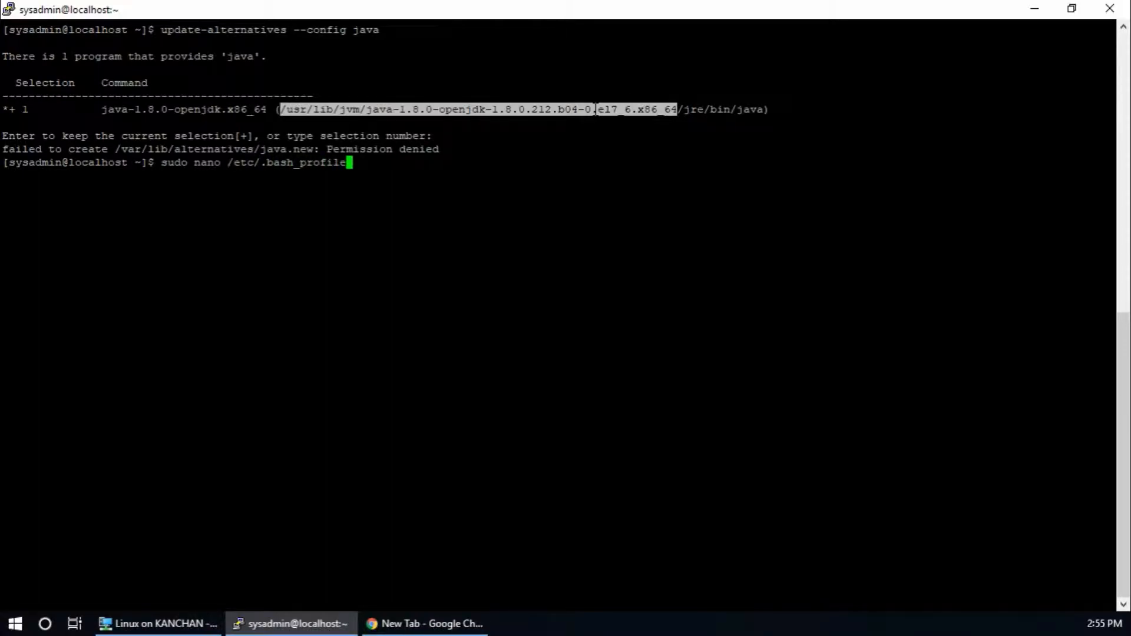
key("Return")
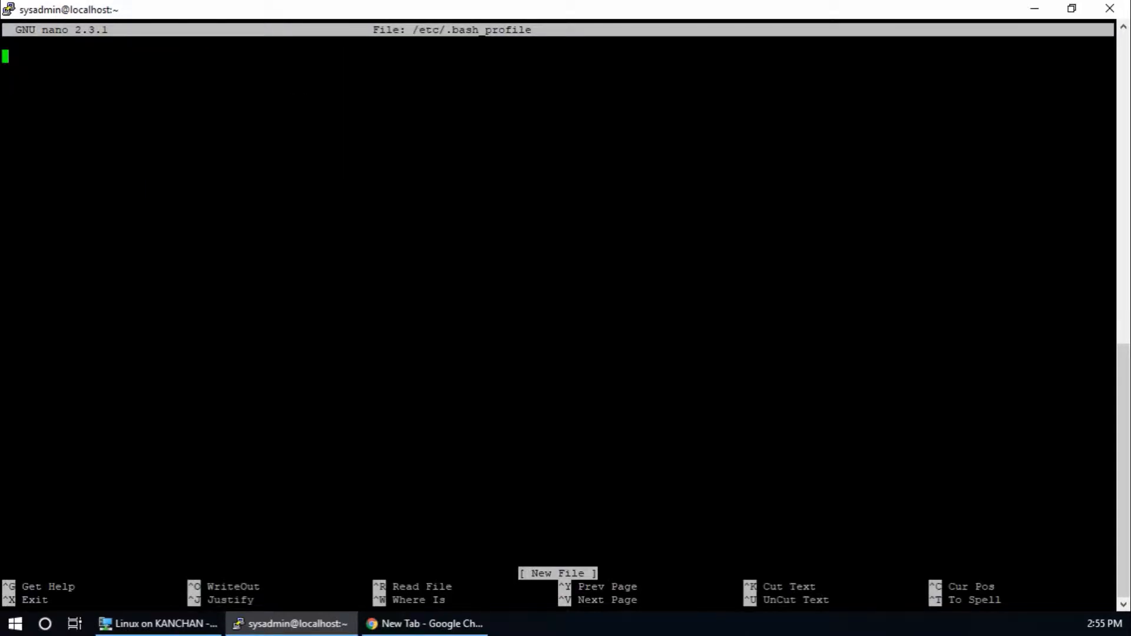
- Add 'export JAVA_HOME=/usr/lib/jvm/java-1.8.0-openjdk-1.8.0.212.b04-0.el7_6.x86_64', save, and exit nano
type("e")
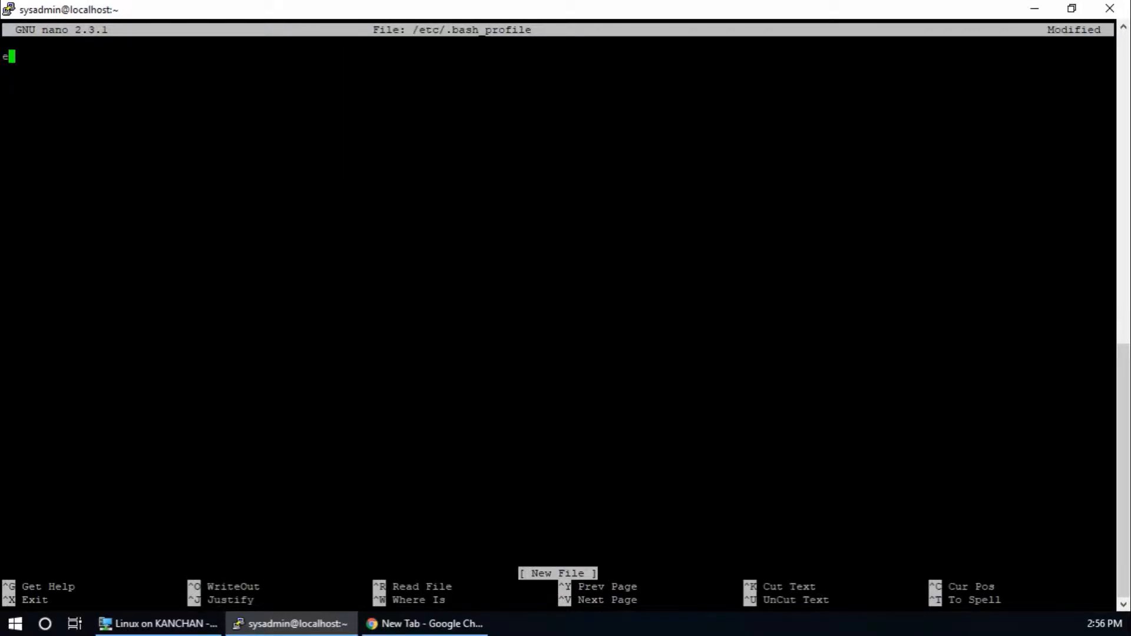
type("xport")
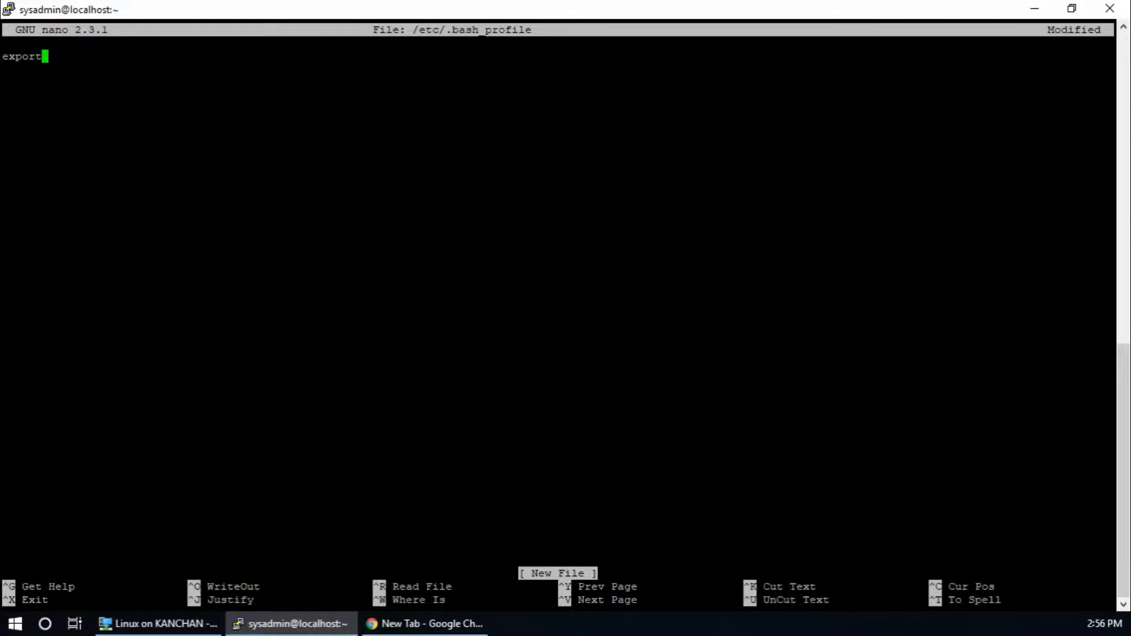
type("JA")
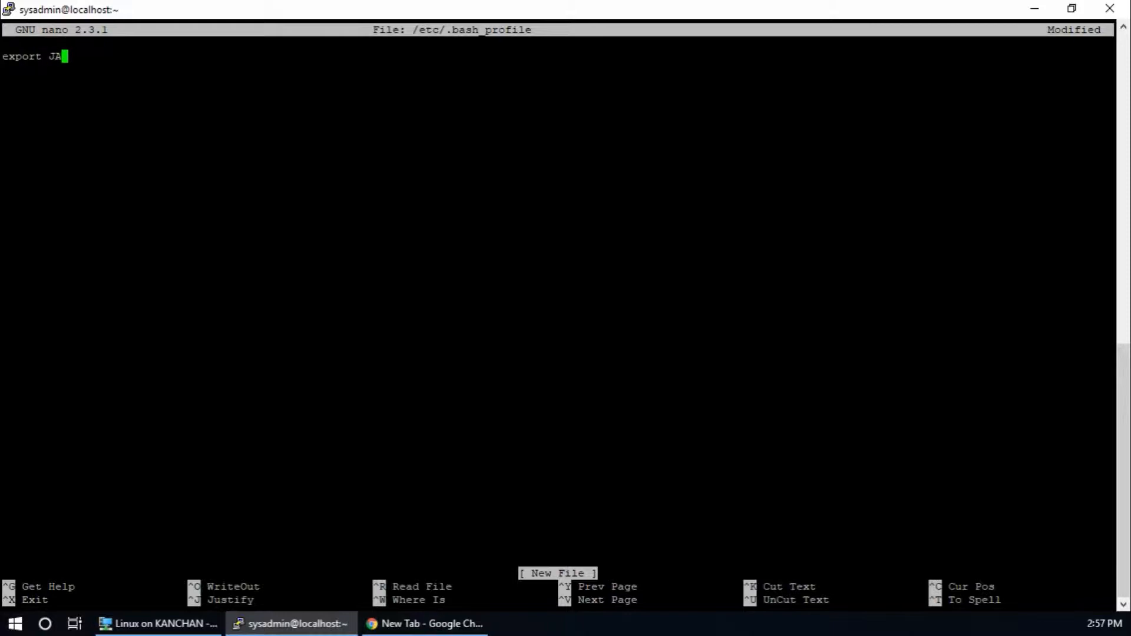
type("VA_HOME=")
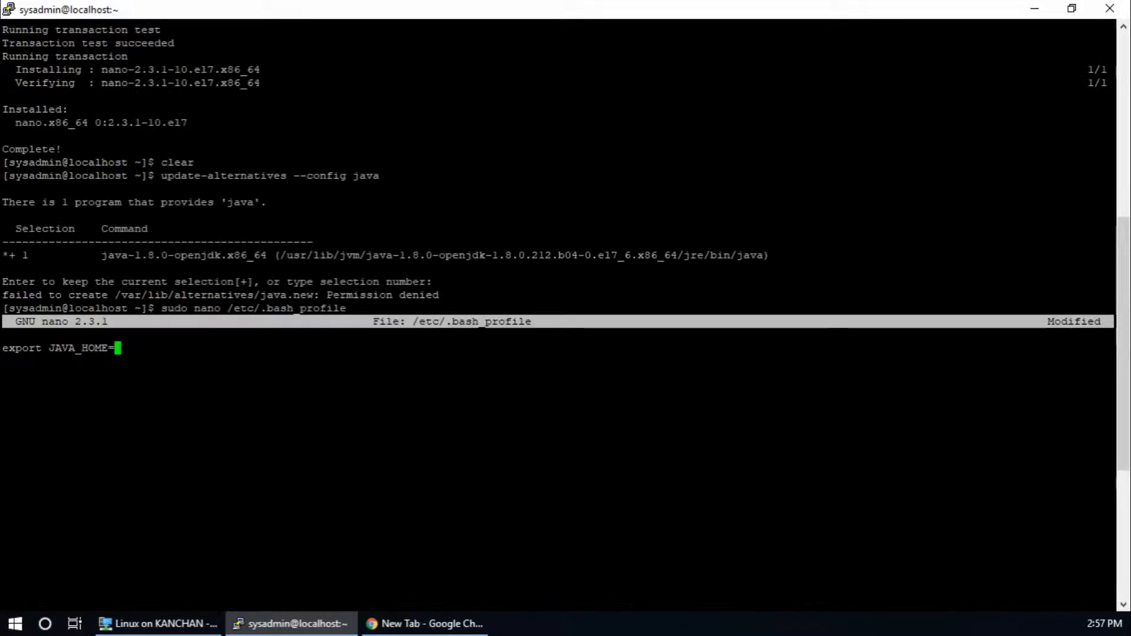
type("/usr/lib/jvm/java-1.8.0-openjdk-1.8.0.212.b04-0.el7_6.x86_64")
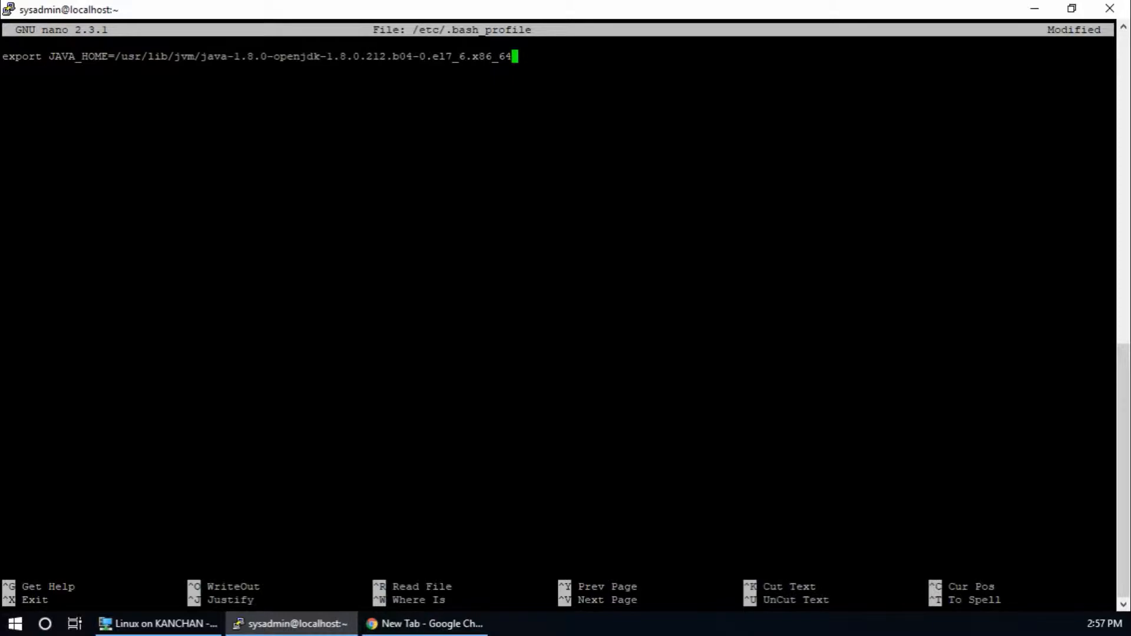
key("ctrl+o")
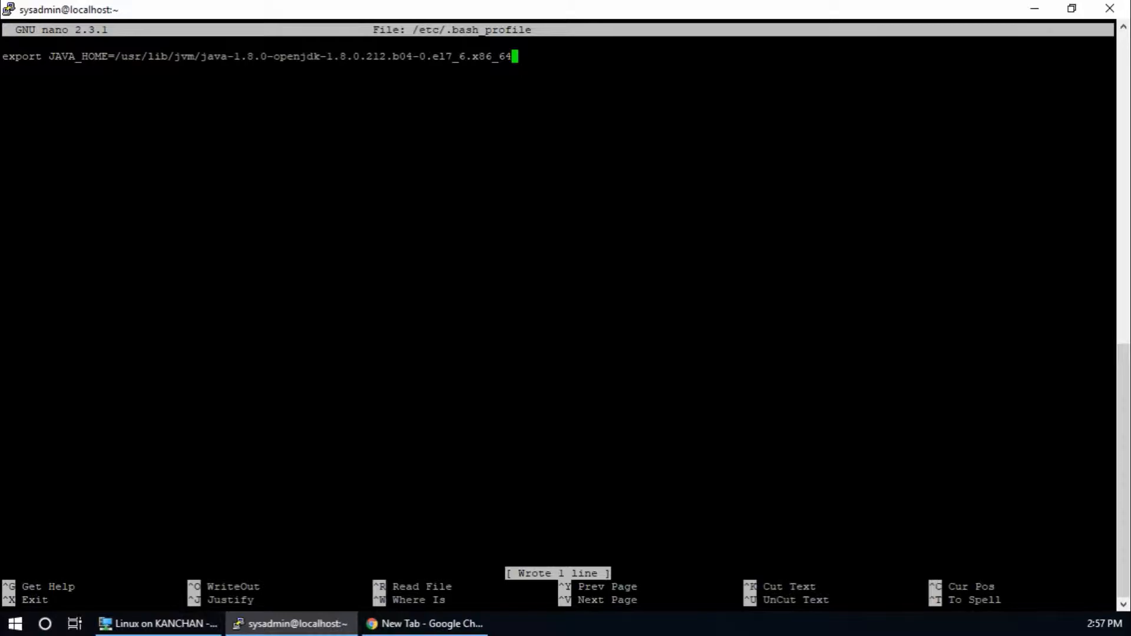
key("ctrl+x")
type("s")
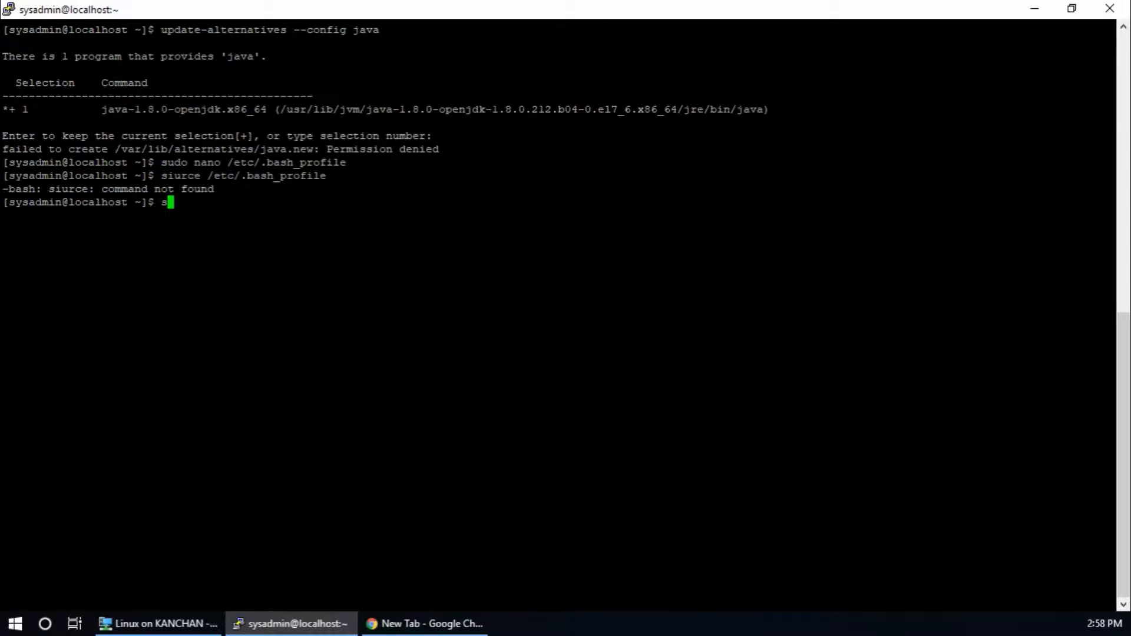
- Source /etc/.bash_profile into the current shell
type("ource")
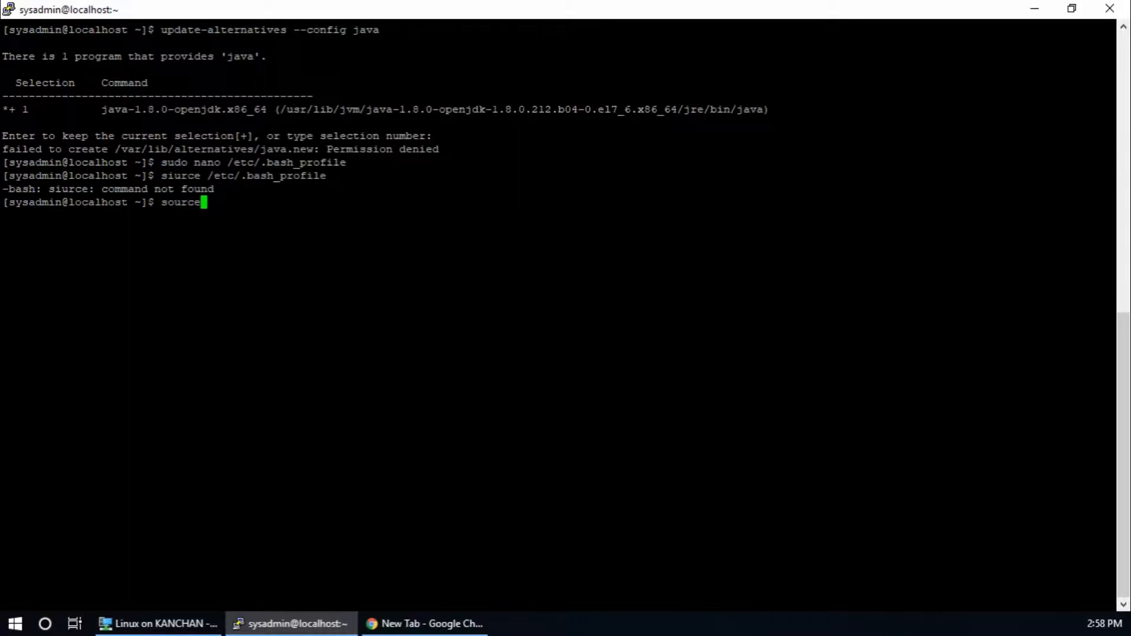
type("/etc/")
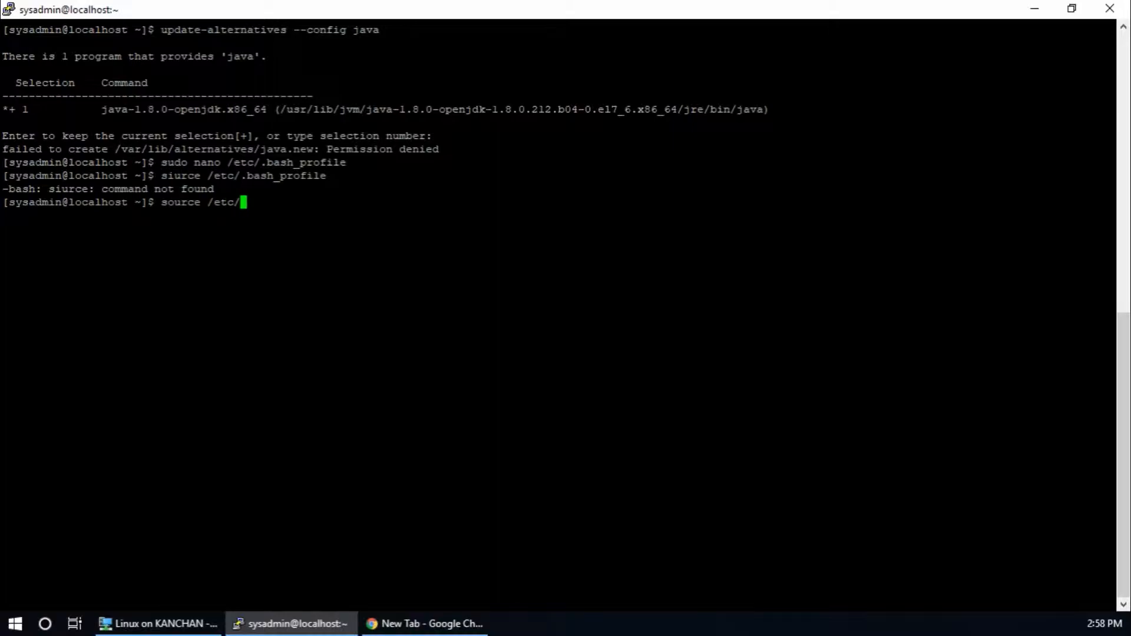
type(".bash_profile")
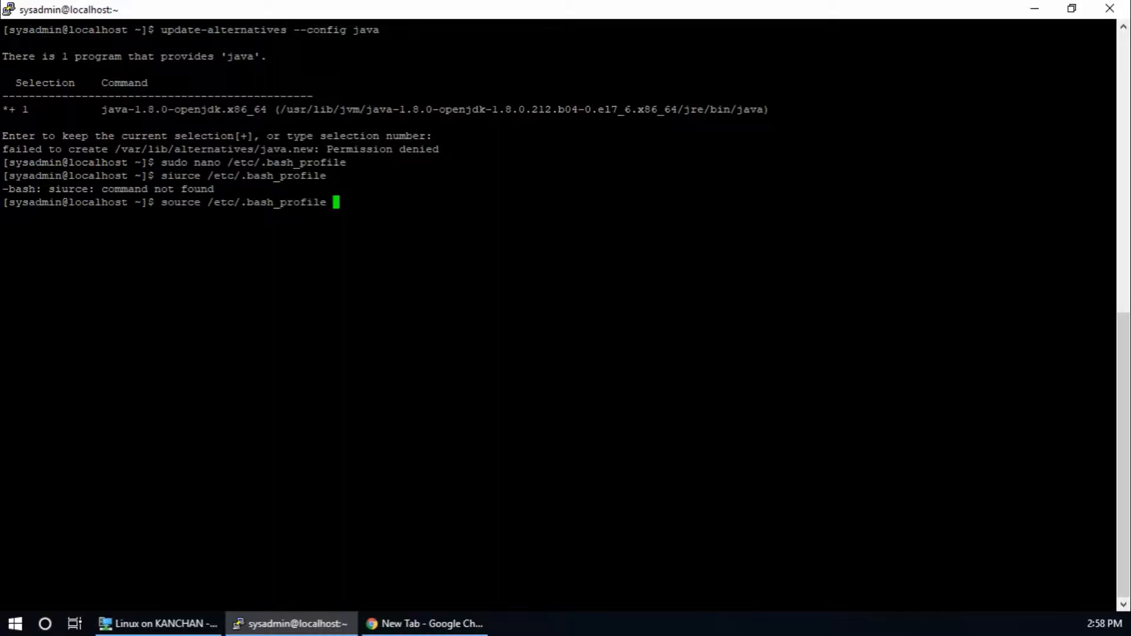
key("Return")
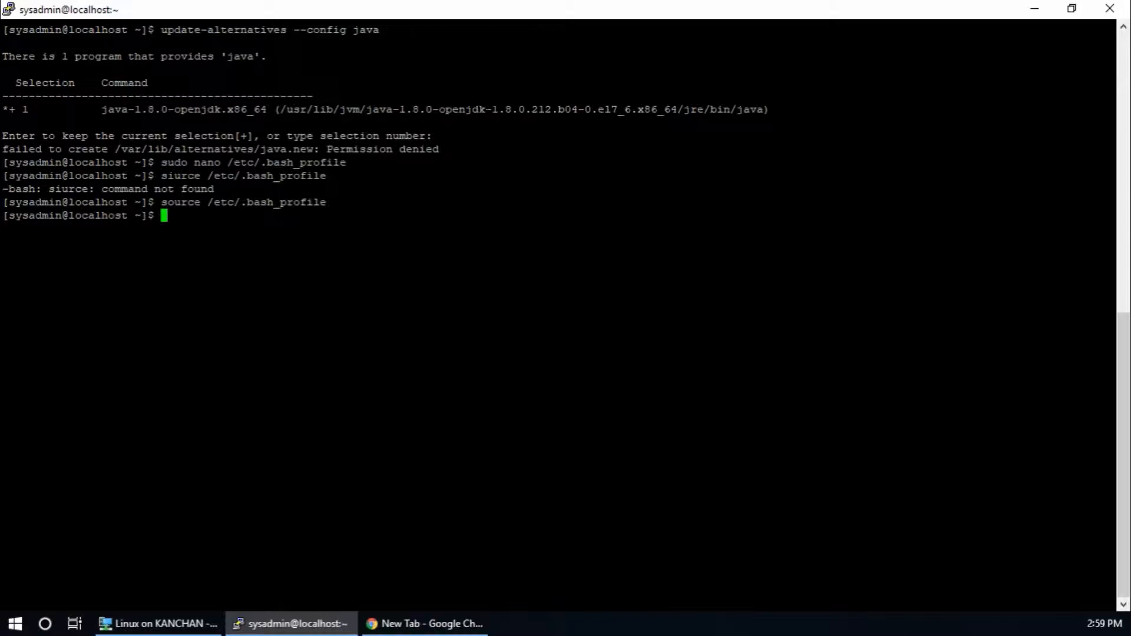
- Echo $JAVA_HOME to check the newly exported value
type("echo")
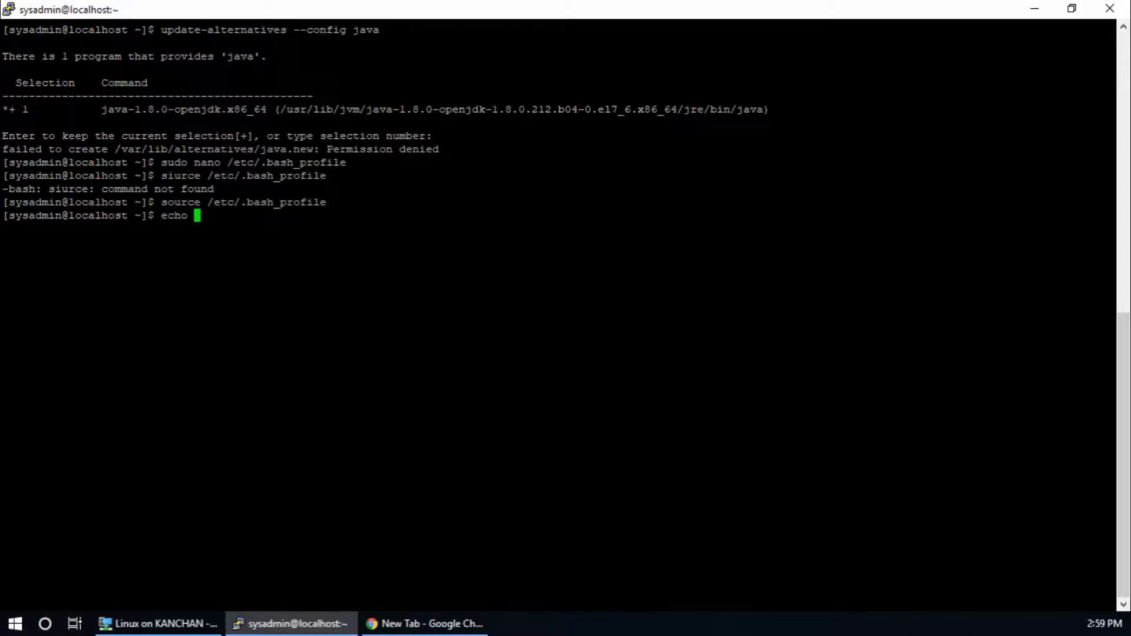
type("$")
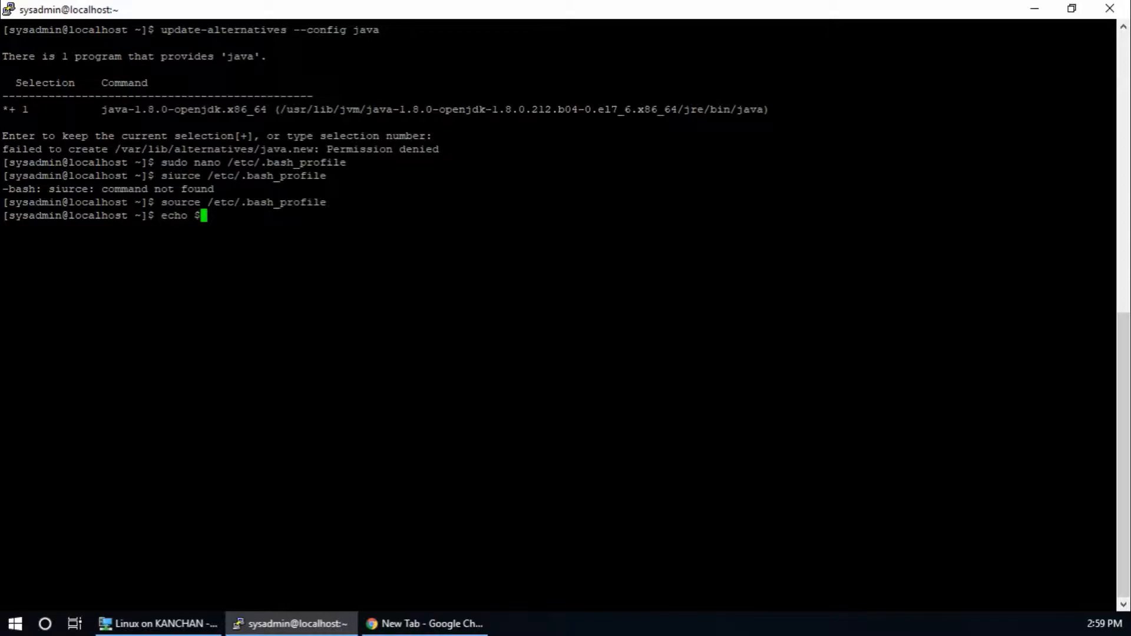
type("JAVA_")
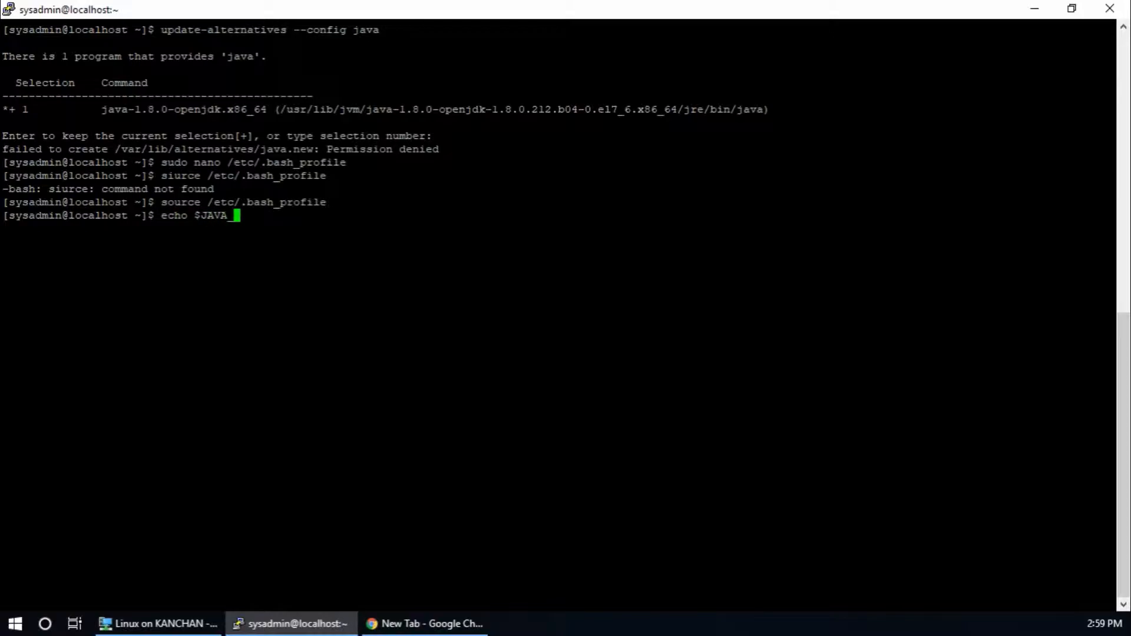
key("Return")
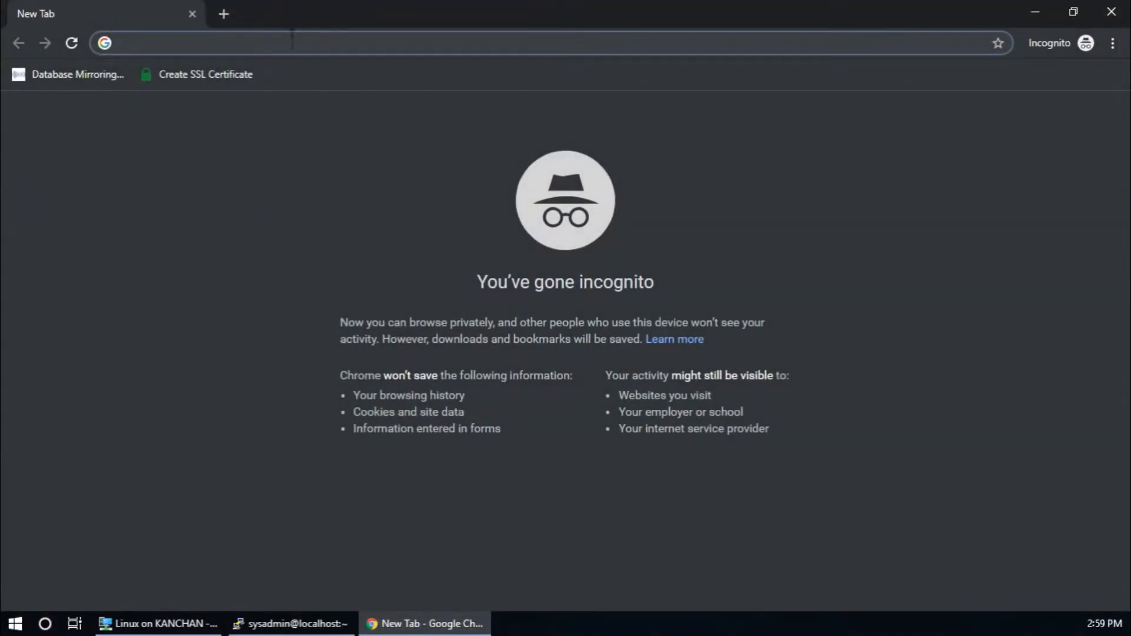
- Search Google for 'download confluence for linux' and follow the 'Download Confluence Server | Atlassian' result
type("download")
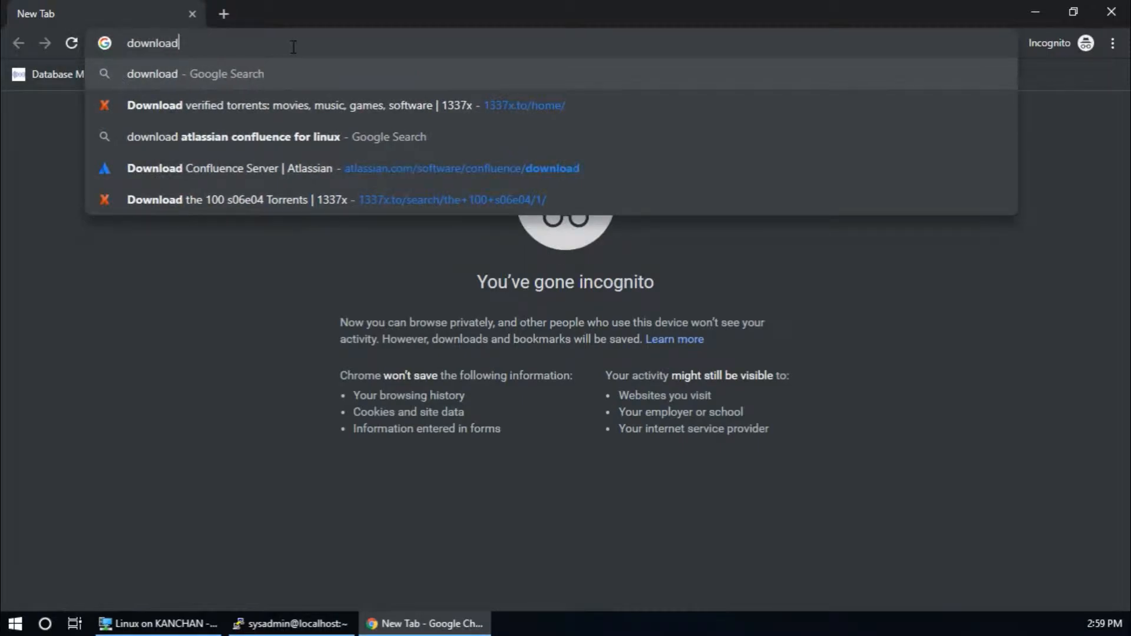
type("confluence")
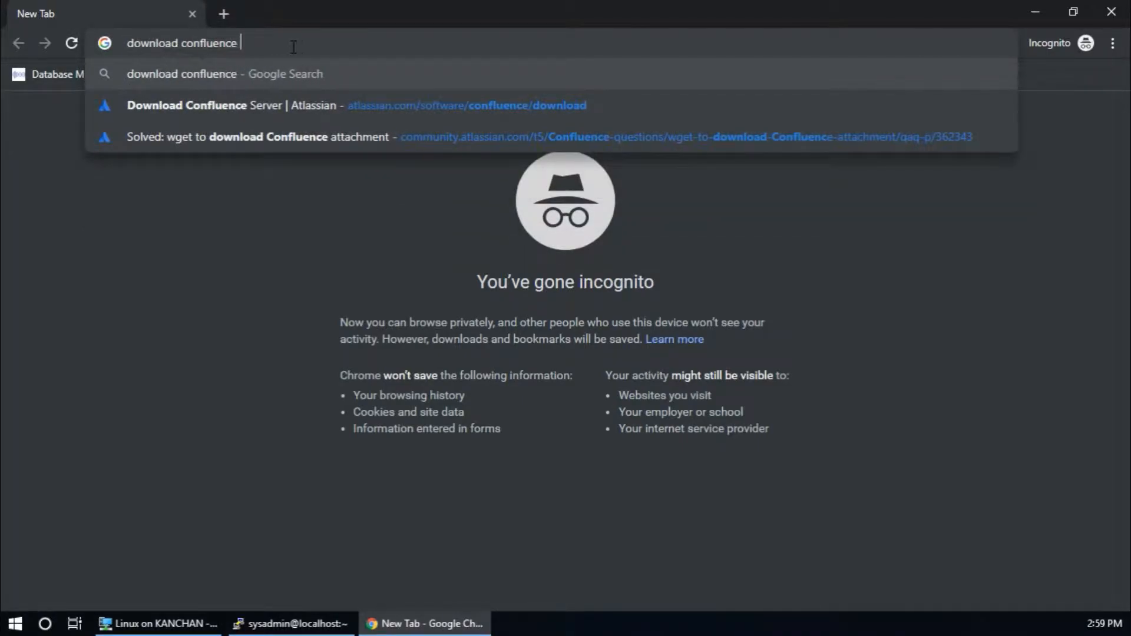
type("for linu")
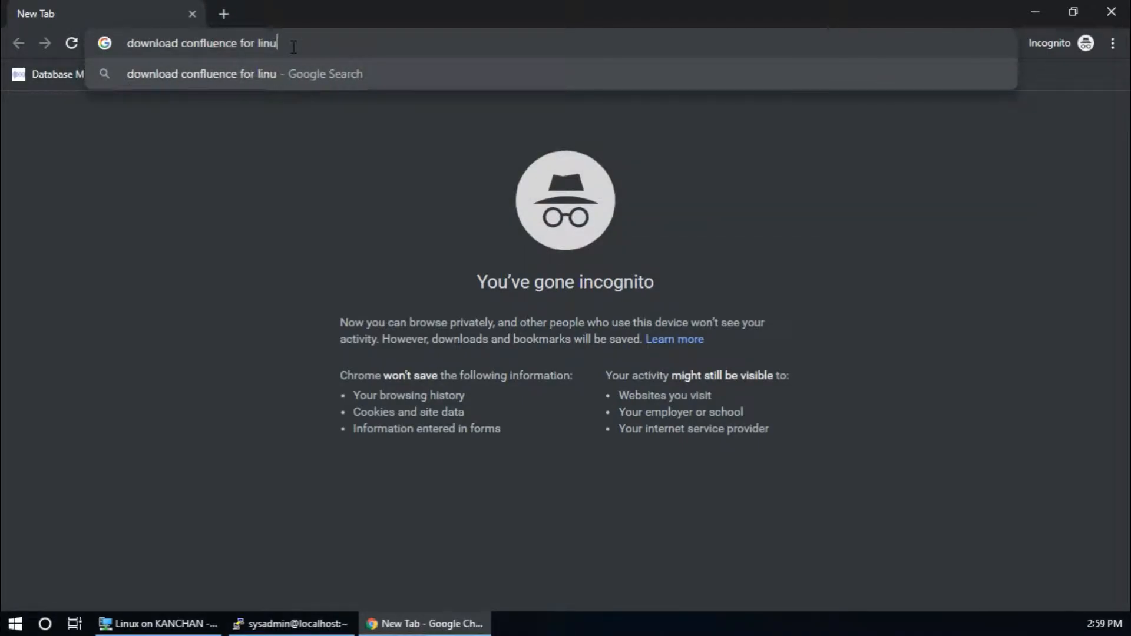
key("Return")
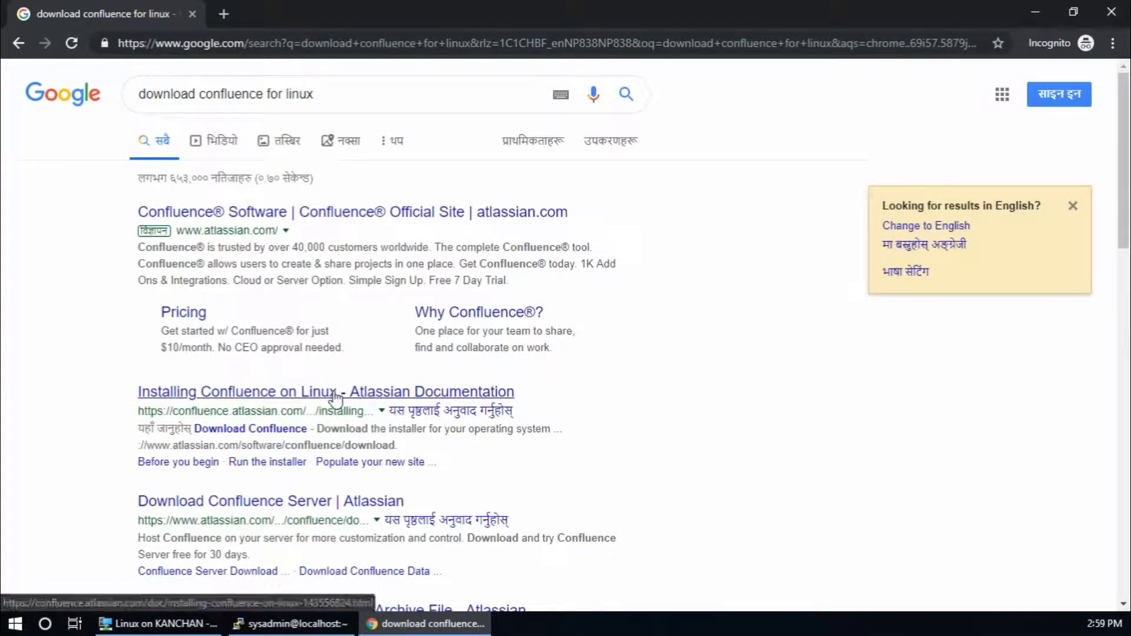
mouse_move(308, 506)
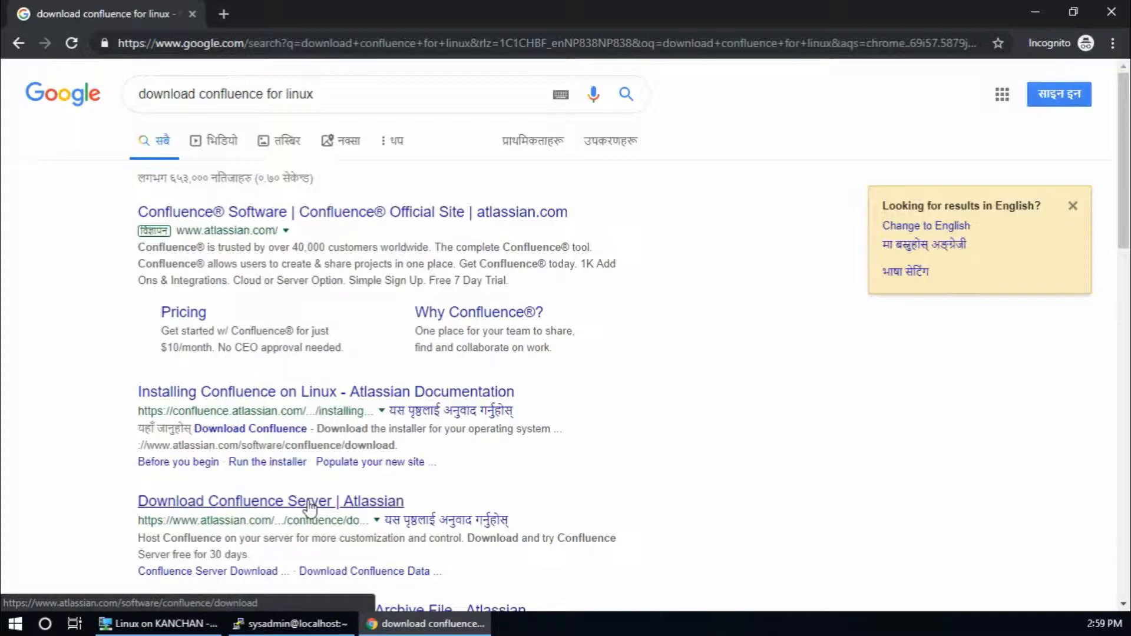
left_click(271, 501)
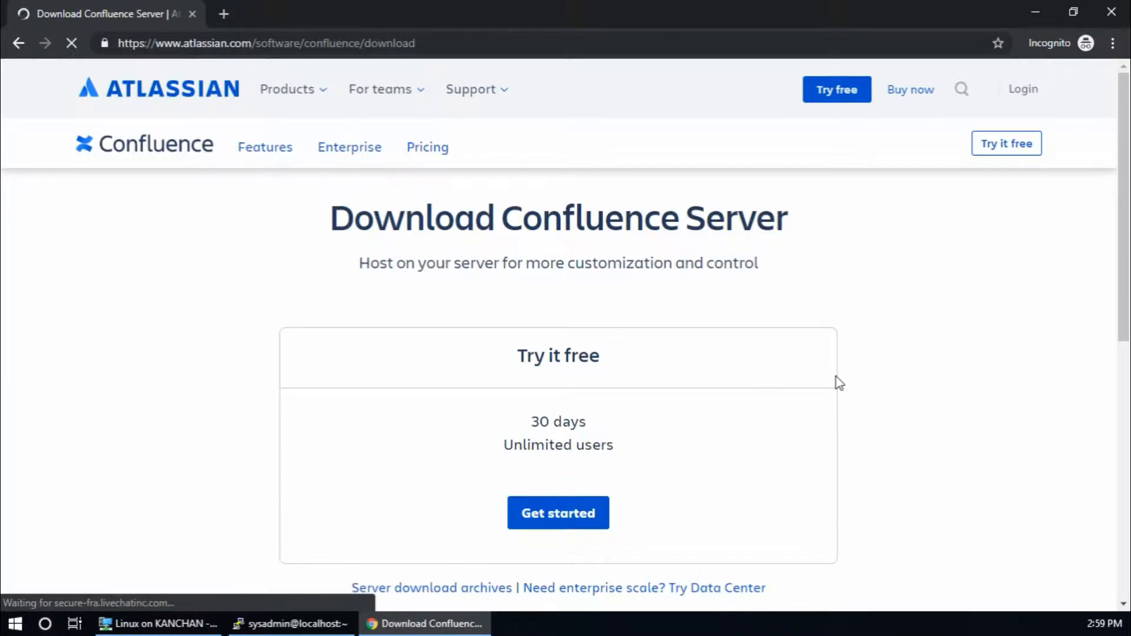
- Choose the TAR.GZ Archive format and start downloading atlassian-confluence-6.15.5.tar.gz
scroll("down", 3)
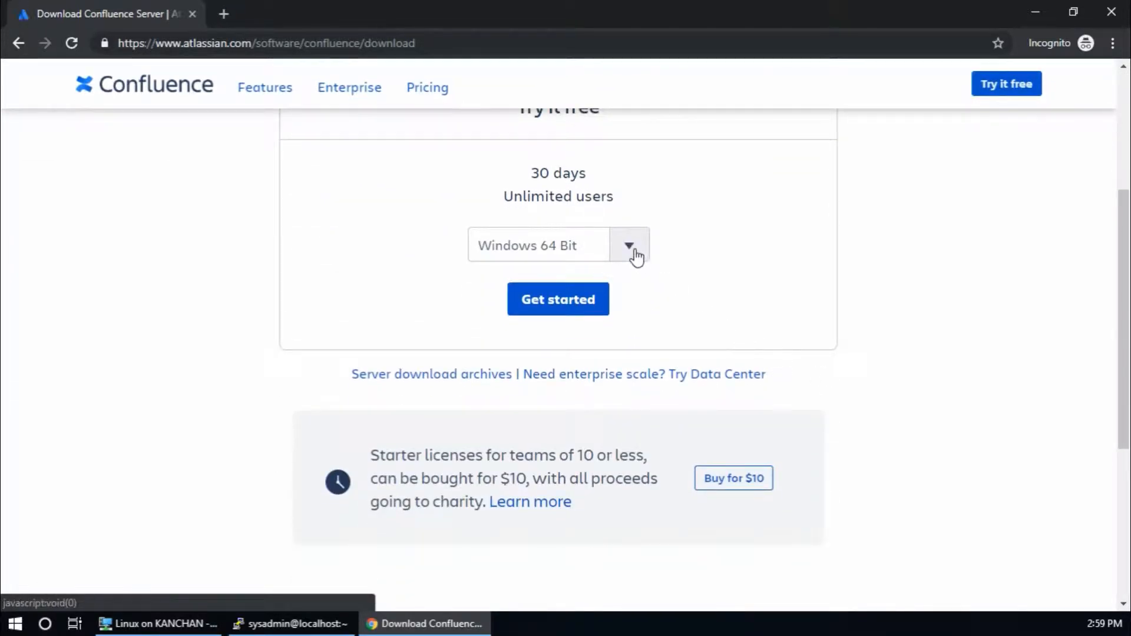
left_click(629, 246)
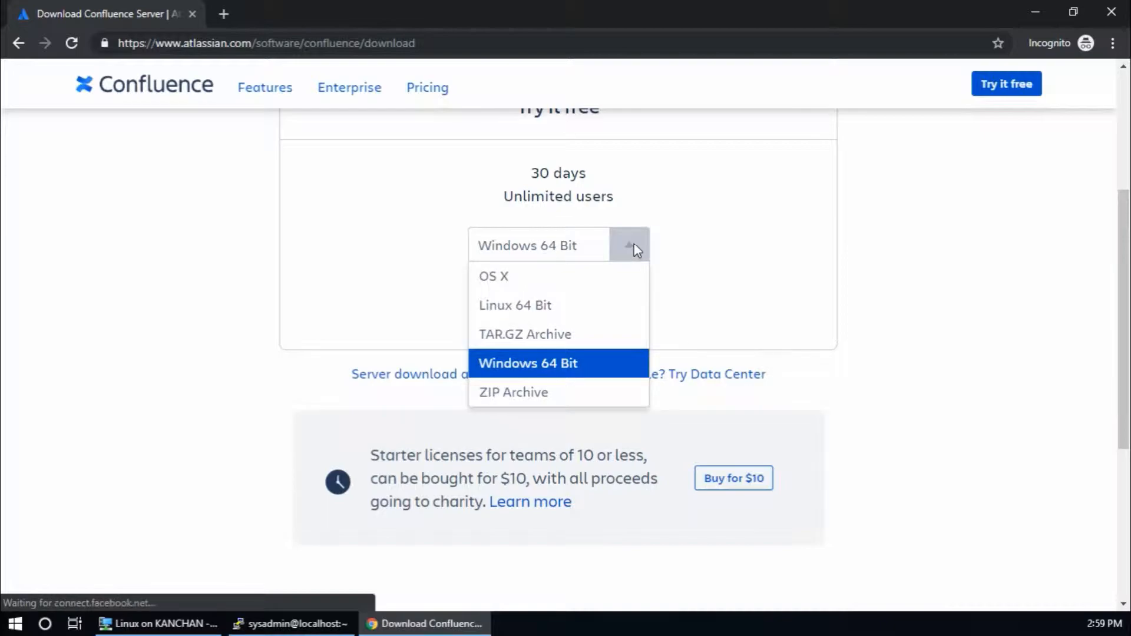
mouse_move(567, 333)
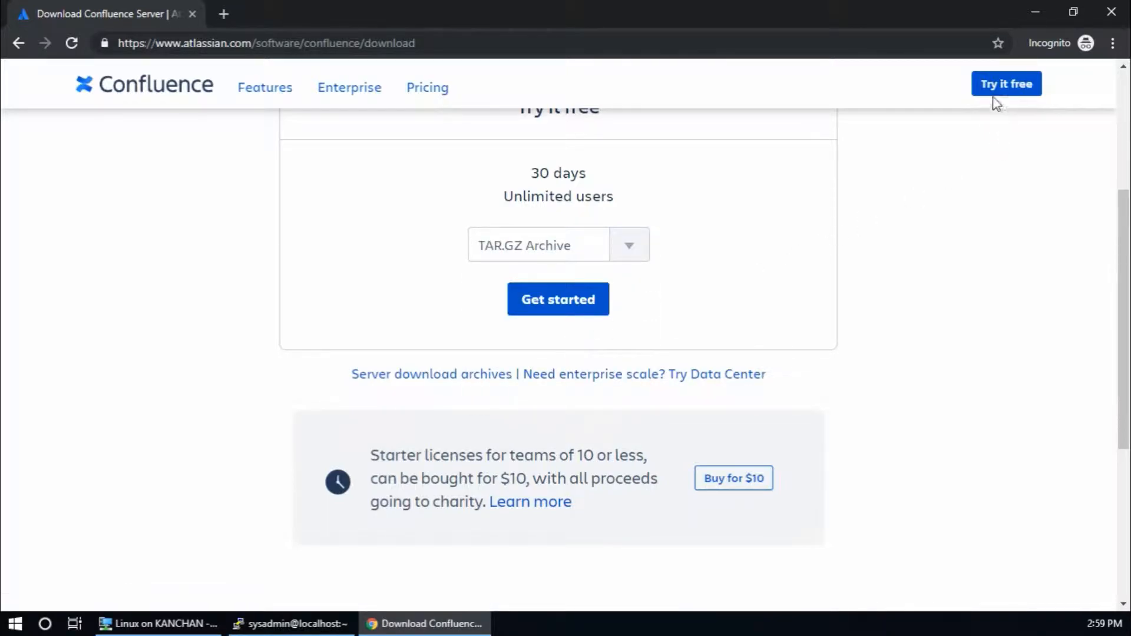
left_click(558, 298)
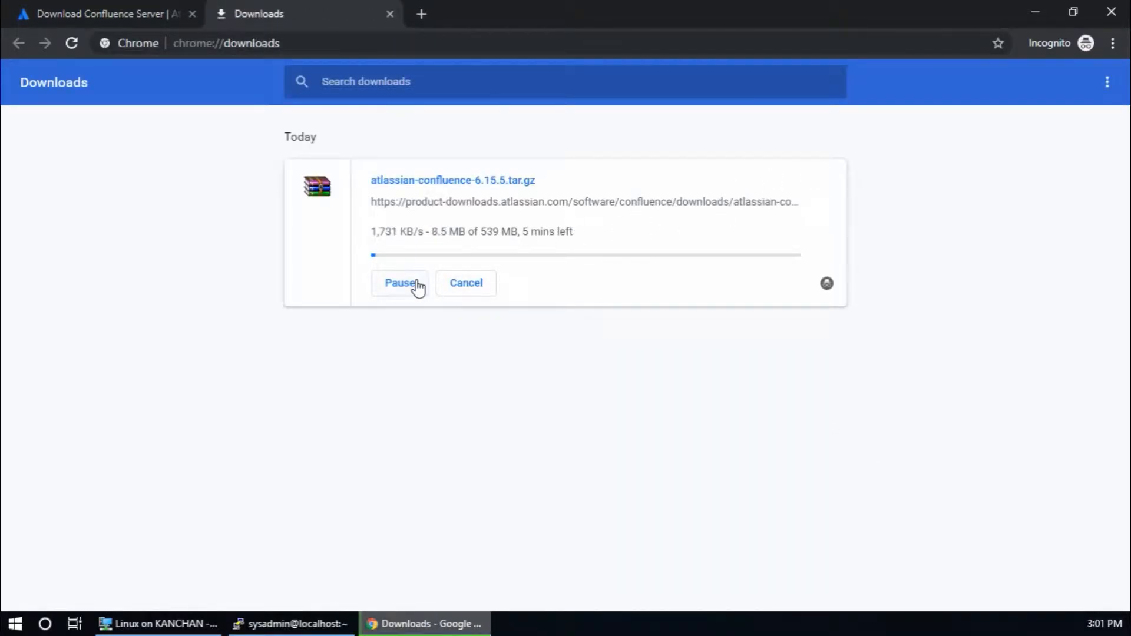
- Copy the tar.gz download's link address and return to the PuTTY session
right_click(480, 202)
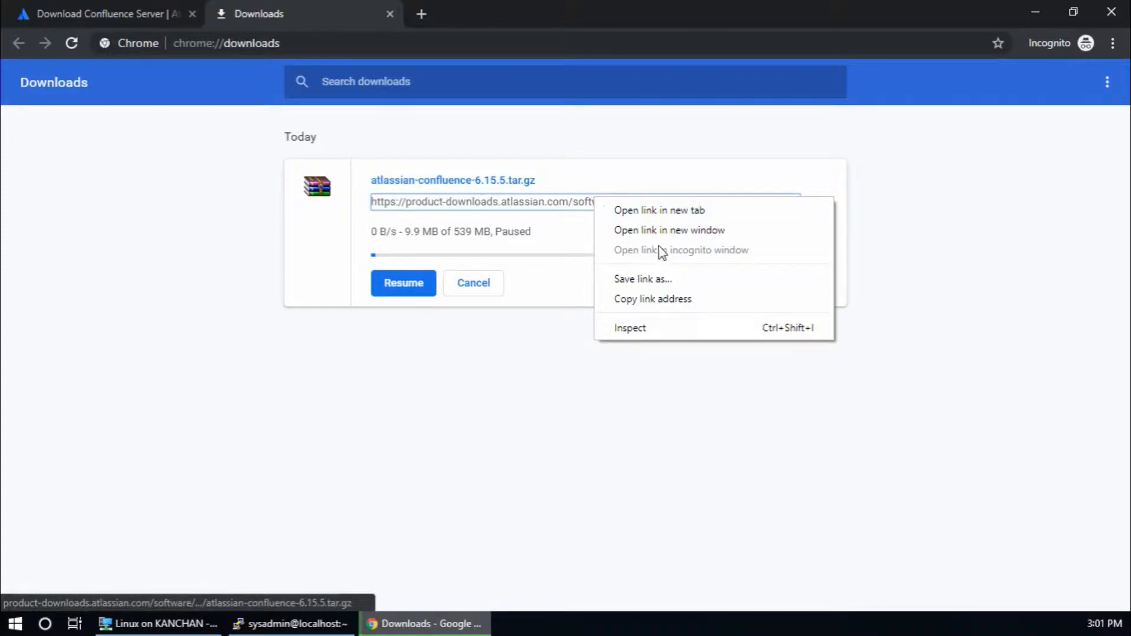
left_click(652, 298)
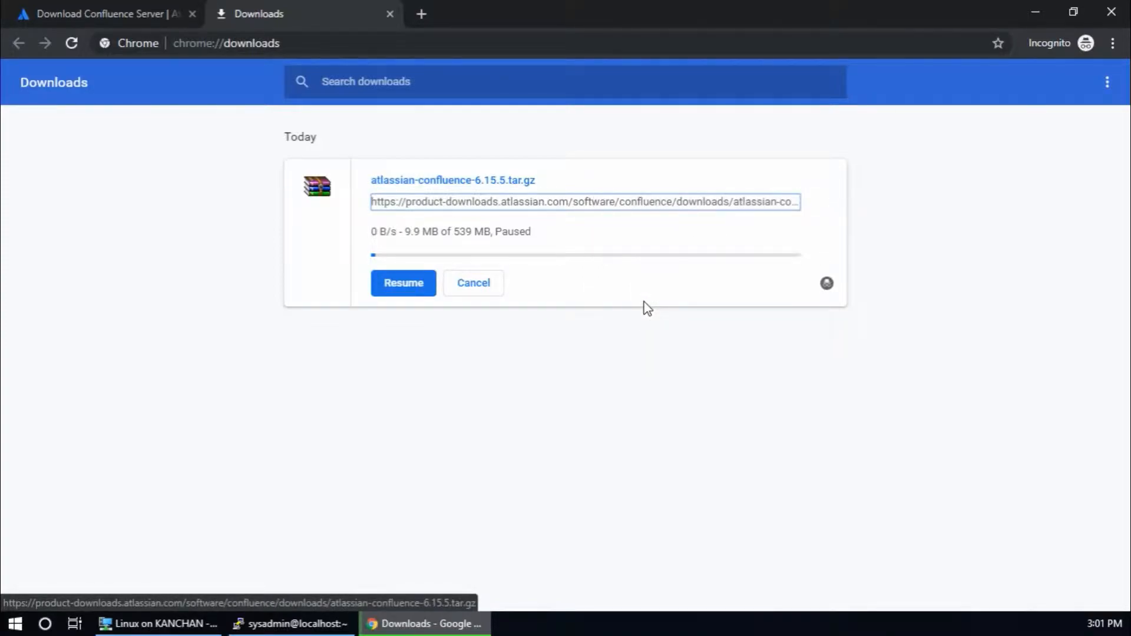
left_click(291, 623)
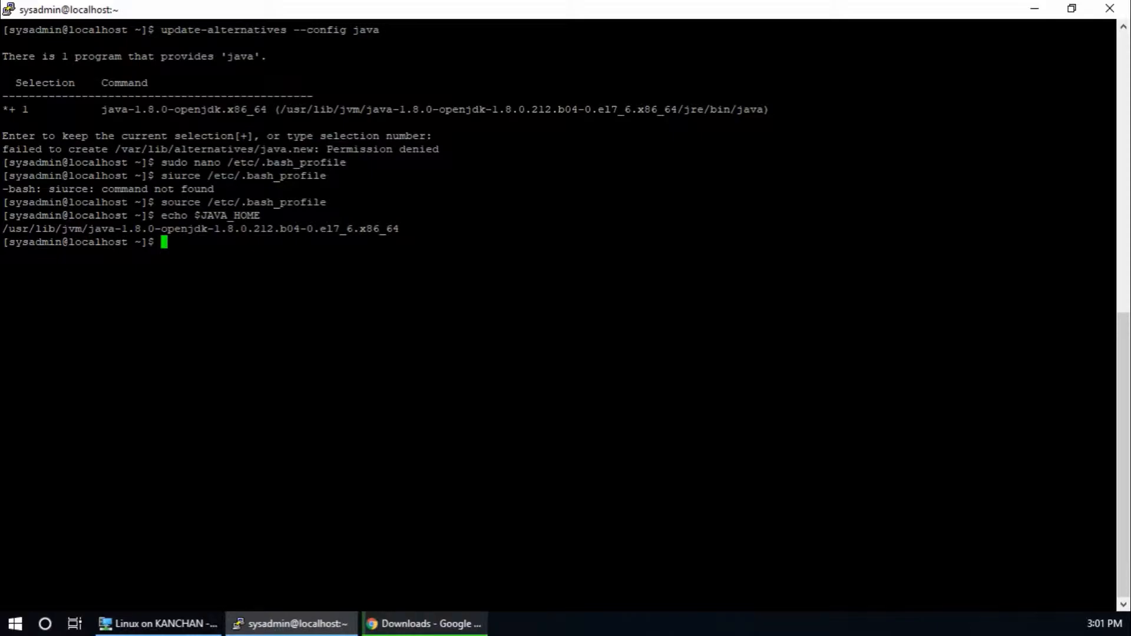
- Install wget with 'sudo yum install wget', supplying the password and confirming with y
type("s")
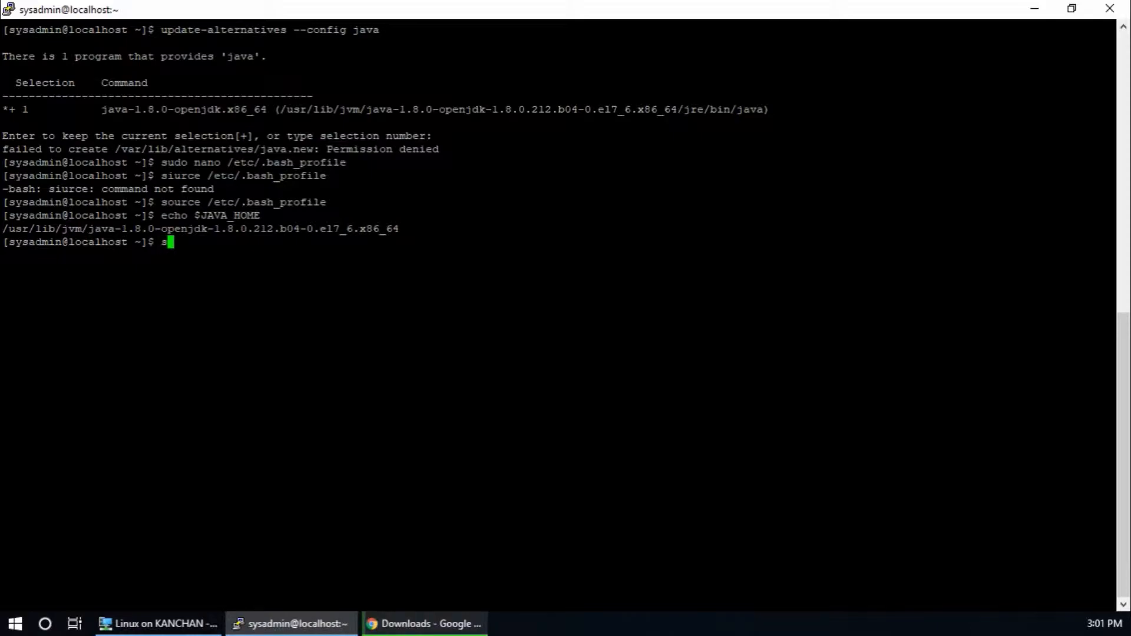
type("udo yum")
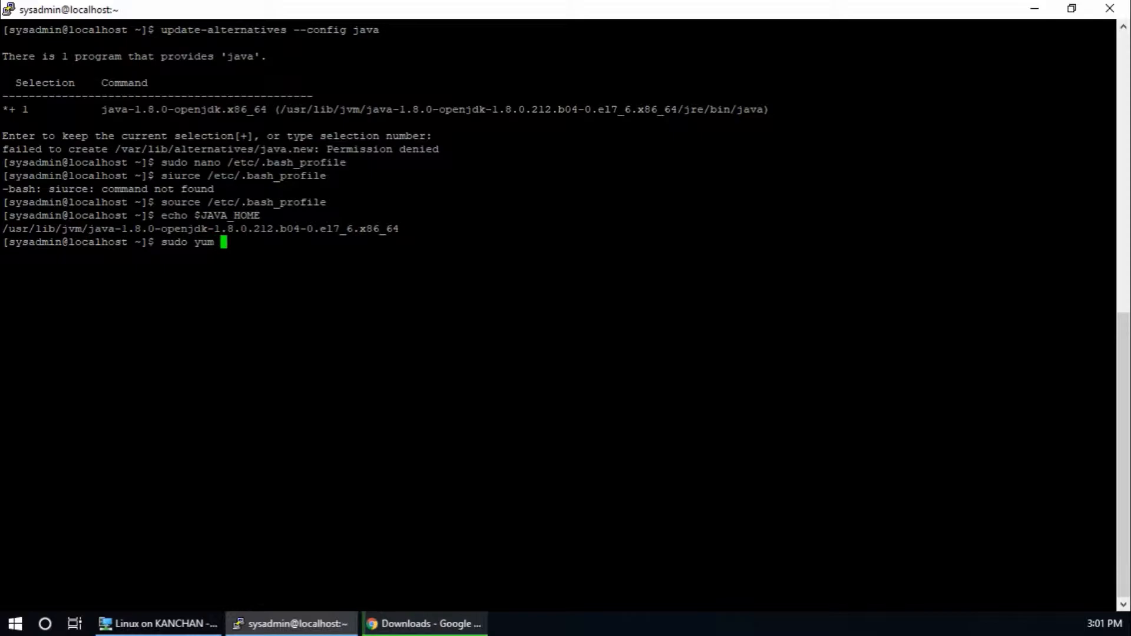
type("install")
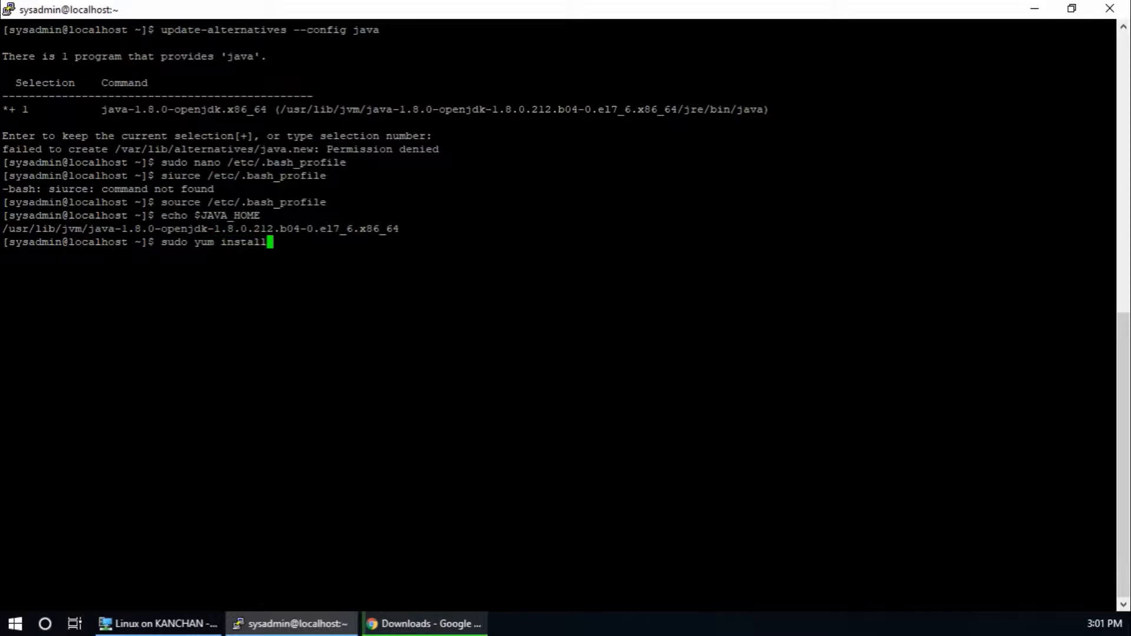
type("wge")
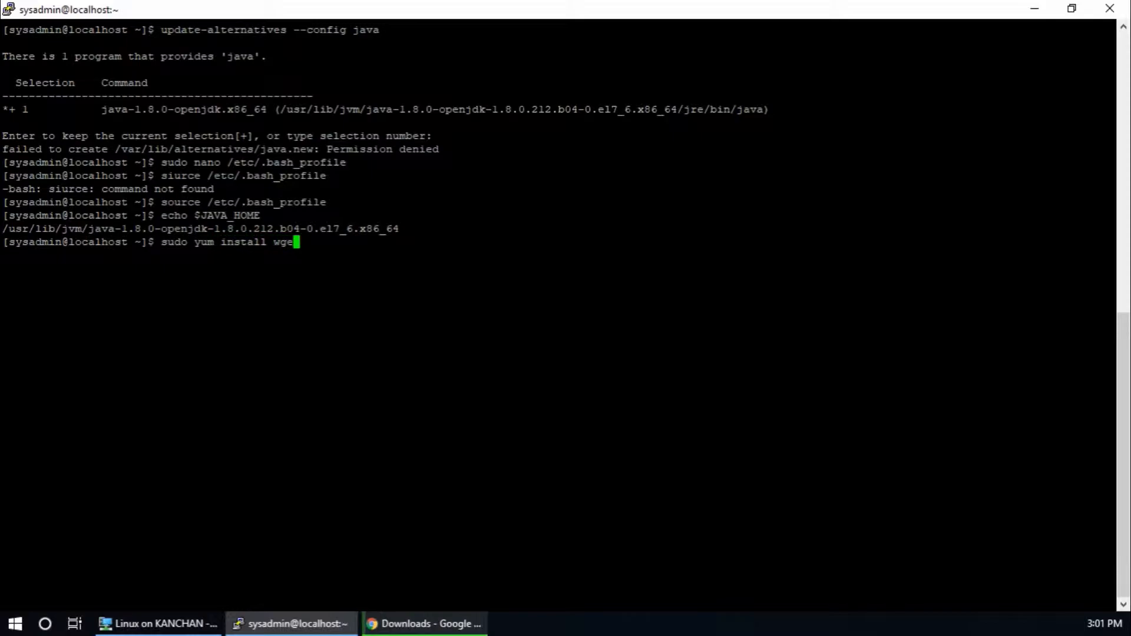
key("Return")
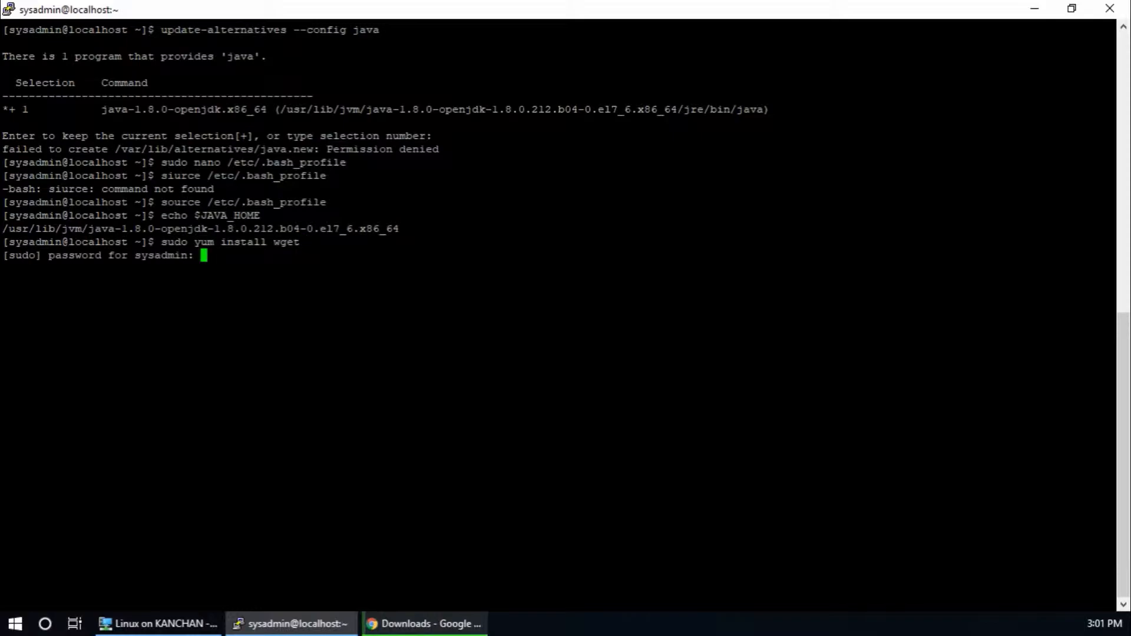
key("Return")
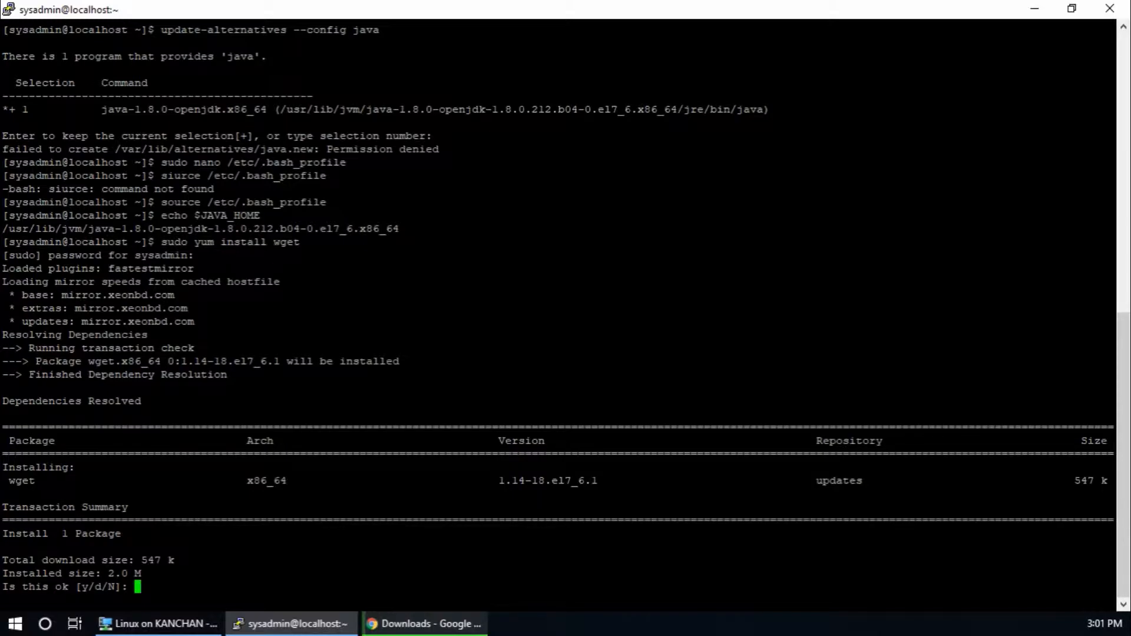
type("y")
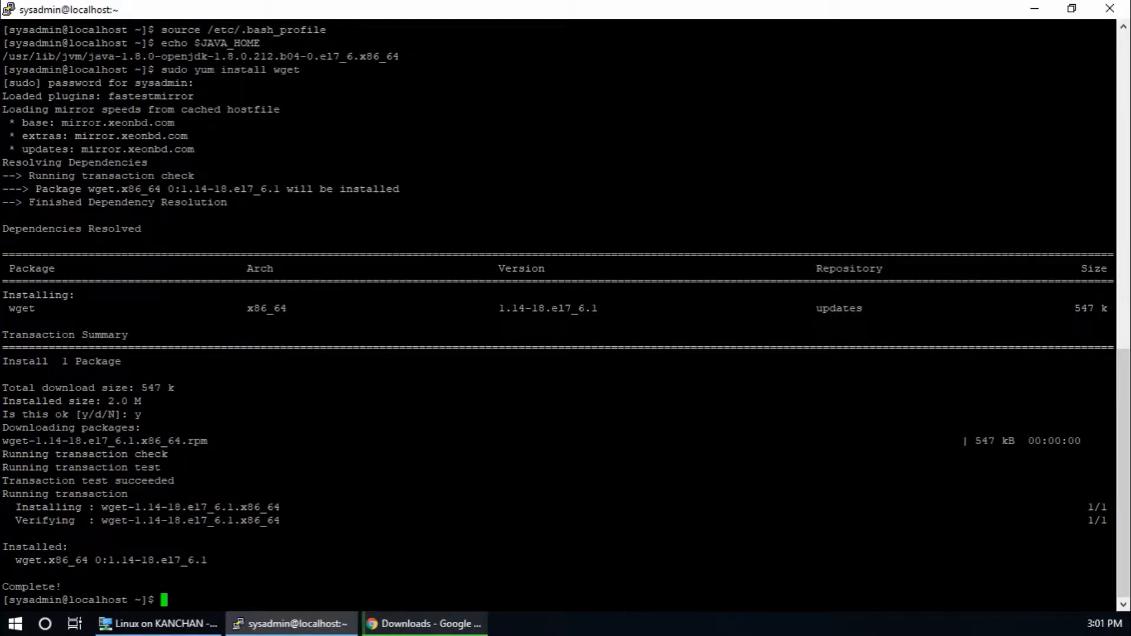
- Begin the wget command and clear the terminal before downloading
type("wg")
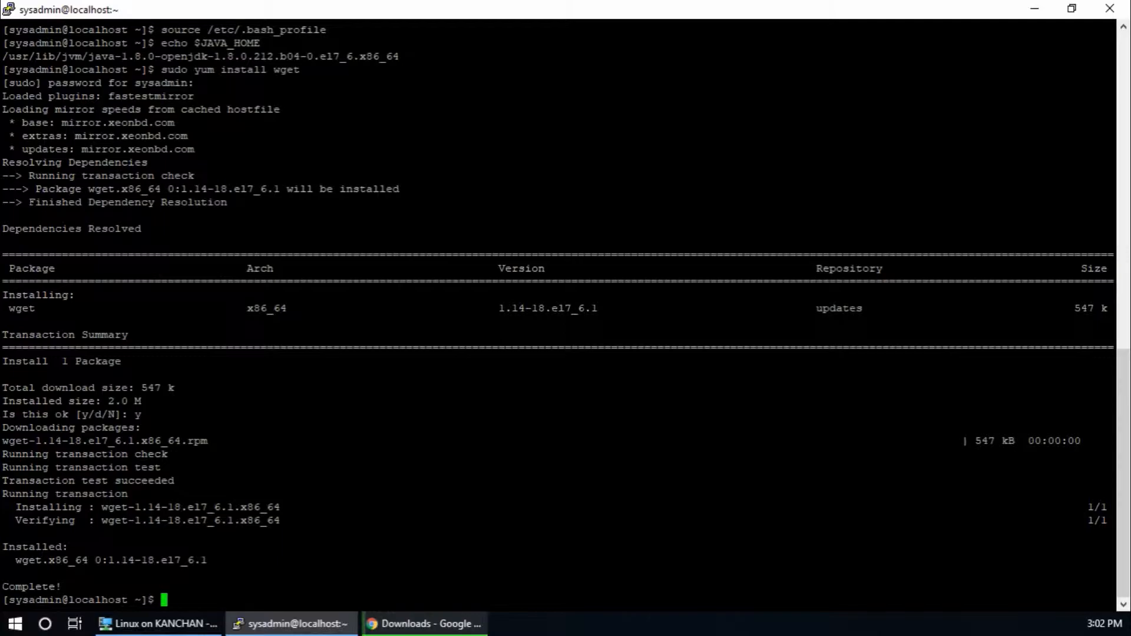
type("clear")
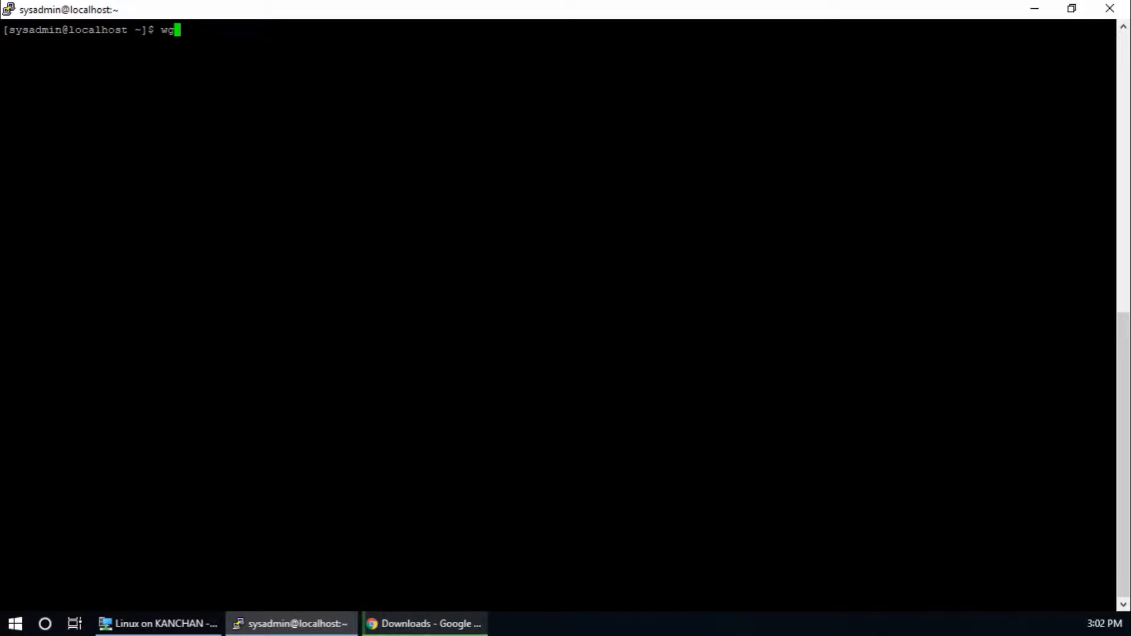
- Download atlassian-confluence-6.15.5.tar.gz via wget from product-downloads.atlassian.com and let it finish
type("et")
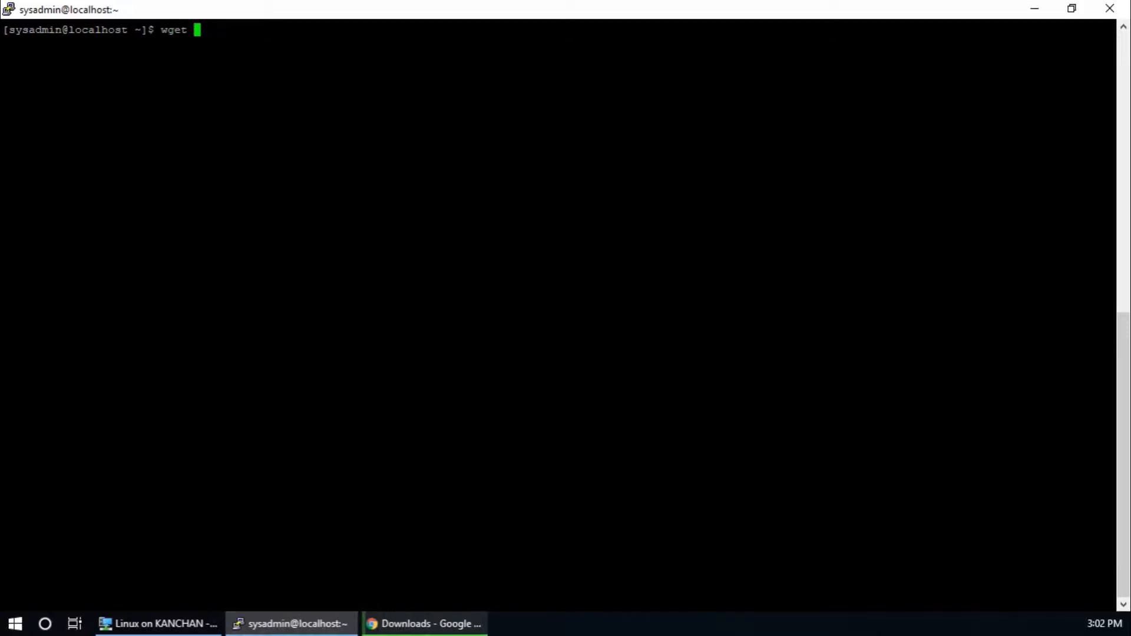
type("https://product-downloads.atlassian.com/software/confluence/downloads/atlassian-confluence-6.15.5.tar.gz")
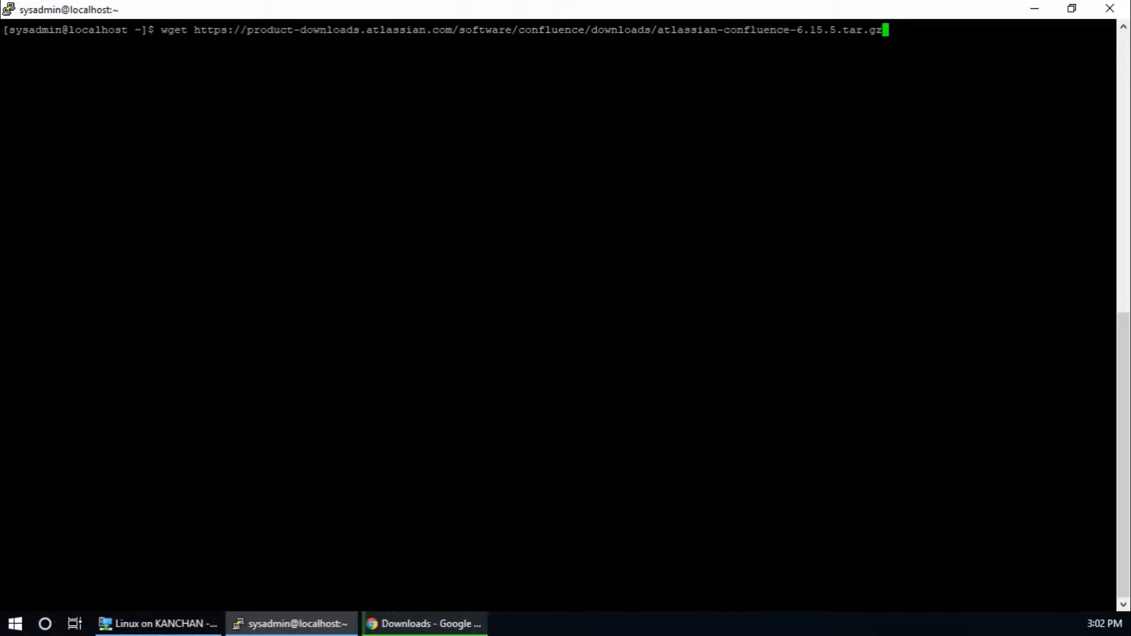
key("Return")
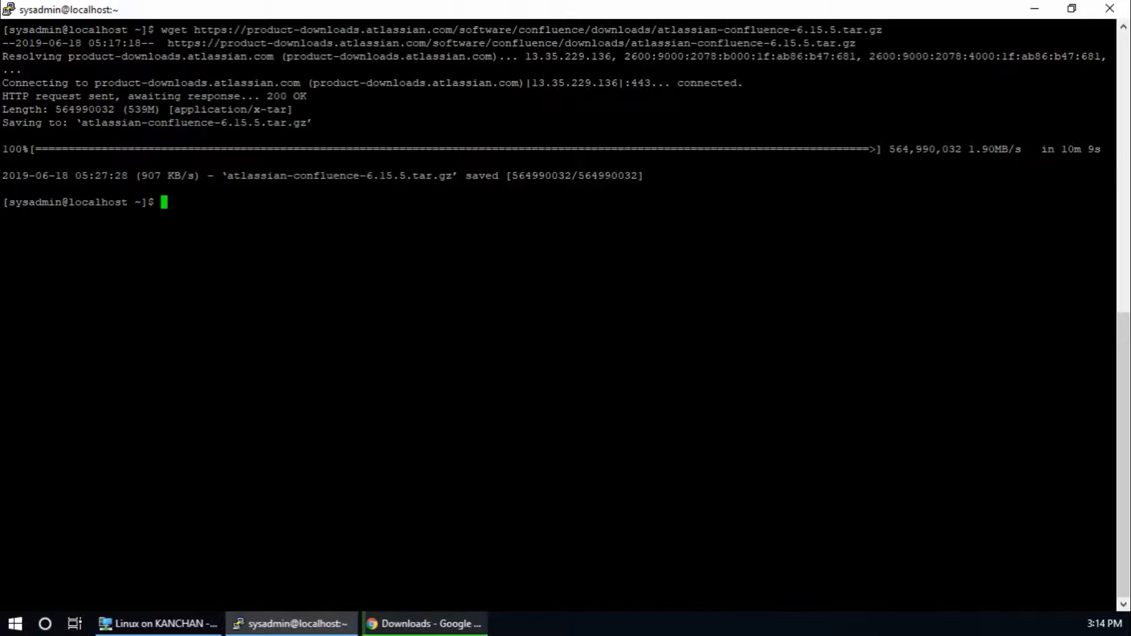
type("sudo")
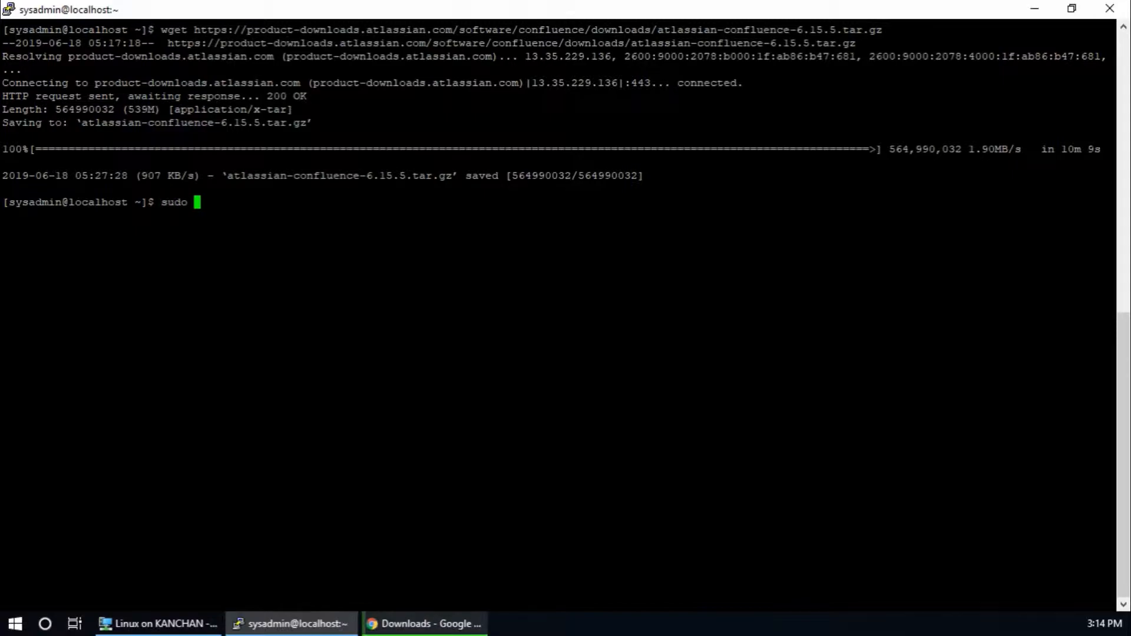
- Create /opt/confluence and /opt/confluence-home with sudo mkdir, then check them with cd and ls
type("mkdir")
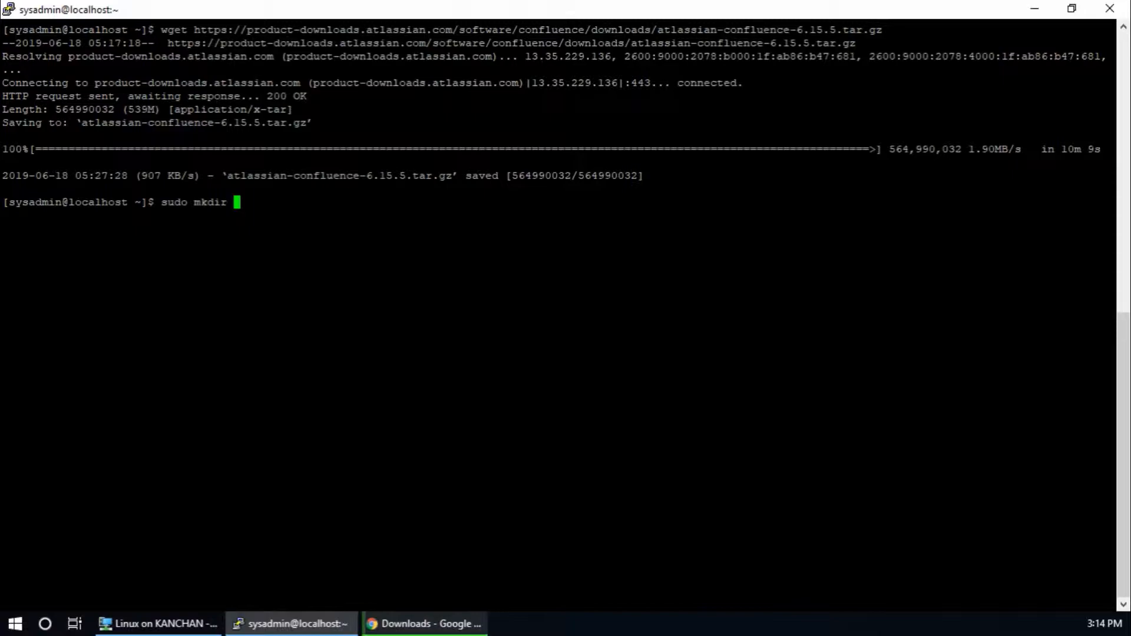
type("/opt/")
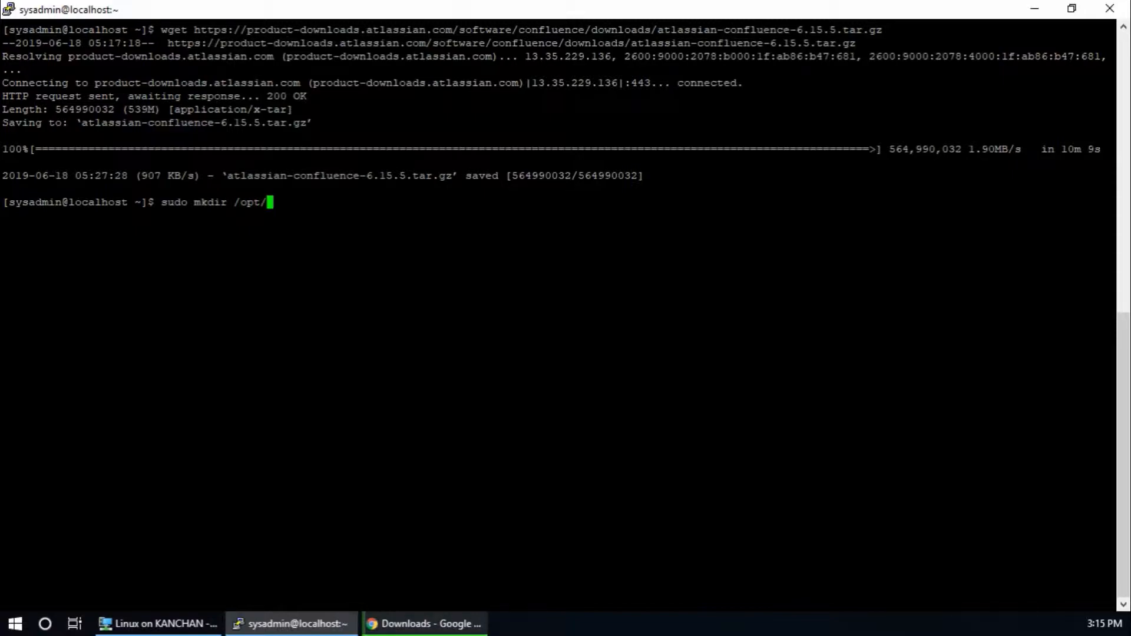
type("conflu")
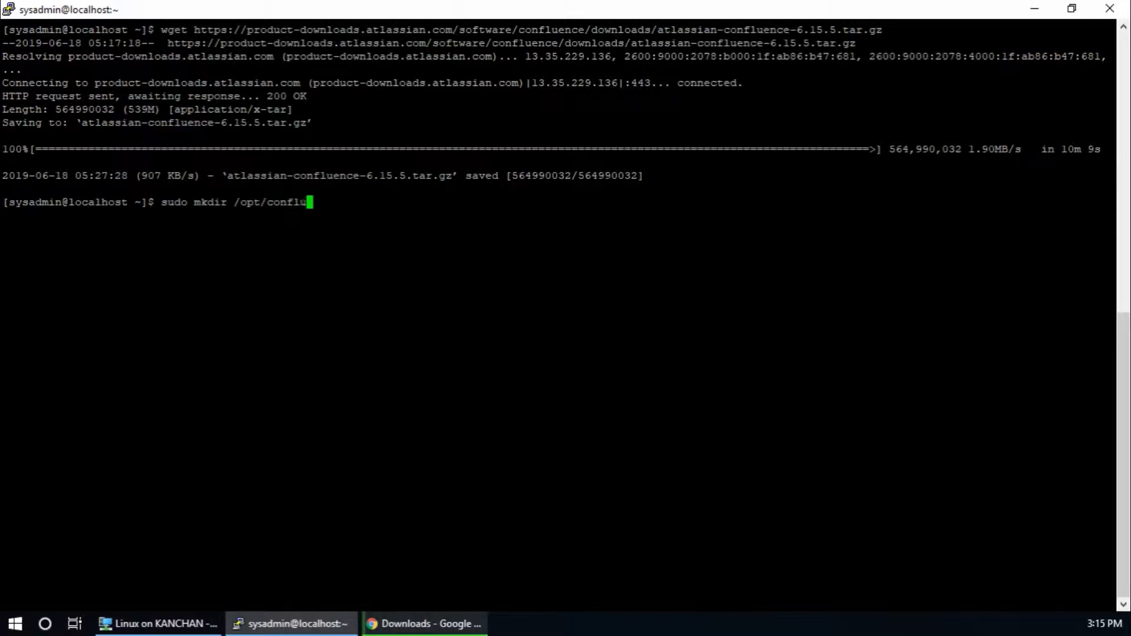
key("Return")
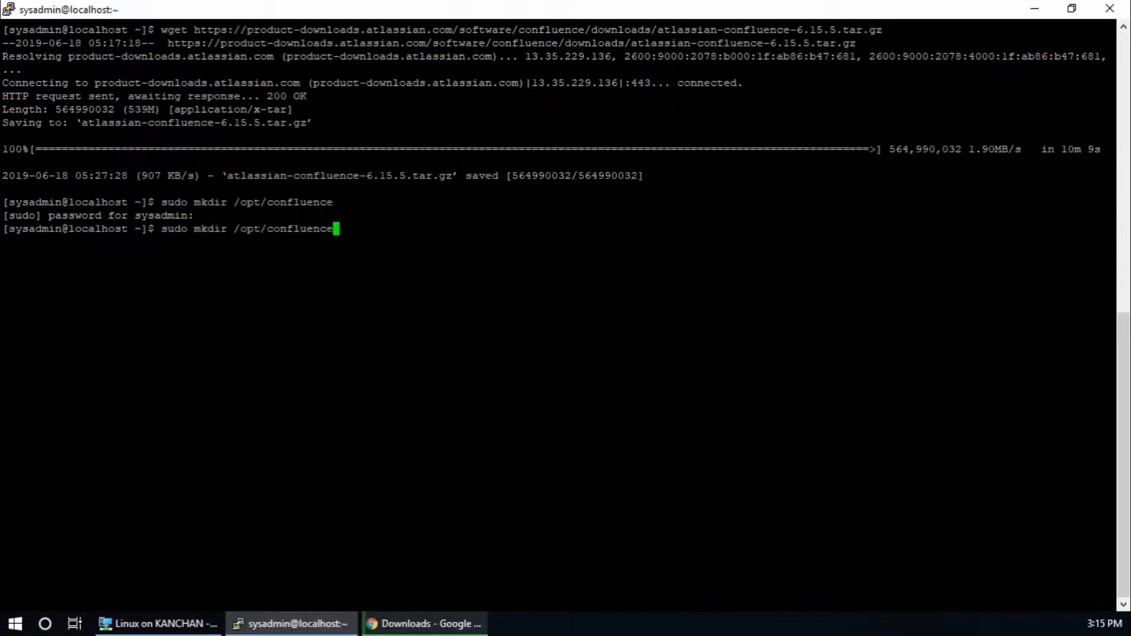
key("Return")
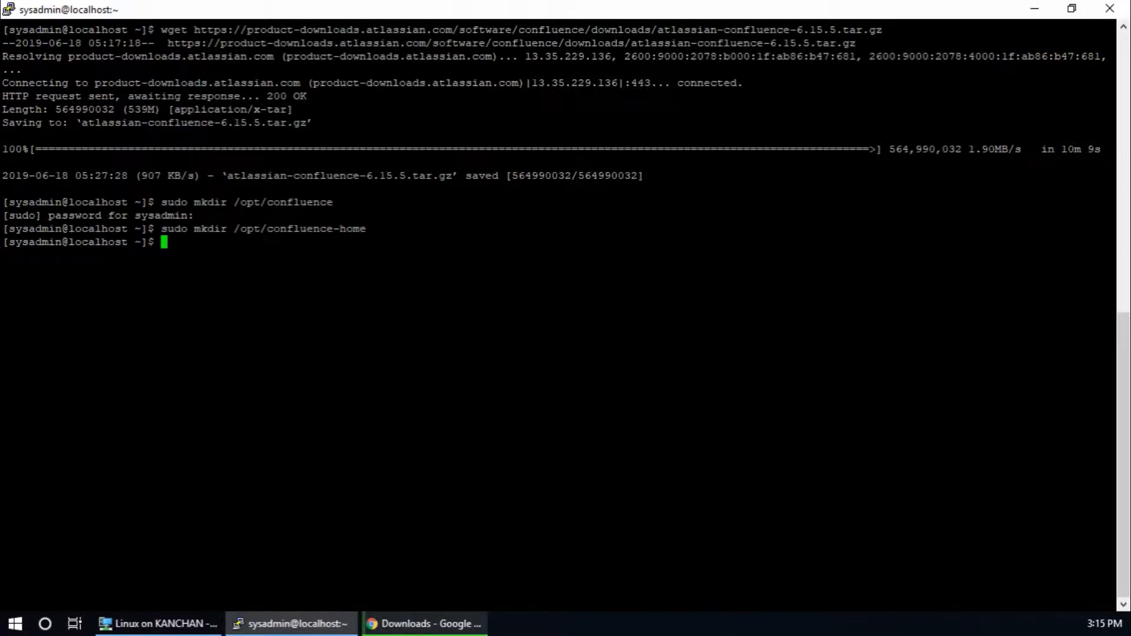
type("cd  /opt/")
type("ls")
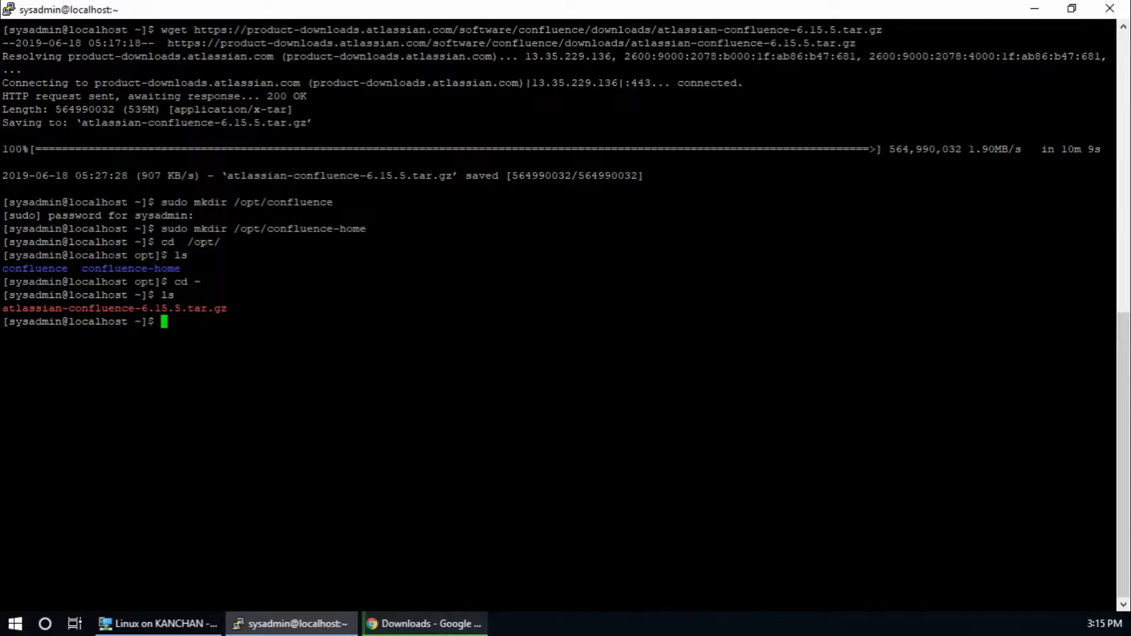
- Extract atlassian-confluence-6.15.5.tar.gz with tar -xzf and list the extracted folder
type("tar -")
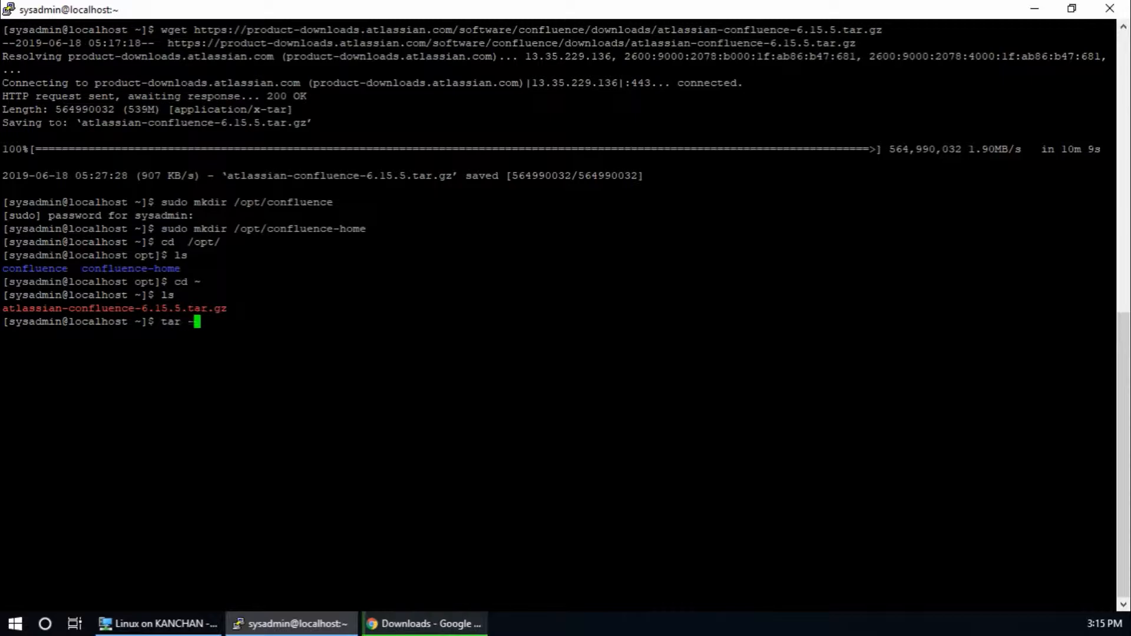
type("xzf")
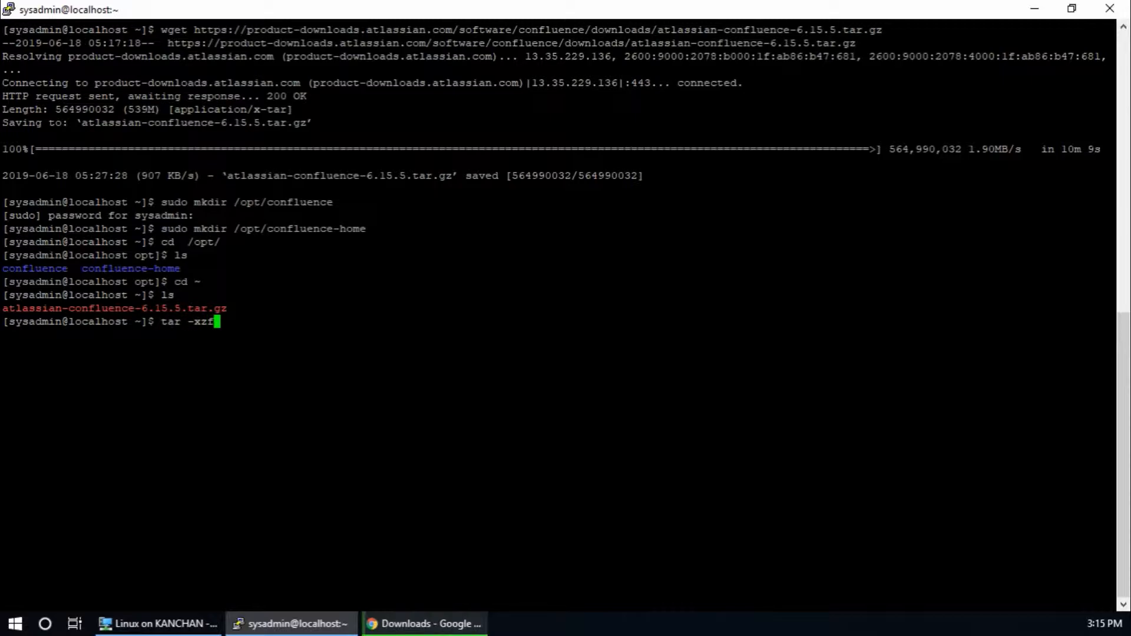
type("atlassian-confluence-6.15.5.tar.gz")
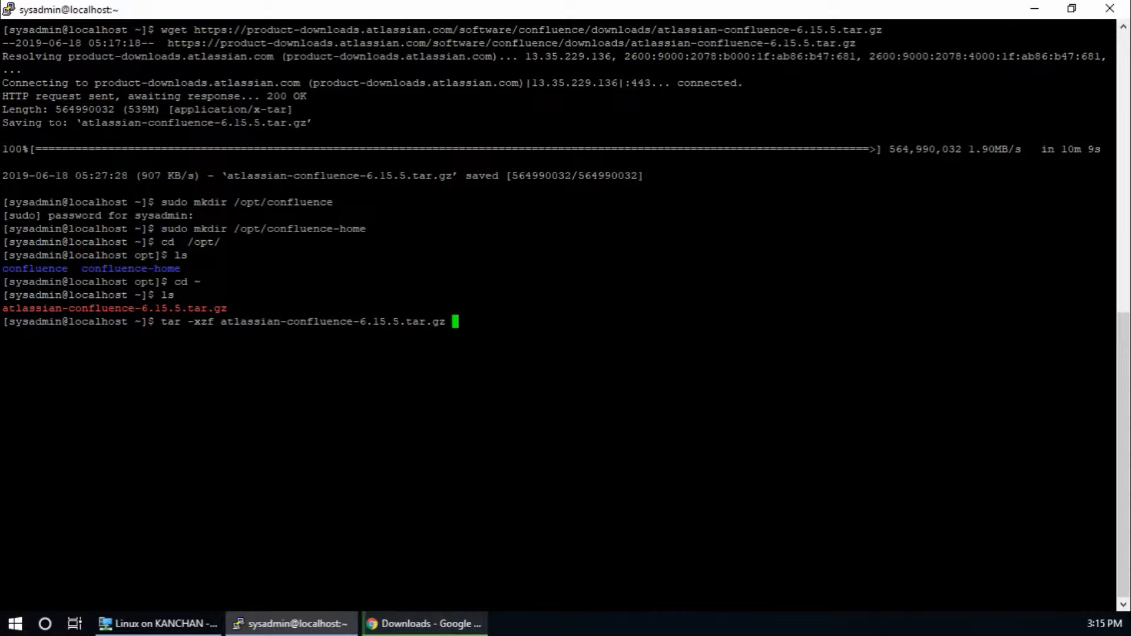
key("Return")
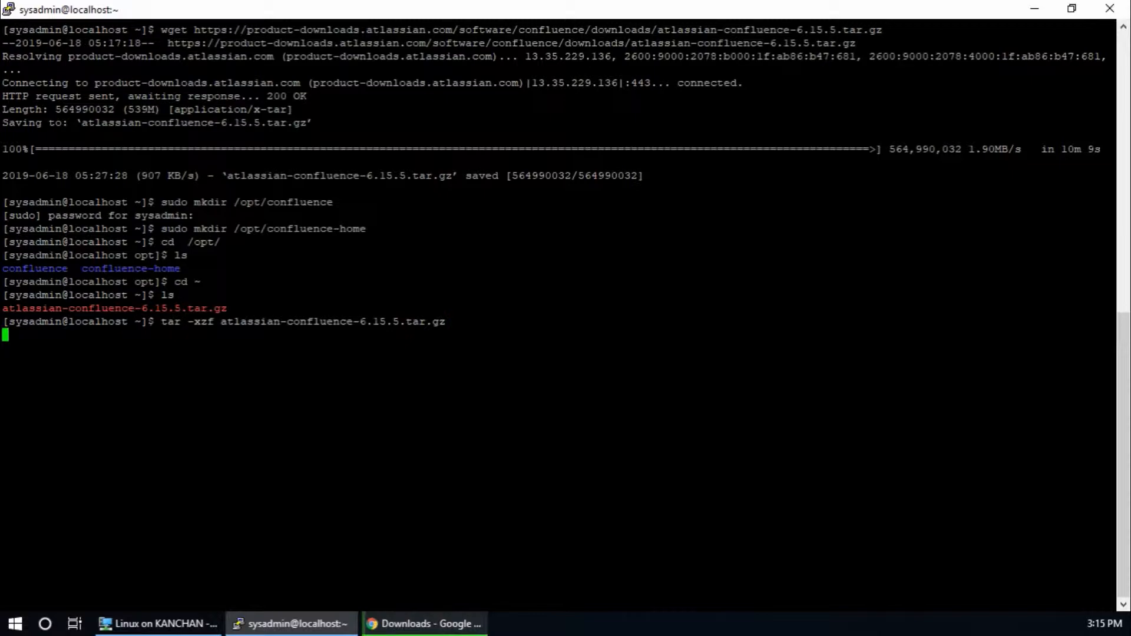
key("Return")
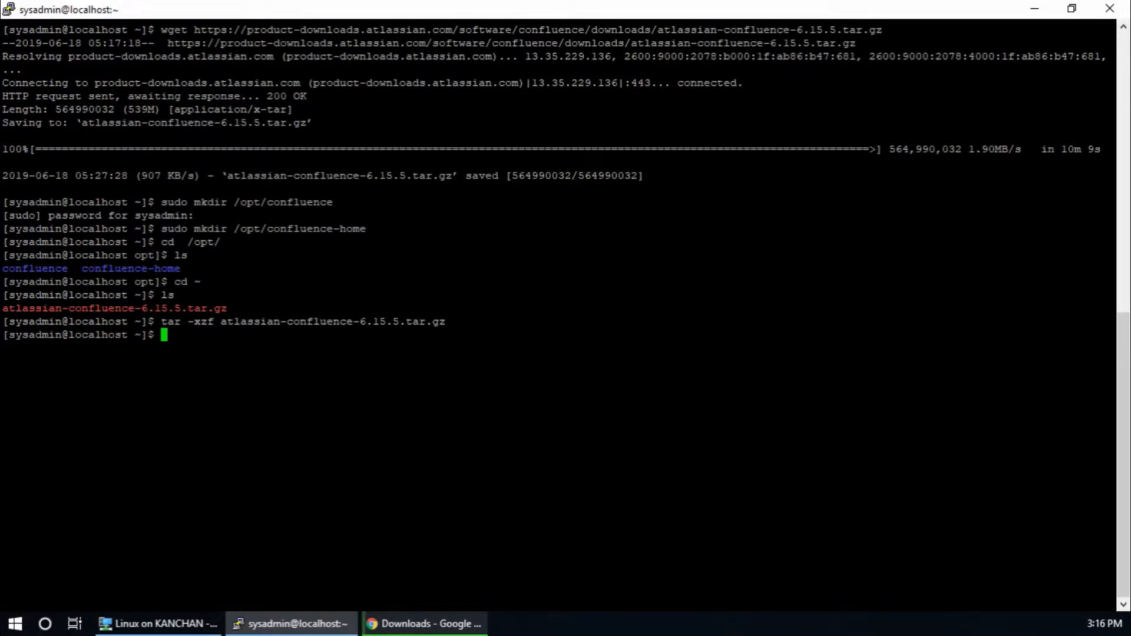
type("ls")
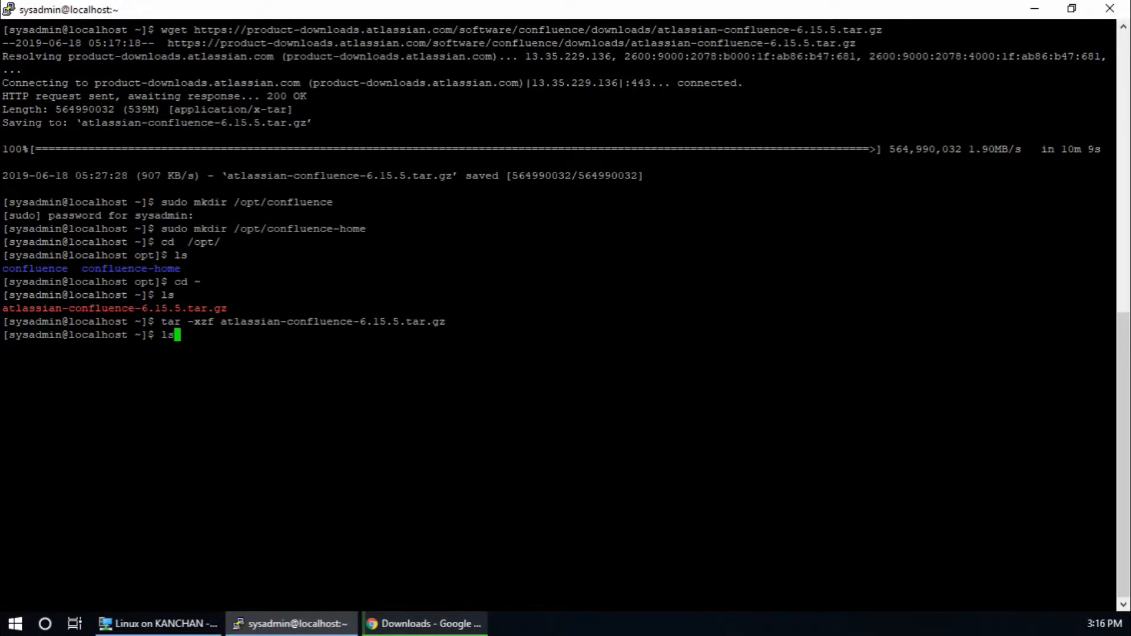
key("Return")
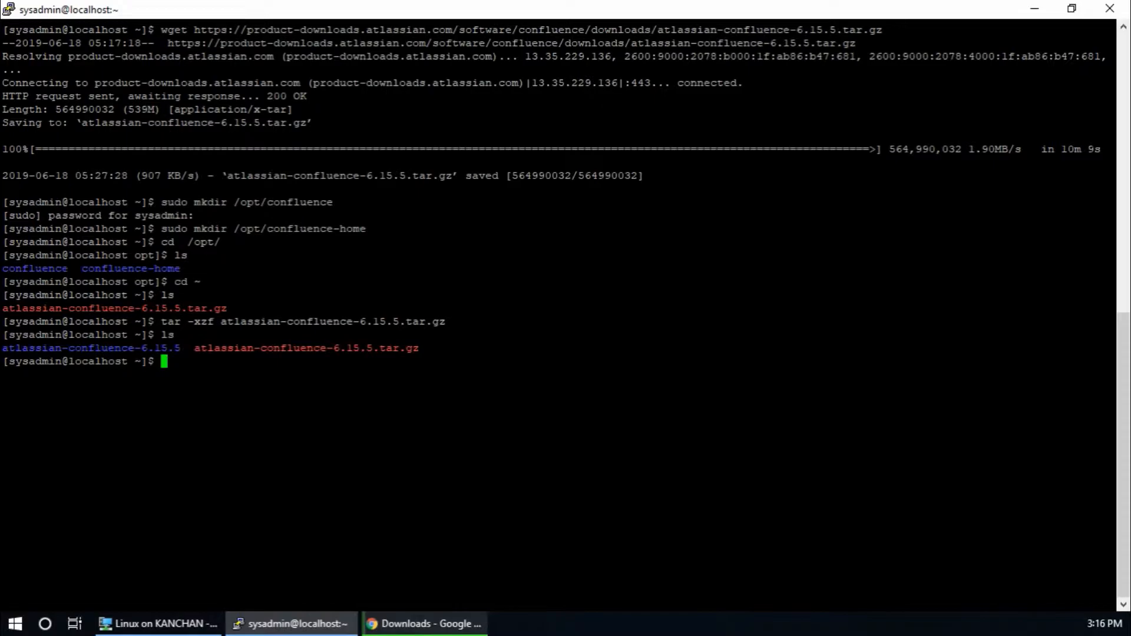
- Move all files from the extracted atlassian-confluence-6.15.5 folder into /opt/confluence with sudo mv
type("c")
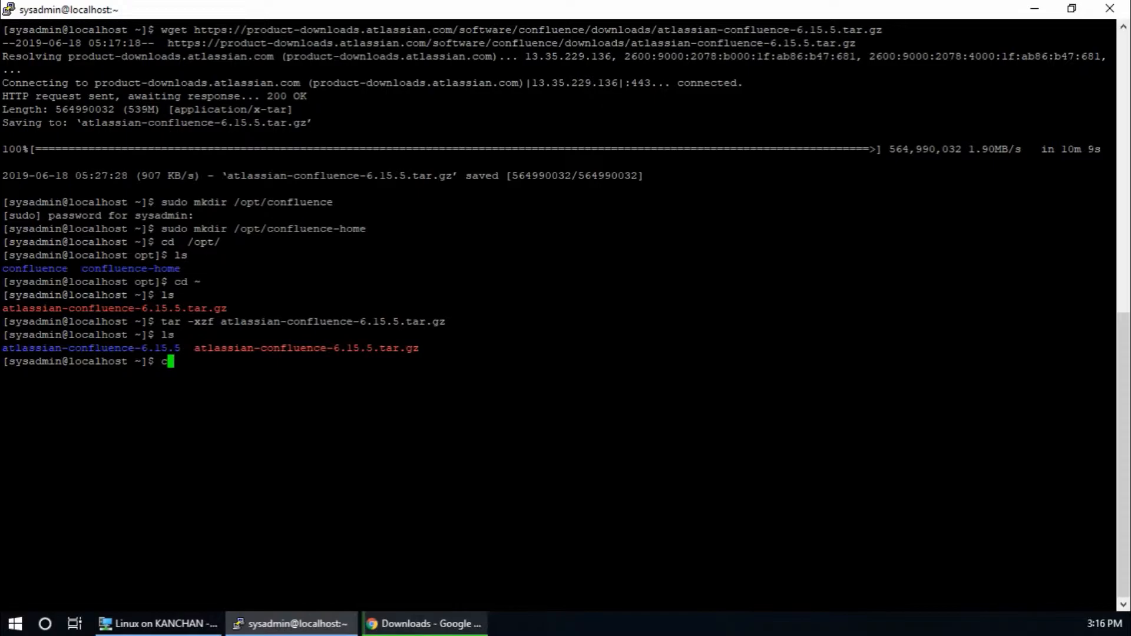
type("d")
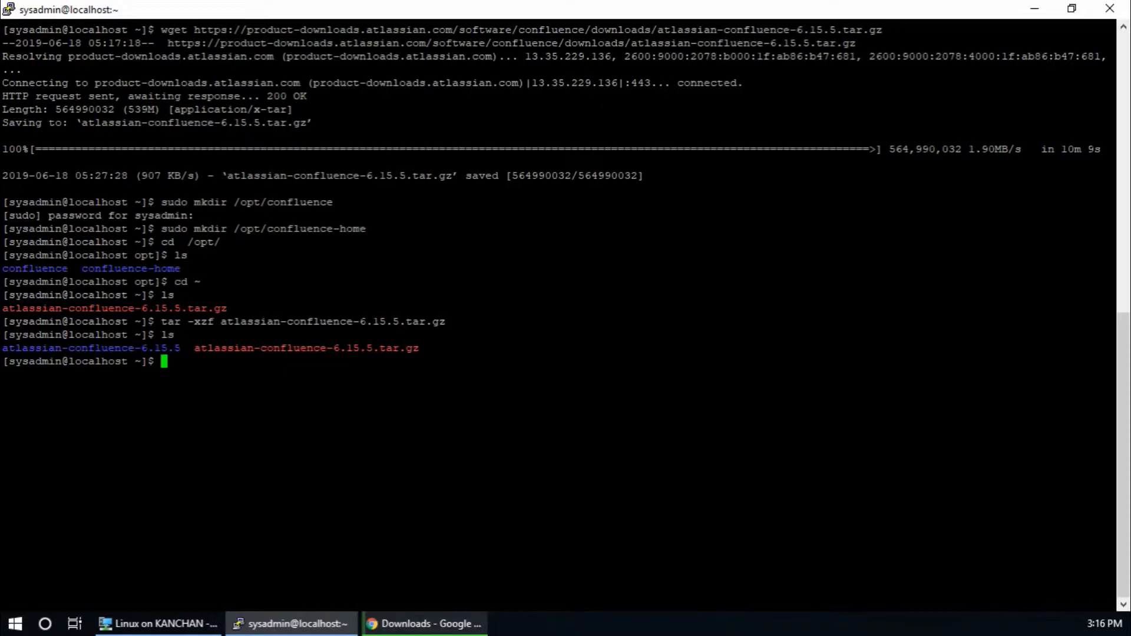
type("cd")
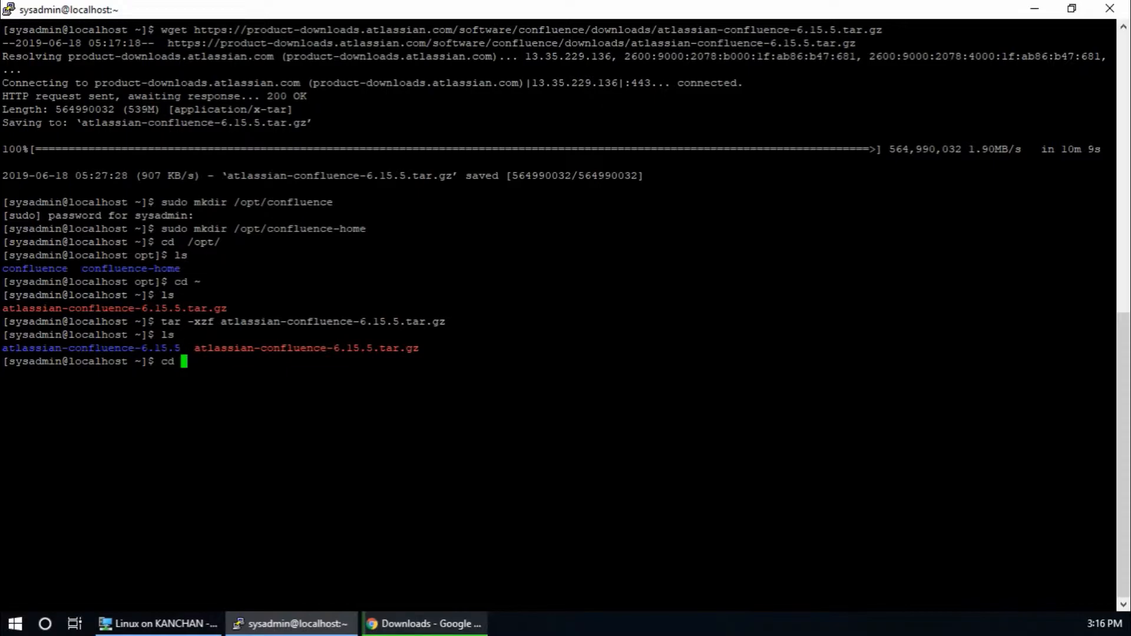
type("atlassian-confluence-6.15.5")
type("su")
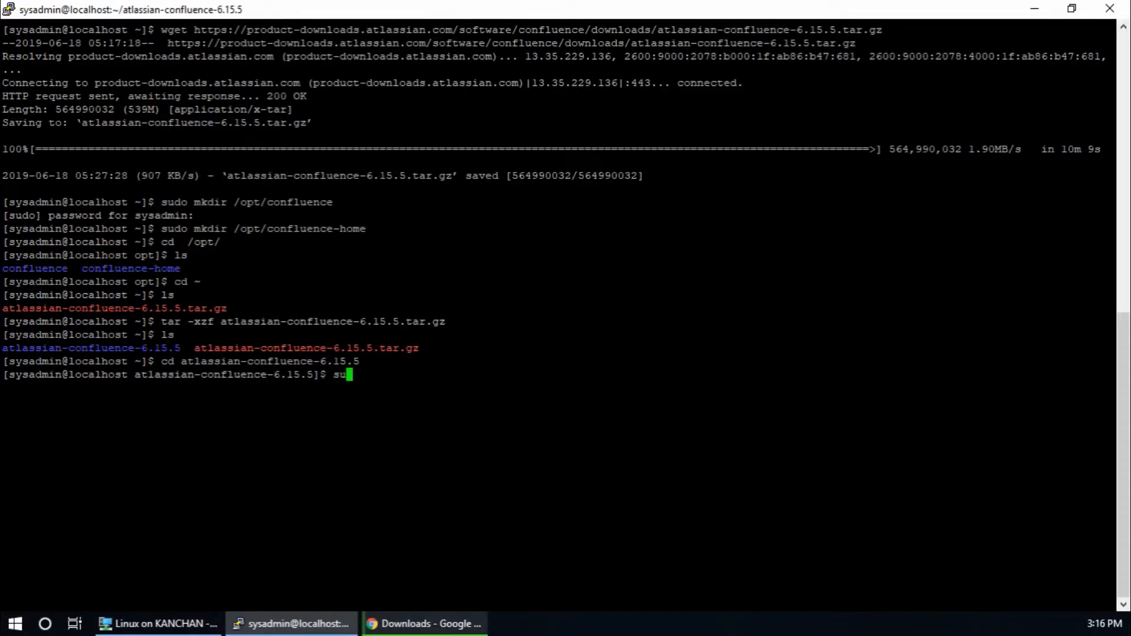
type("do mv")
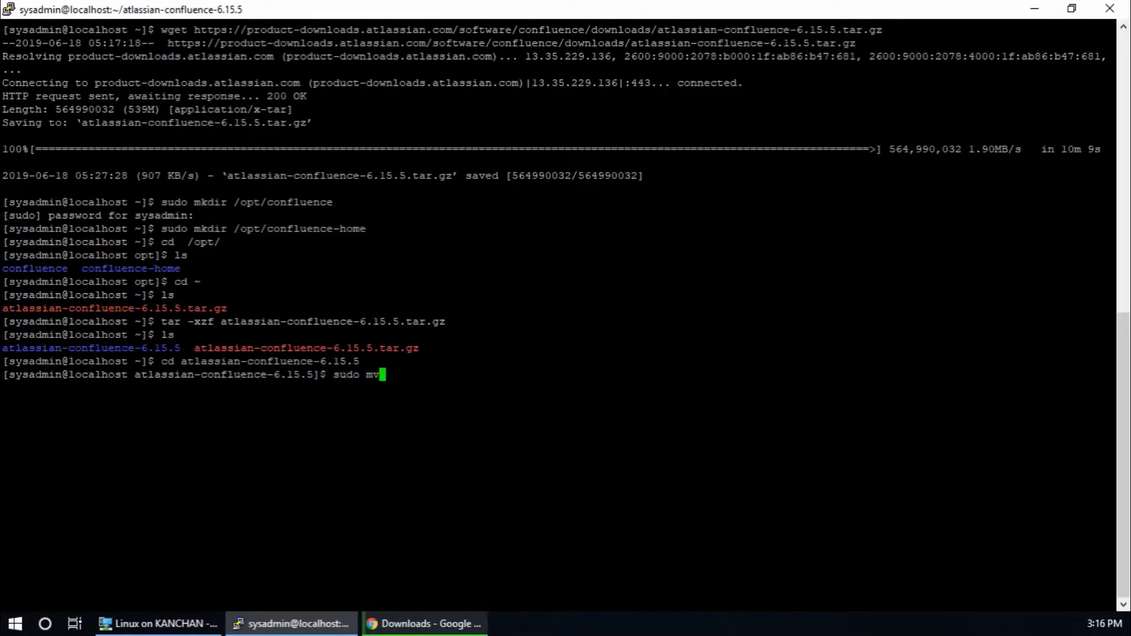
type("*")
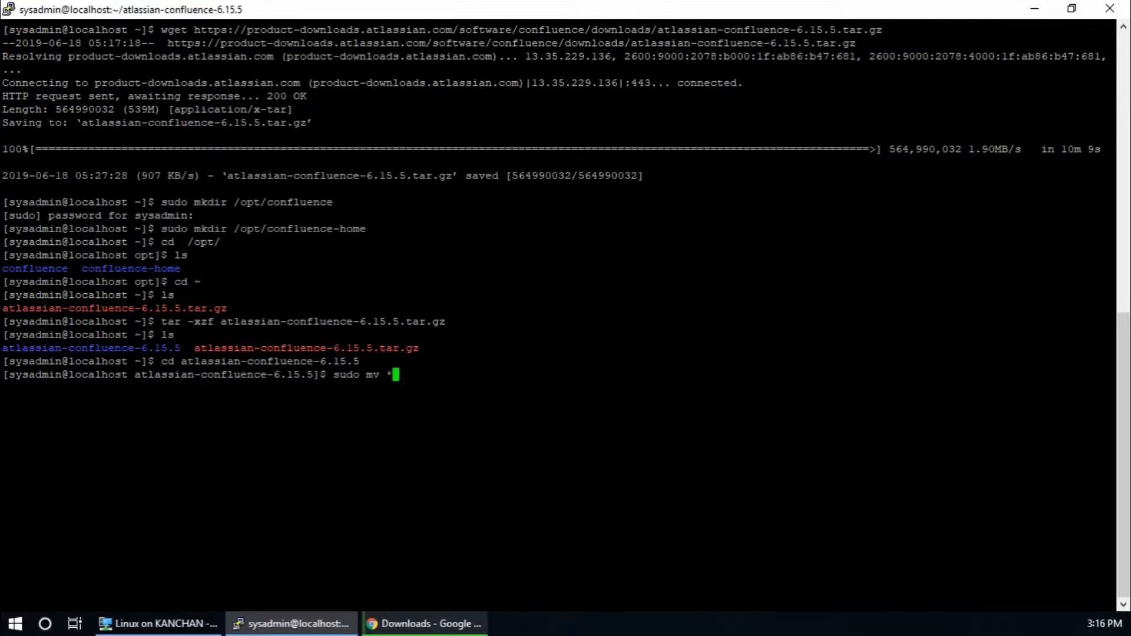
type("/opt/con")
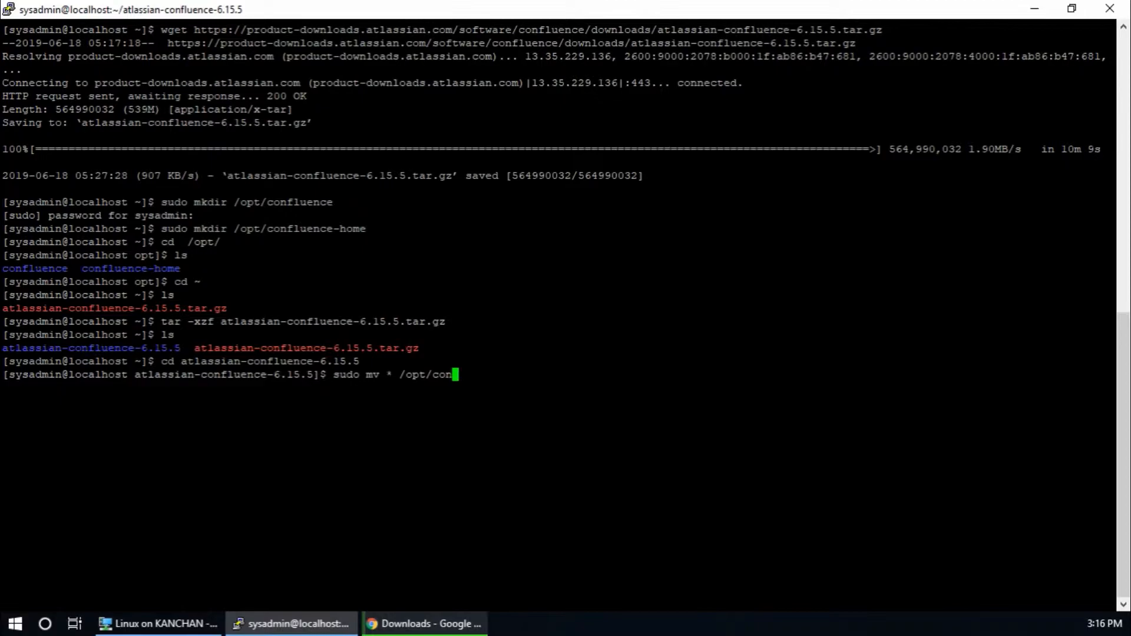
type("fluence")
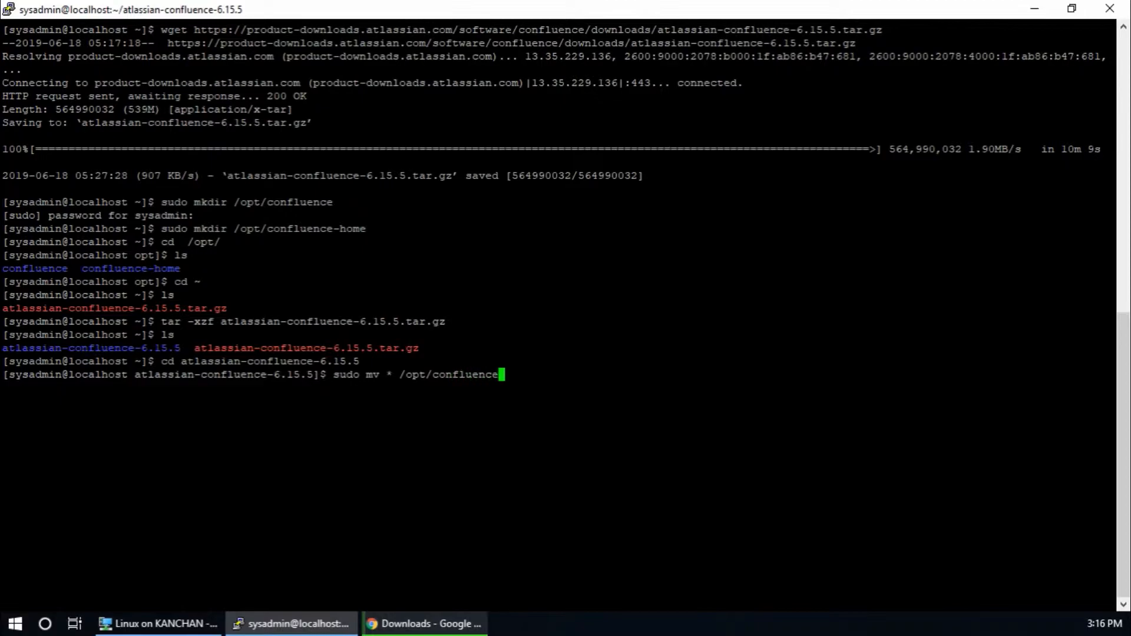
key("Return")
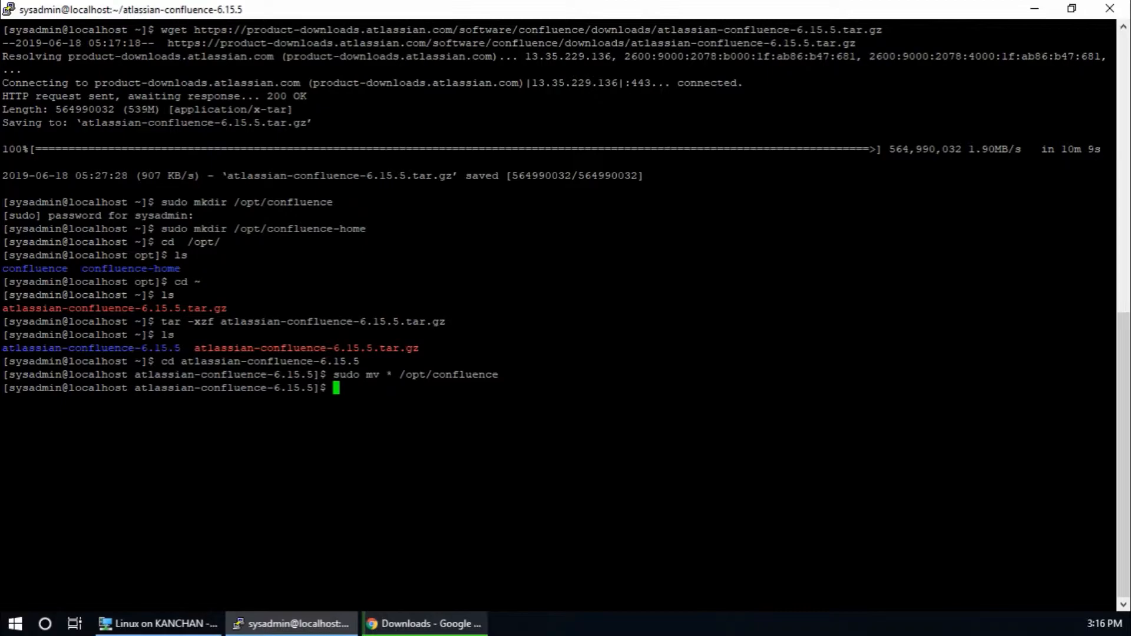
- List the contents now in /opt/confluence and return to the home directory
type("cd")
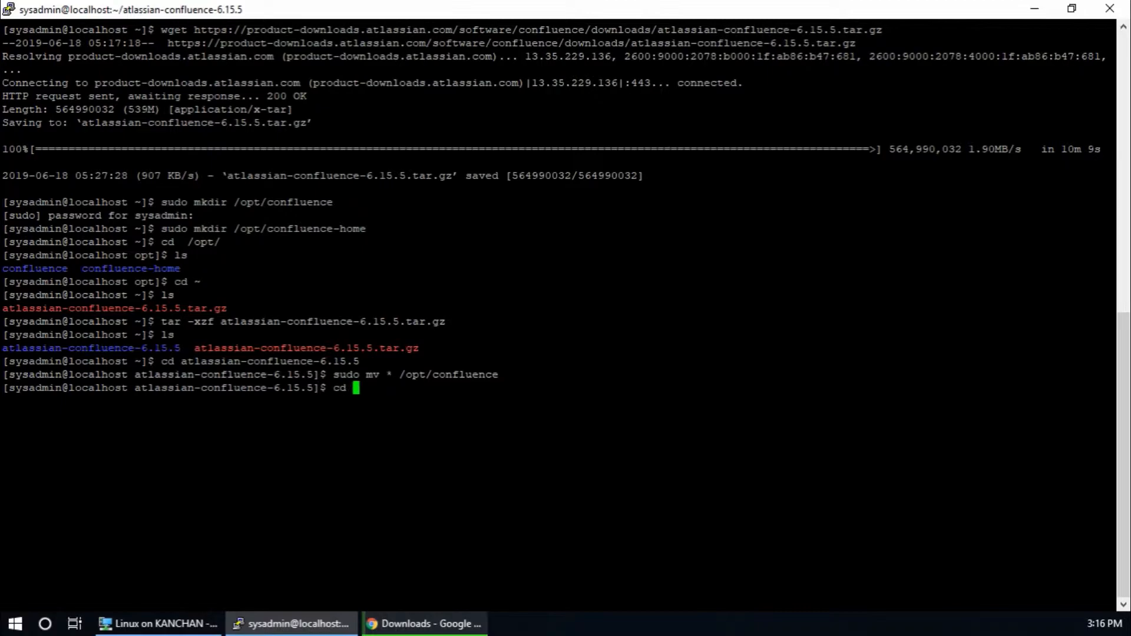
type("/opt/confluence")
type("ls")
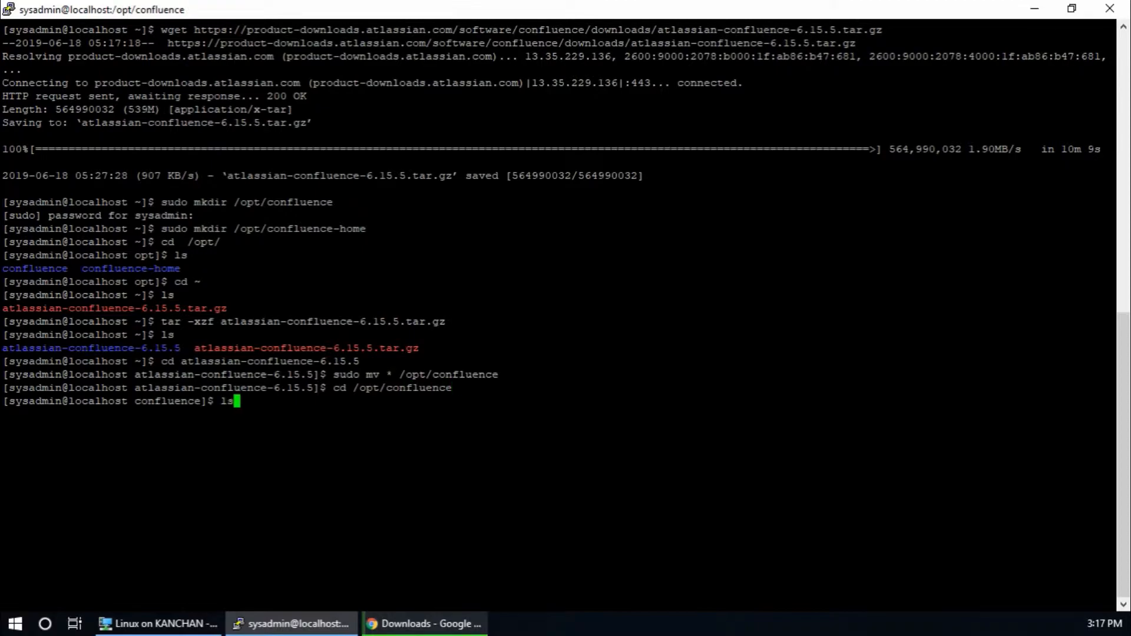
key("Return")
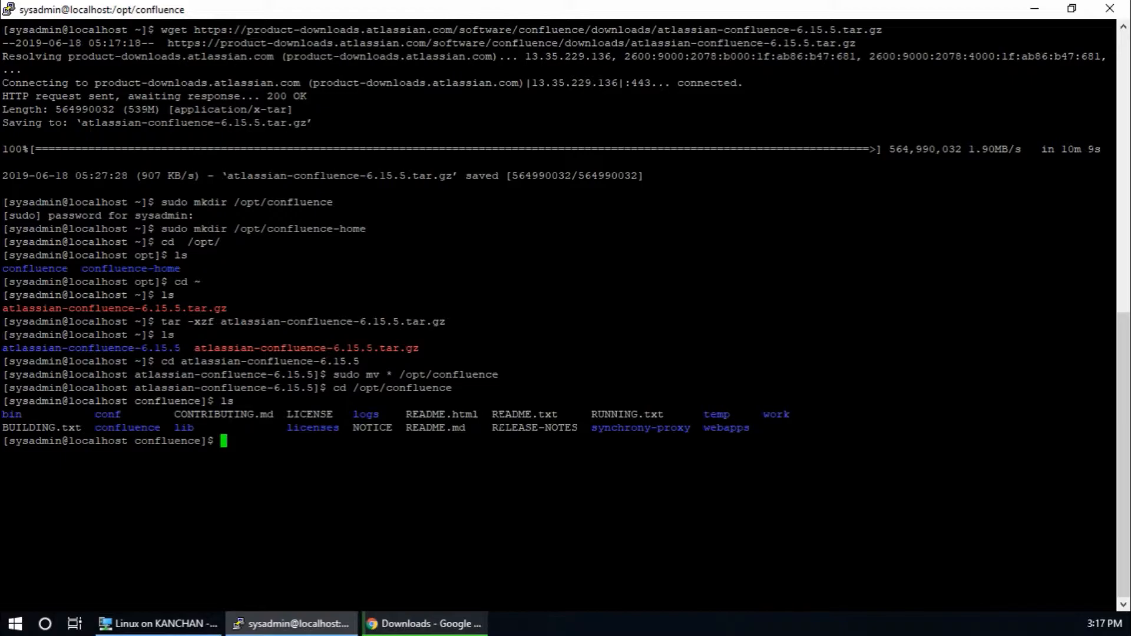
key("Return")
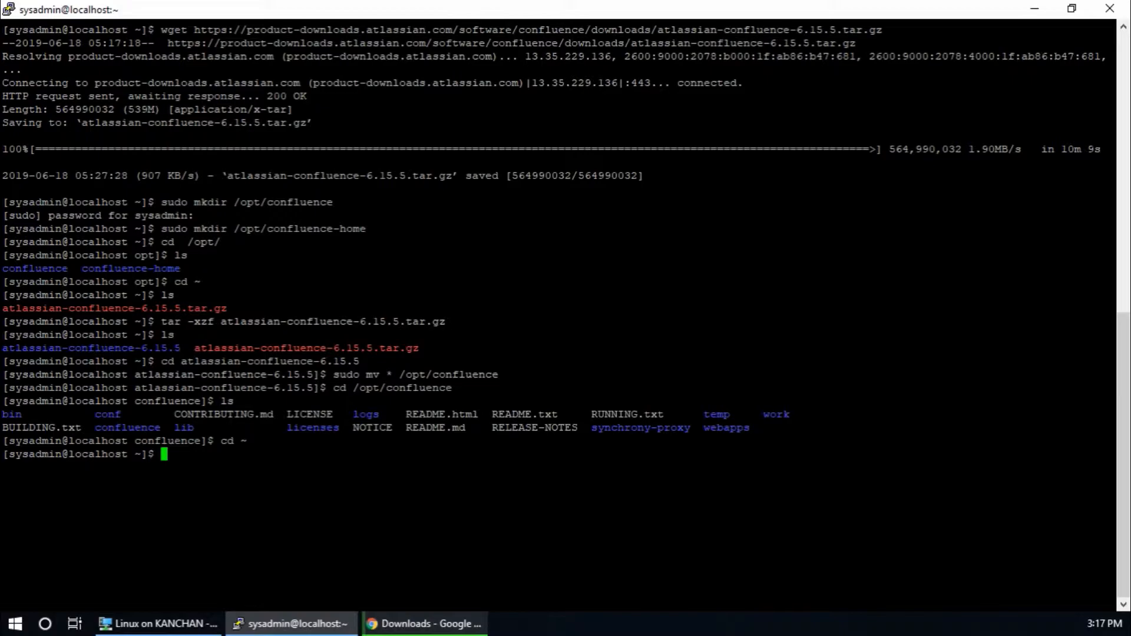
type("su")
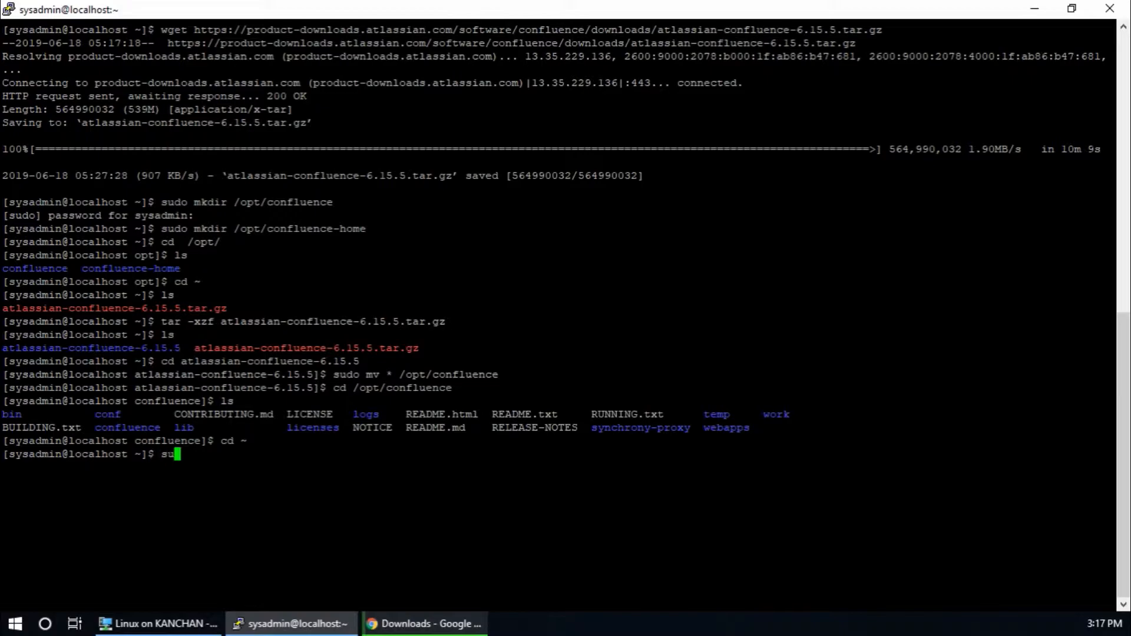
type("do nano")
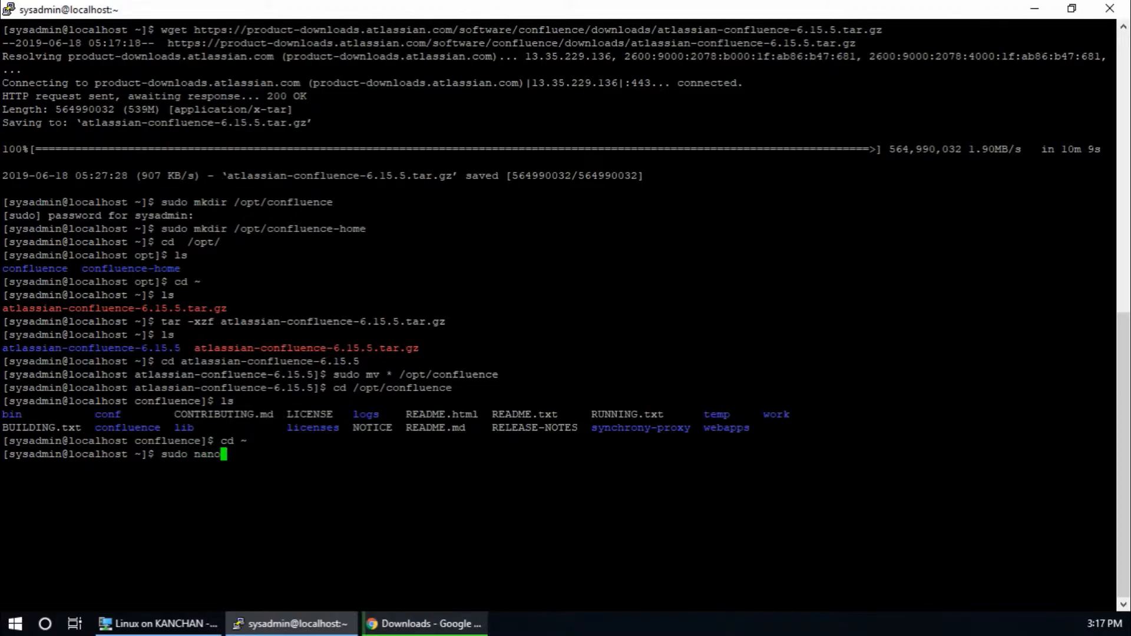
type("/opt/confluence/conf")
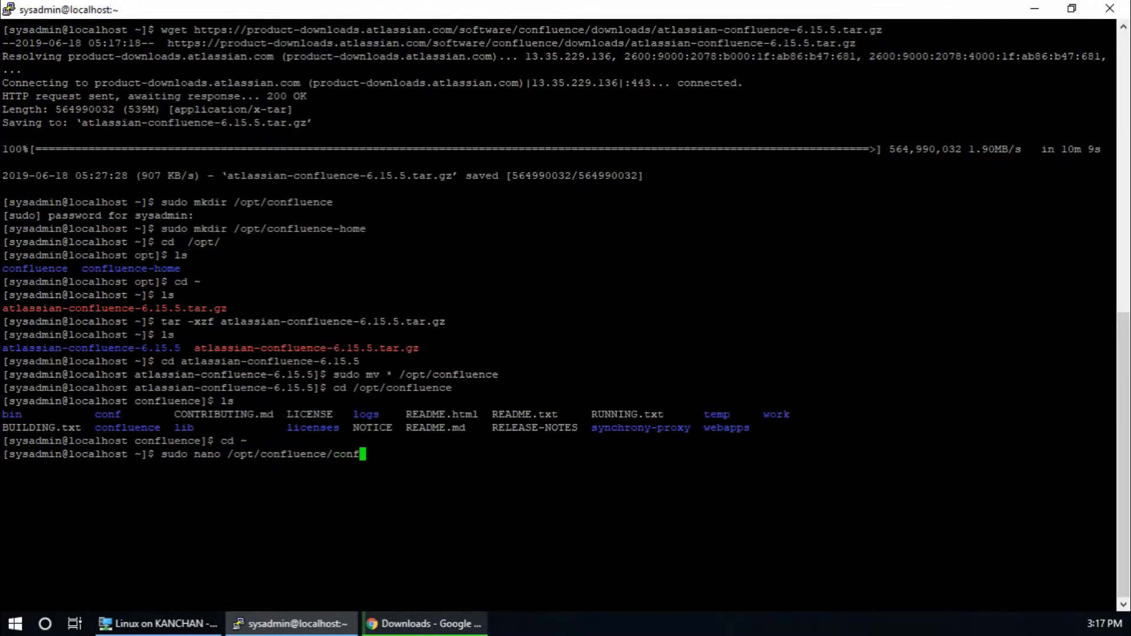
type("/ser")
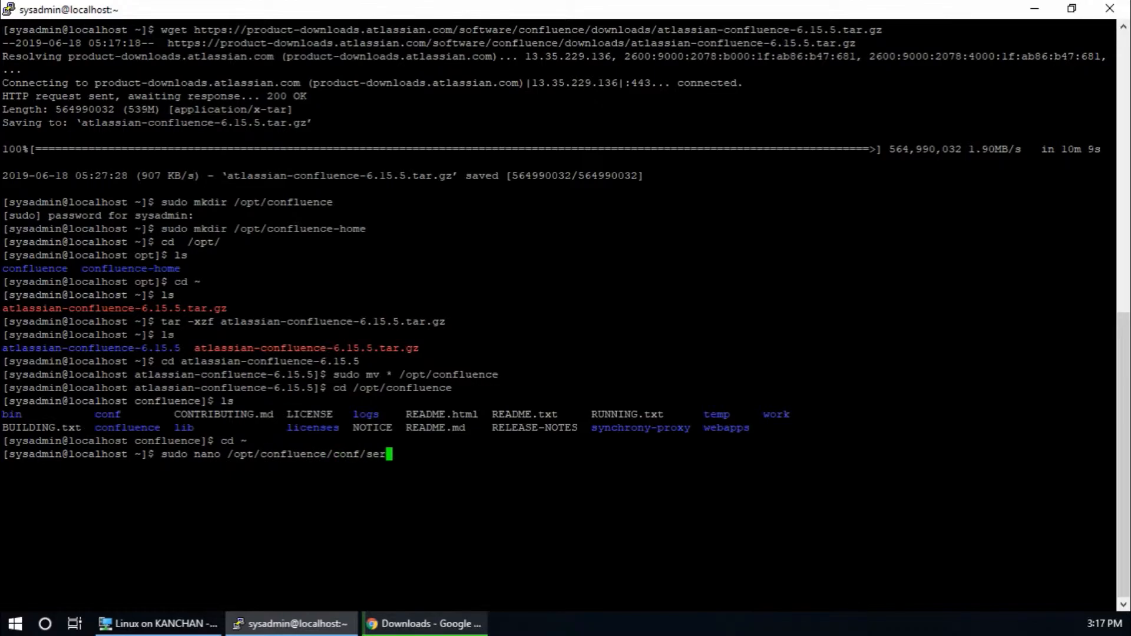
key("Return")
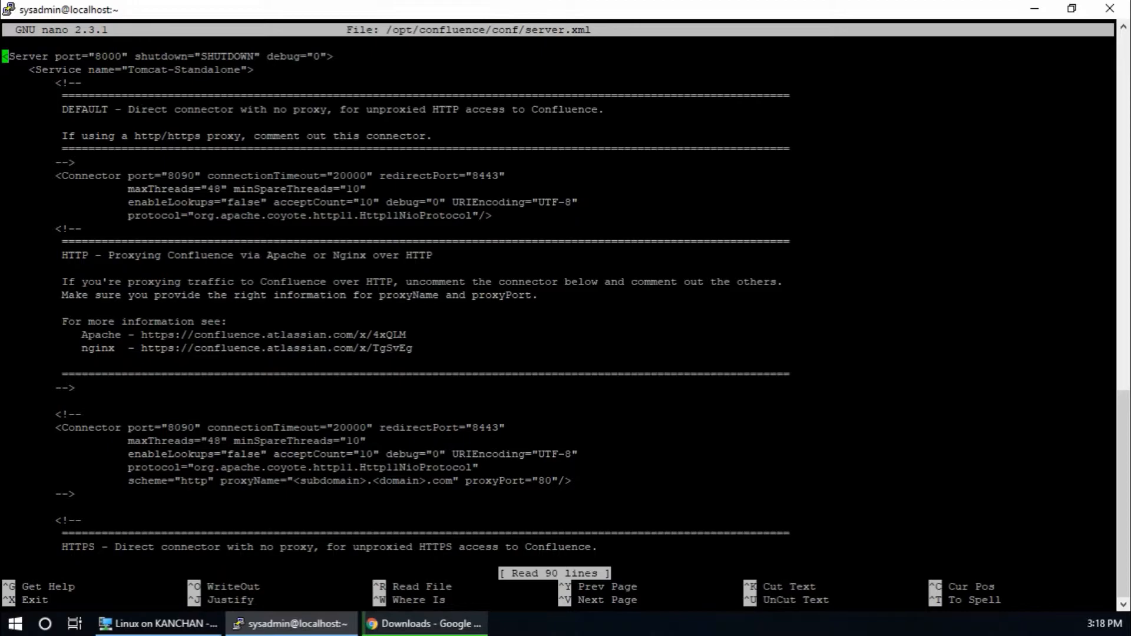
key("ctrl+x")
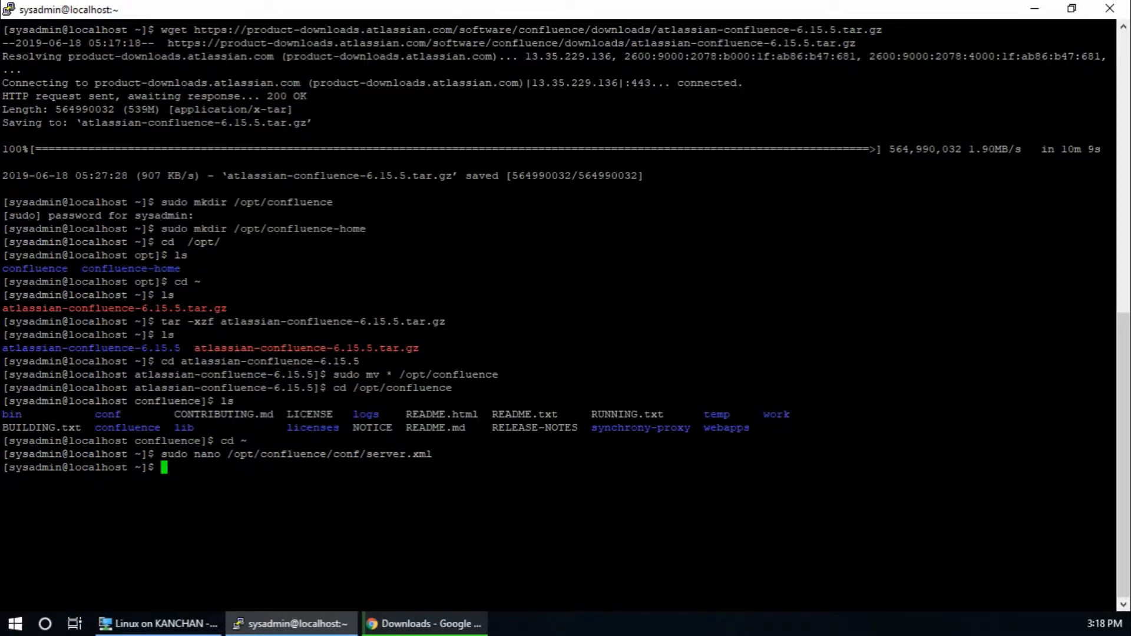
- Edit /opt/confluence/confluence/WEB-INF/classes/confluence-init.properties with sudo nano
type("s")
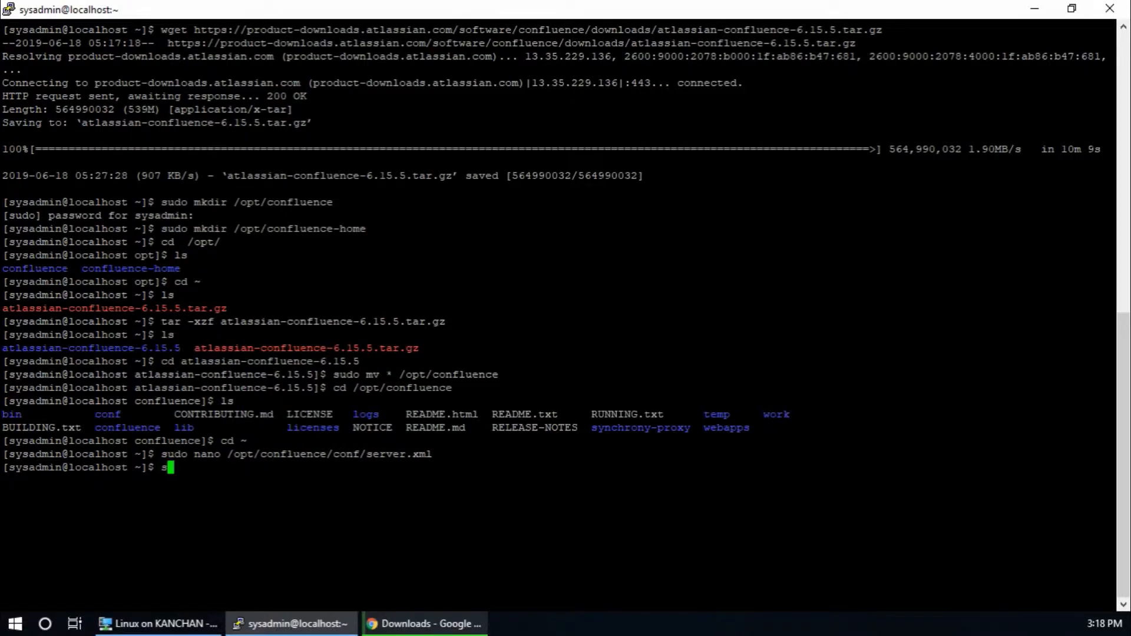
type("udo nano")
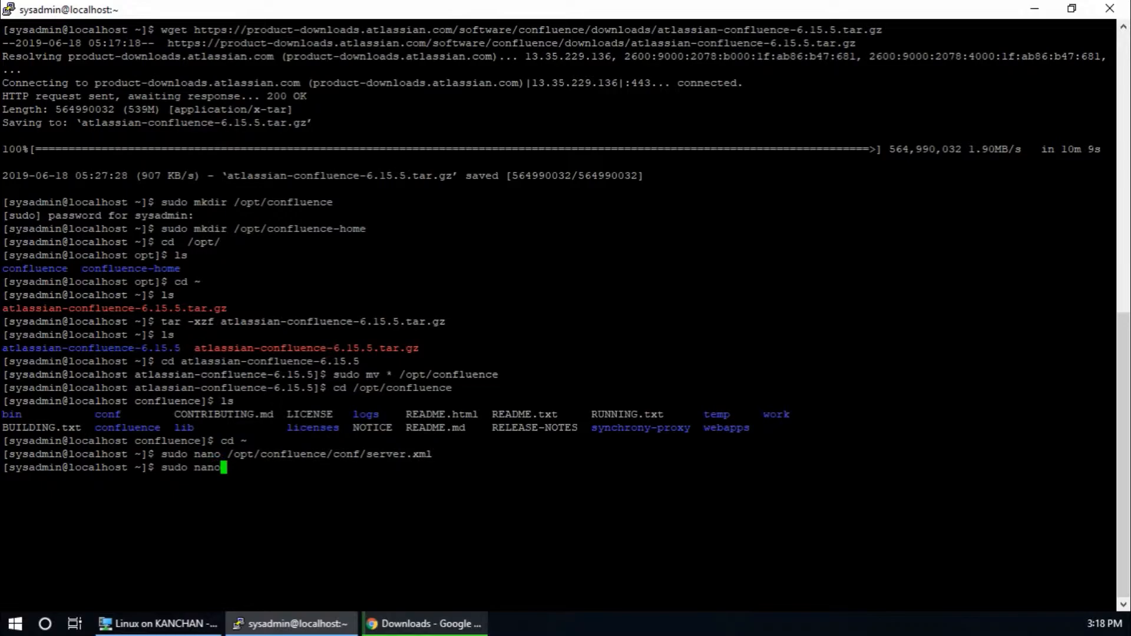
type("/opt/")
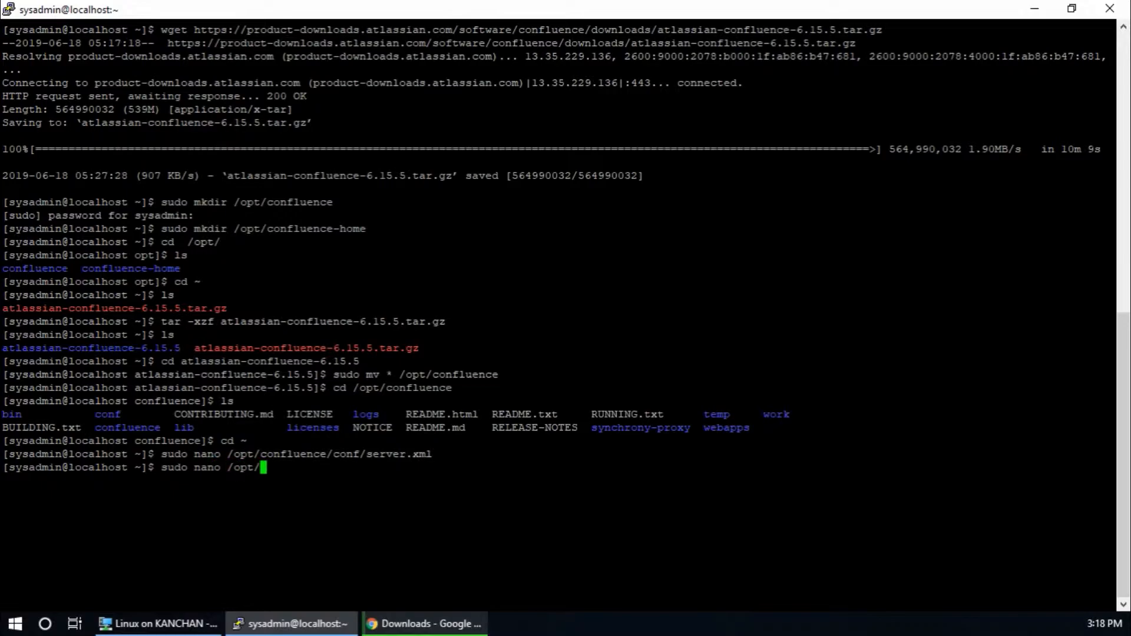
type("confluence/con")
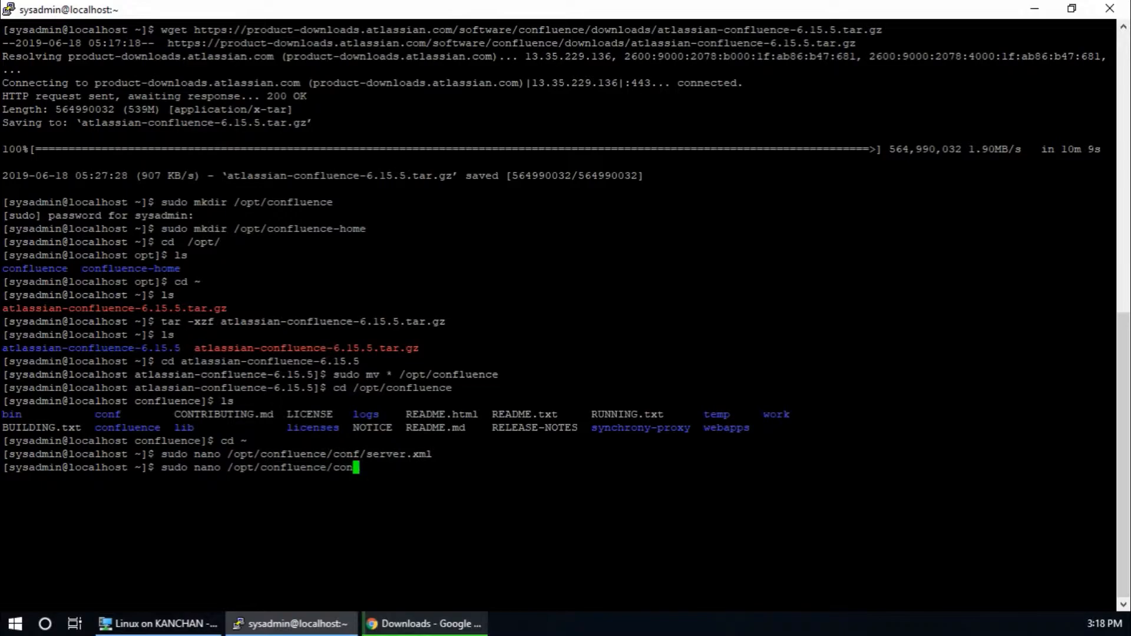
type("luence/WE")
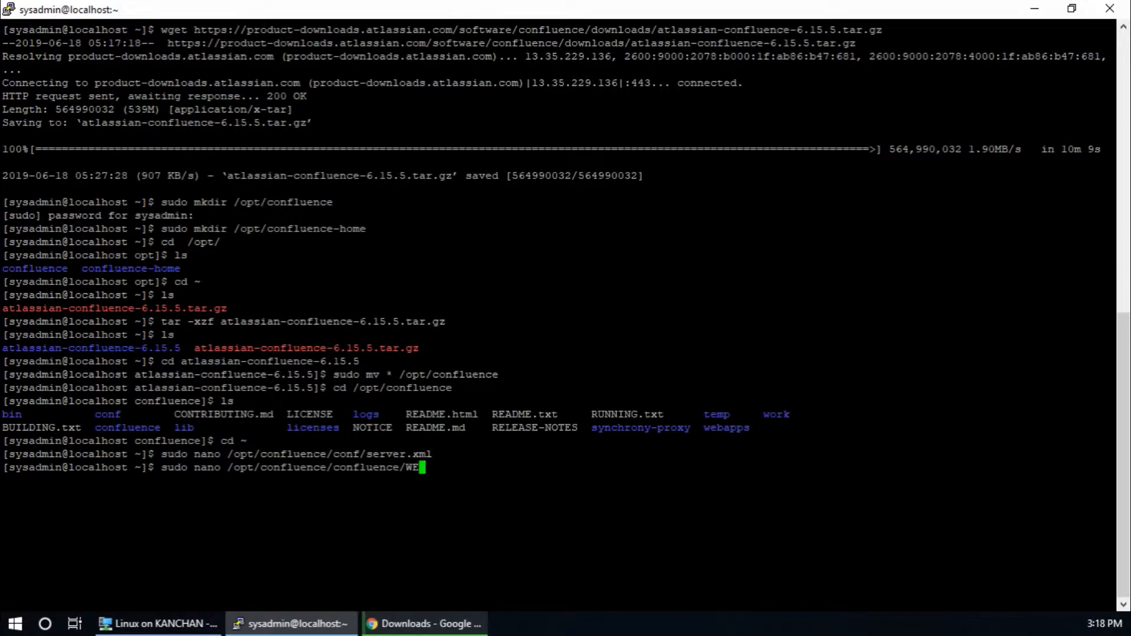
type("B-INF/c")
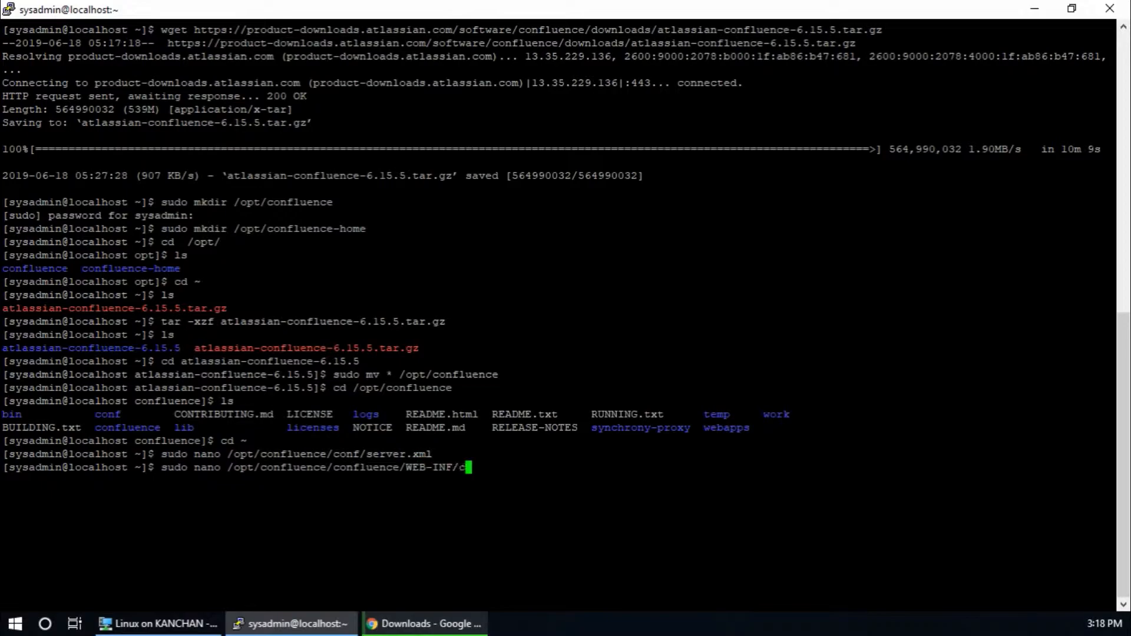
type("lasses/")
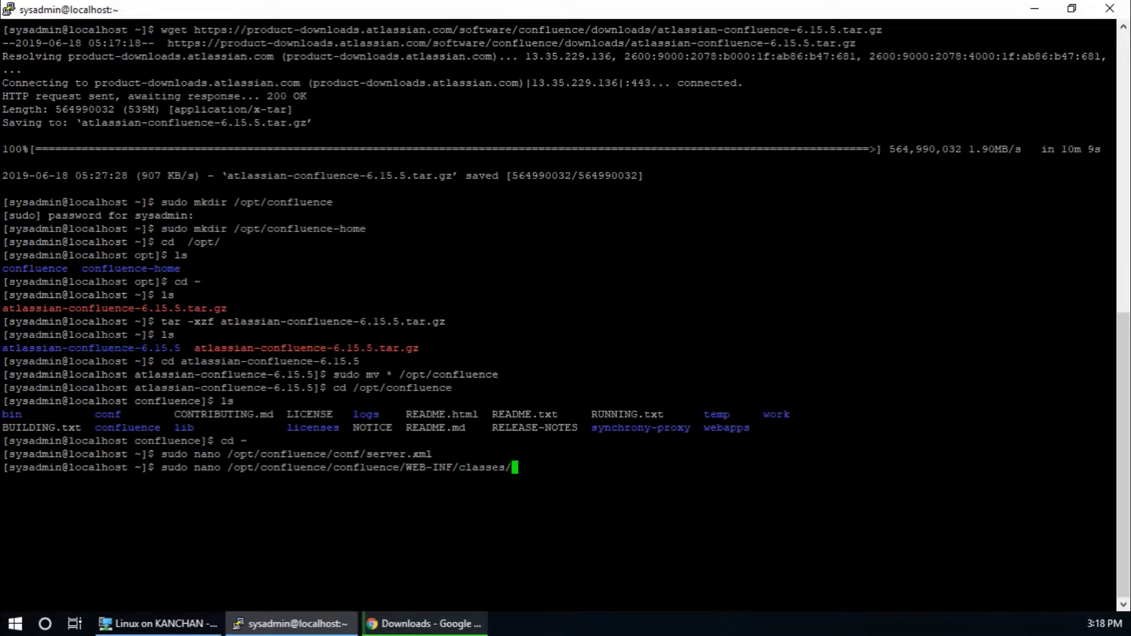
type("confluence-init.properties")
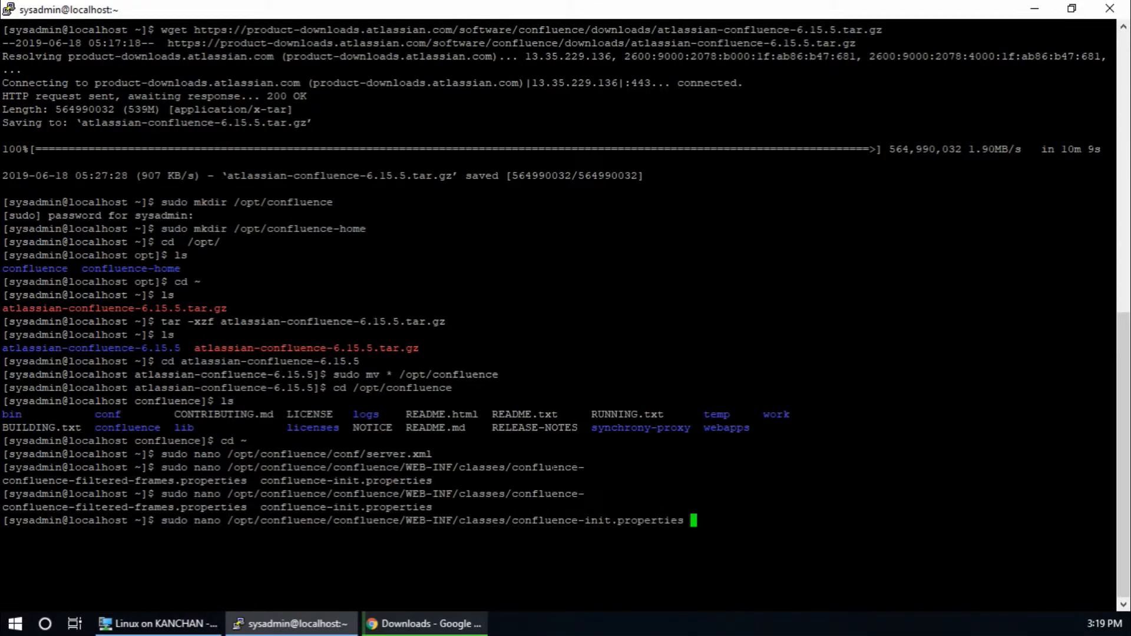
key("Return")
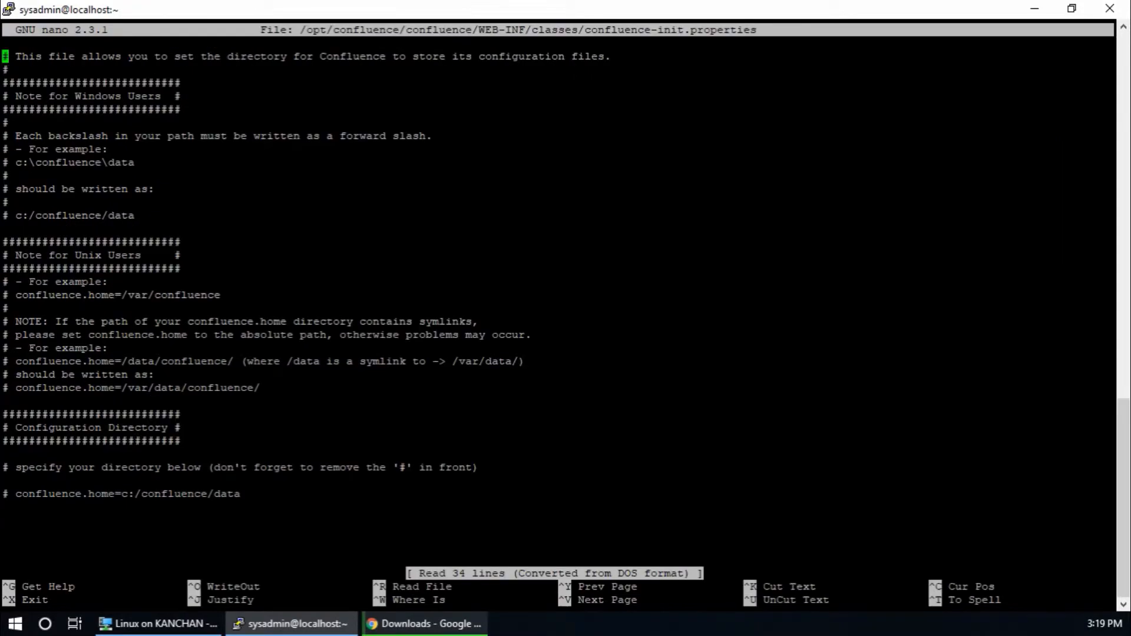
- Uncomment the confluence.home line, set it to /opt/confluence-home and save the file
key("Down")
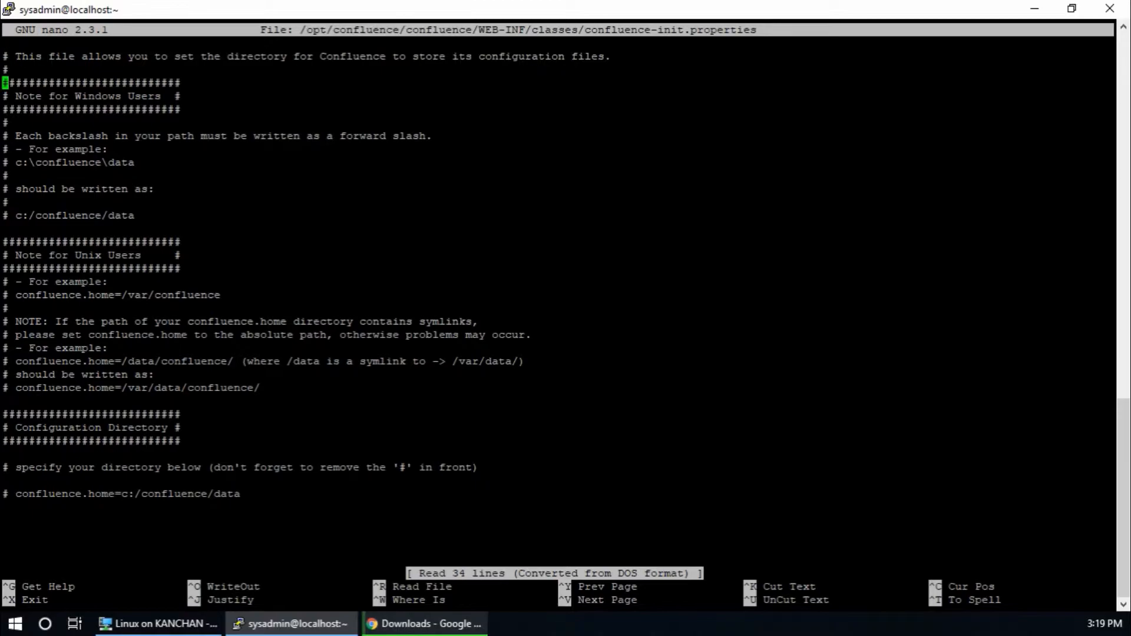
key("Down")
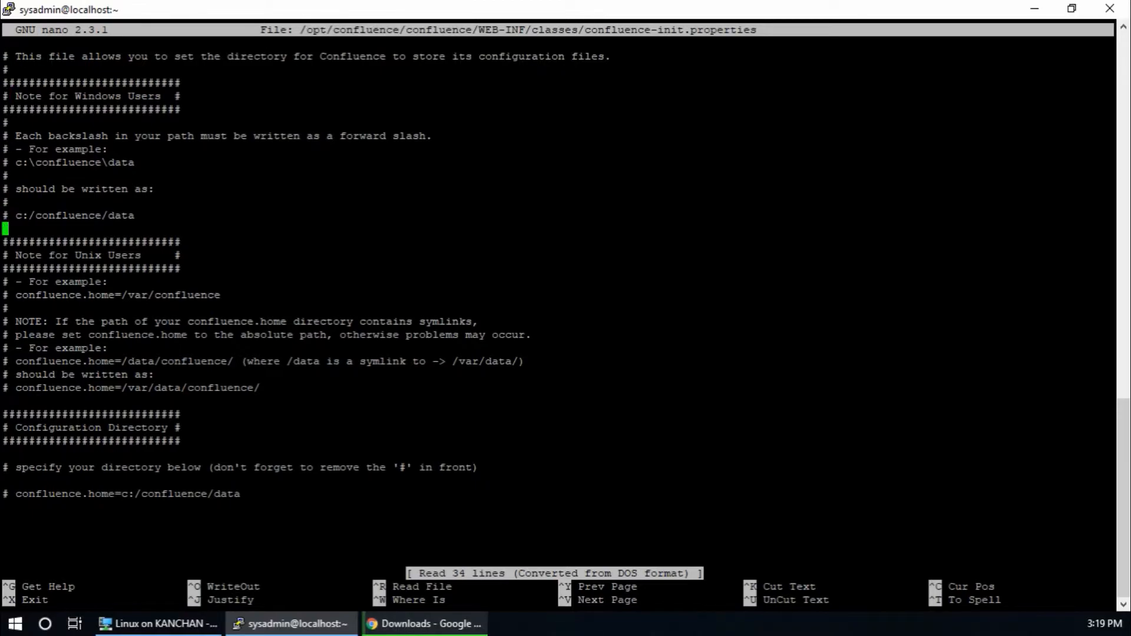
key("Down")
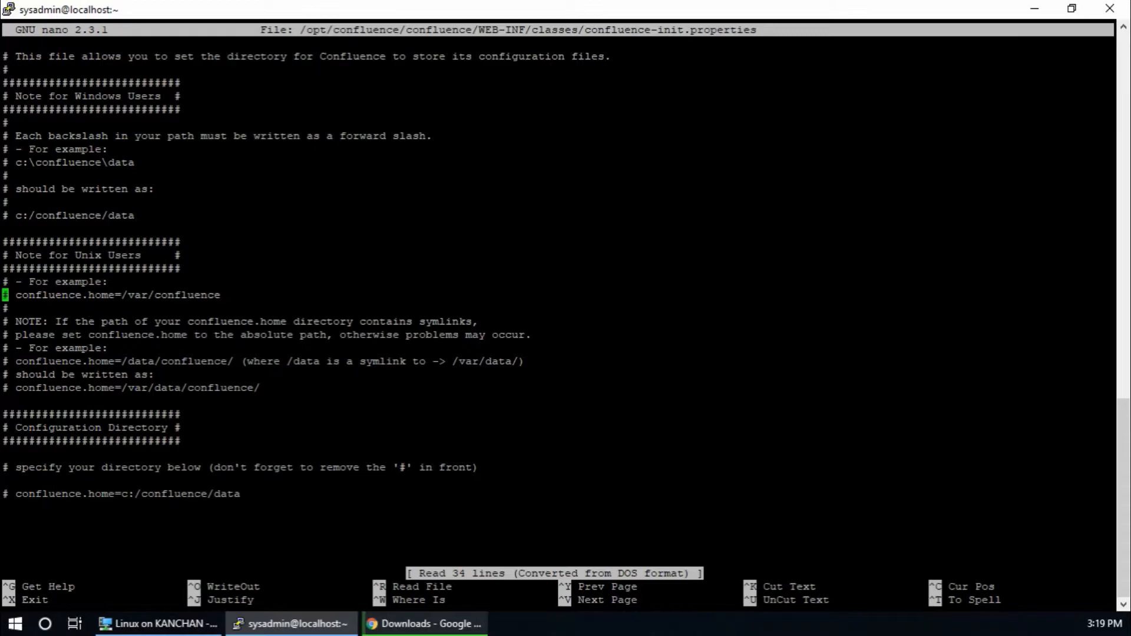
key("Delete")
type("opt")
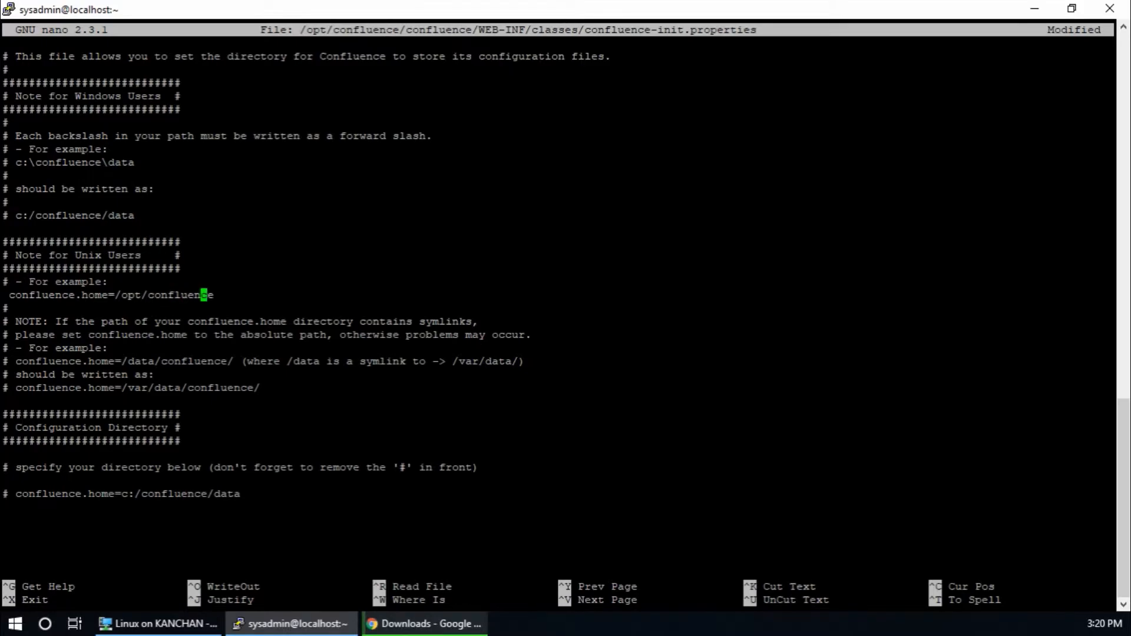
type("-home")
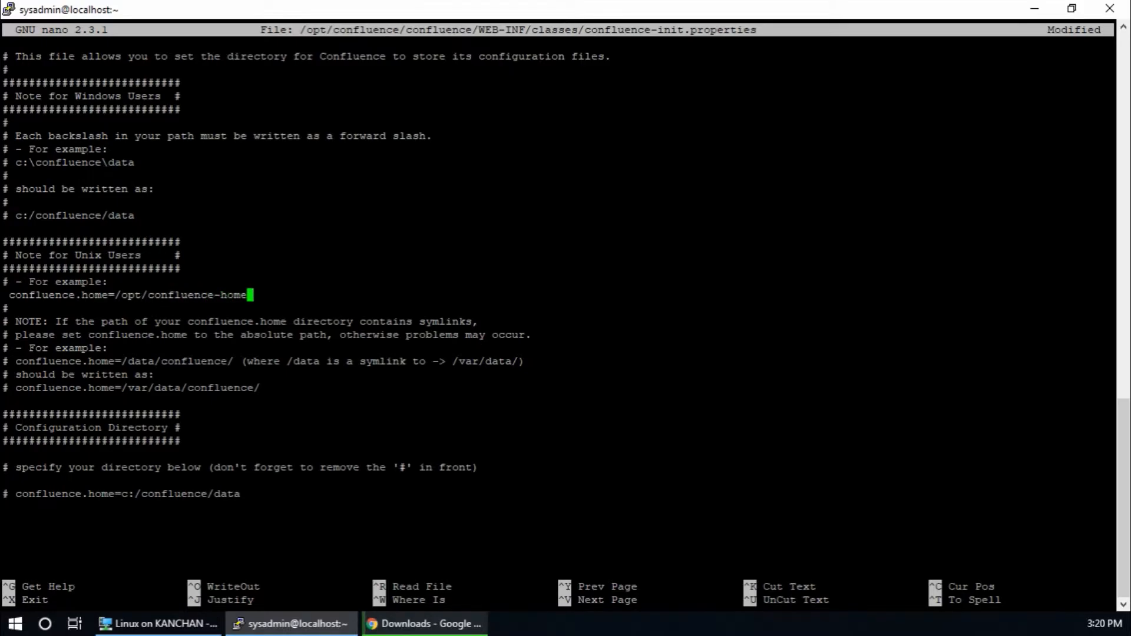
key("ctrl+o")
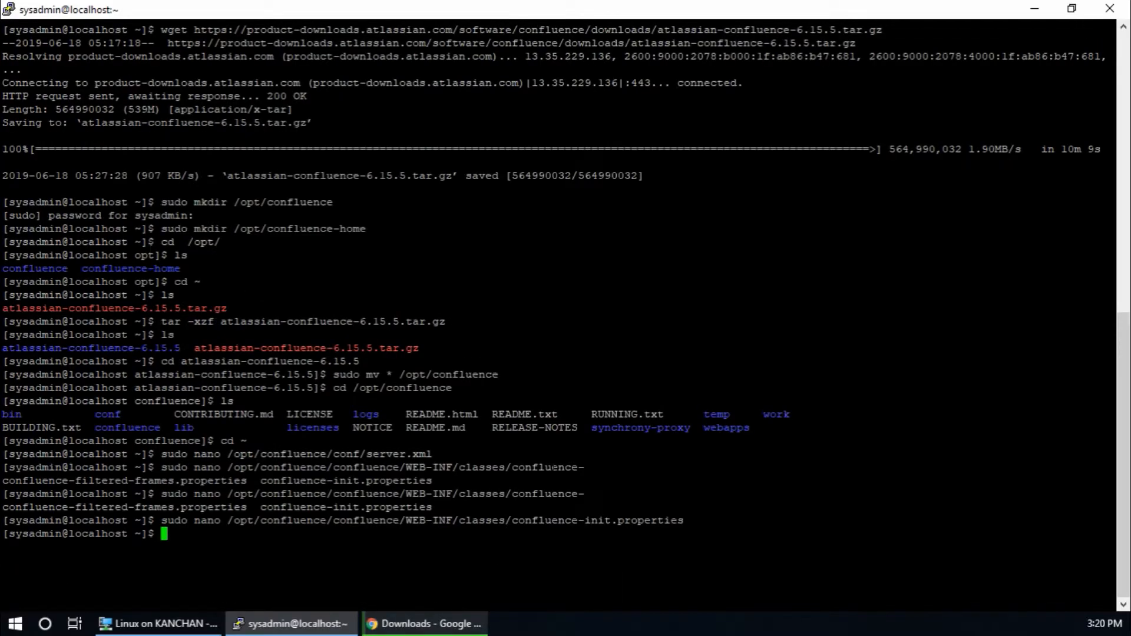
- Run sudo /opt/confluence/bin/start-confluence.sh until Tomcat reports started
type("cl")
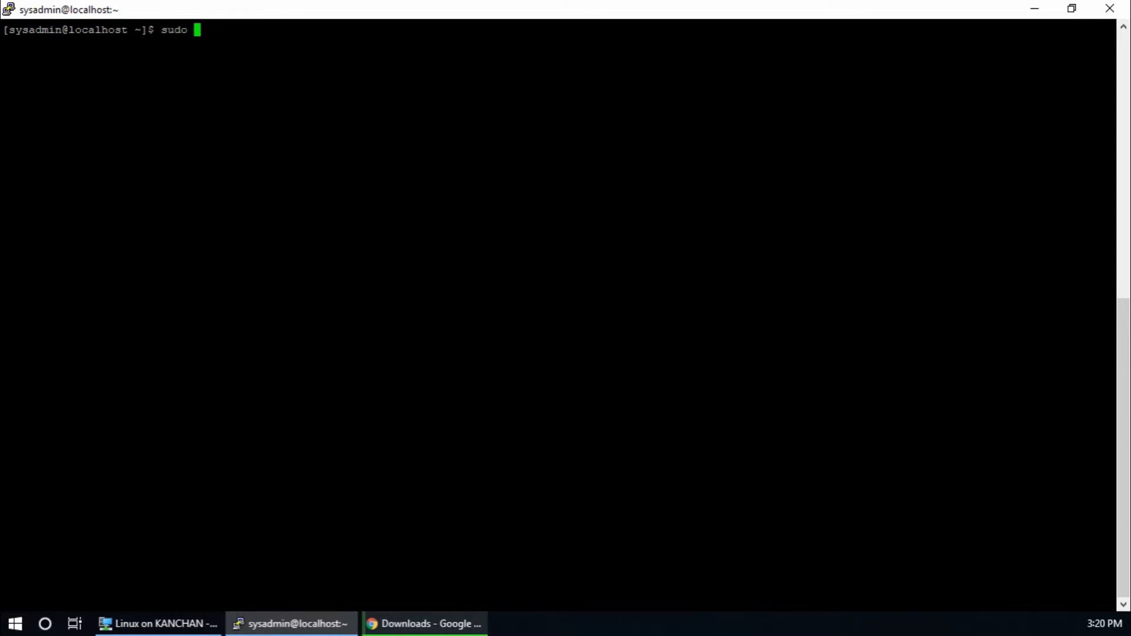
type("/opt/")
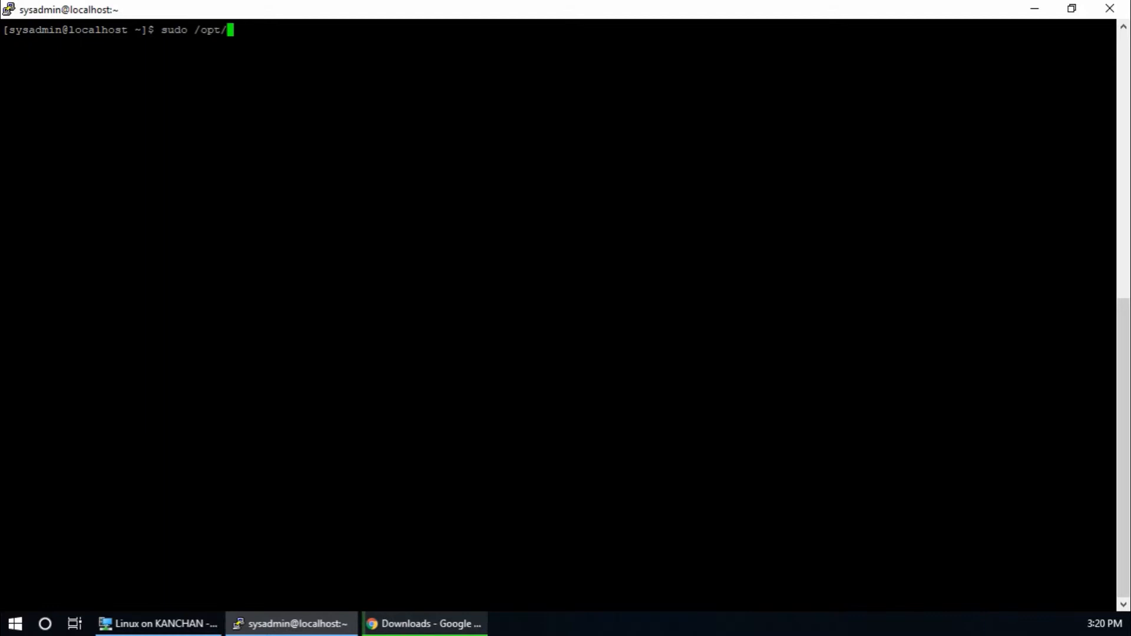
type("confluence")
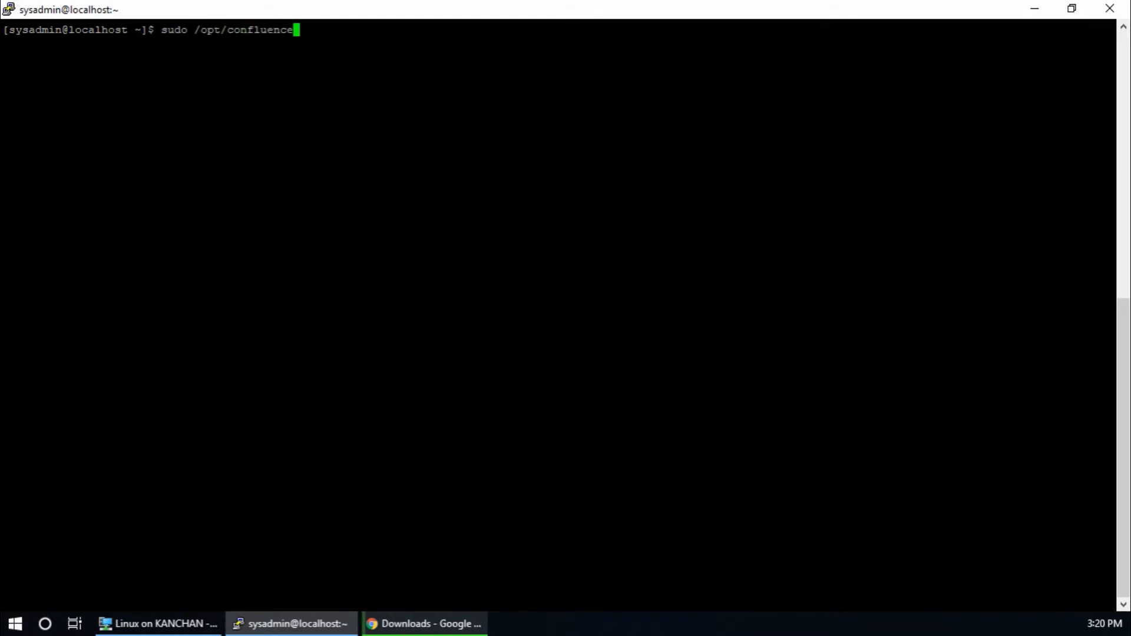
key("Tab")
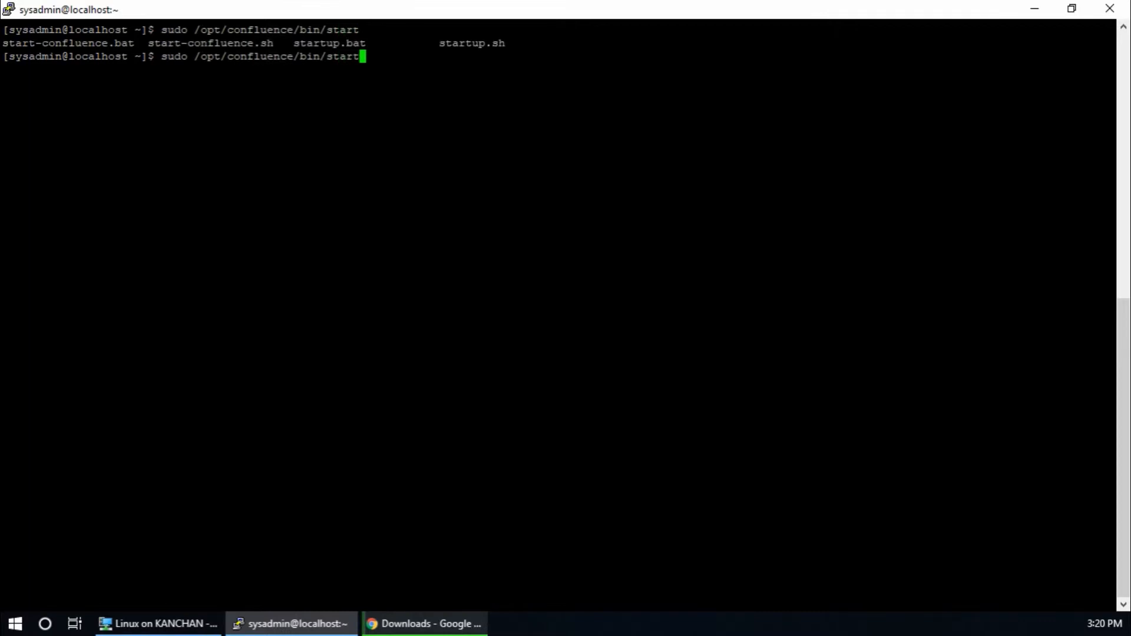
key("Tab")
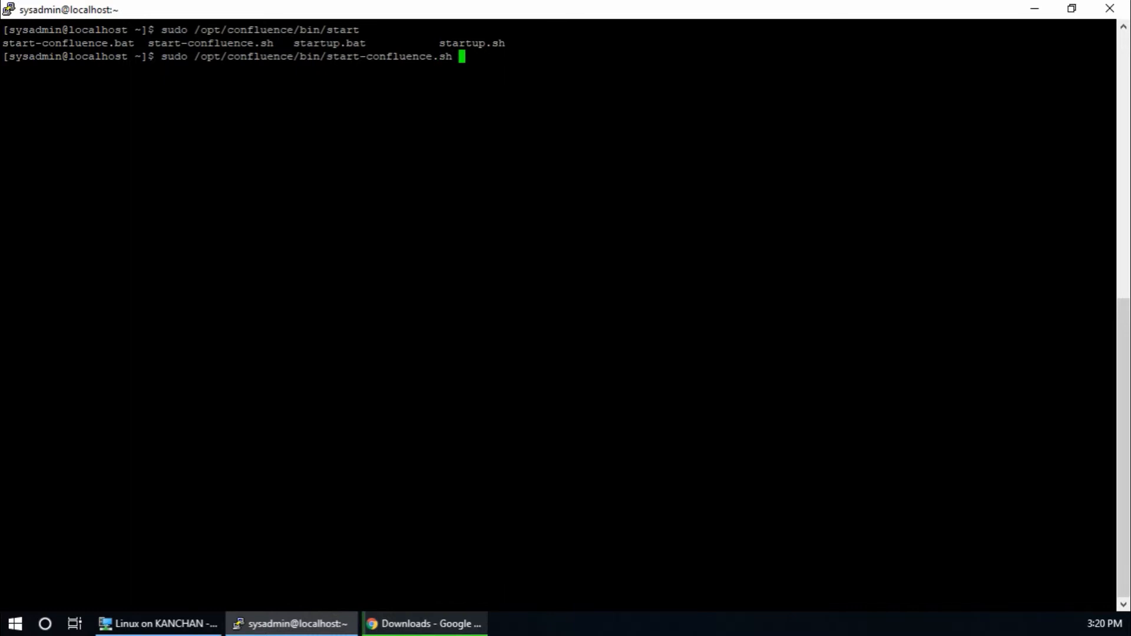
key("Return")
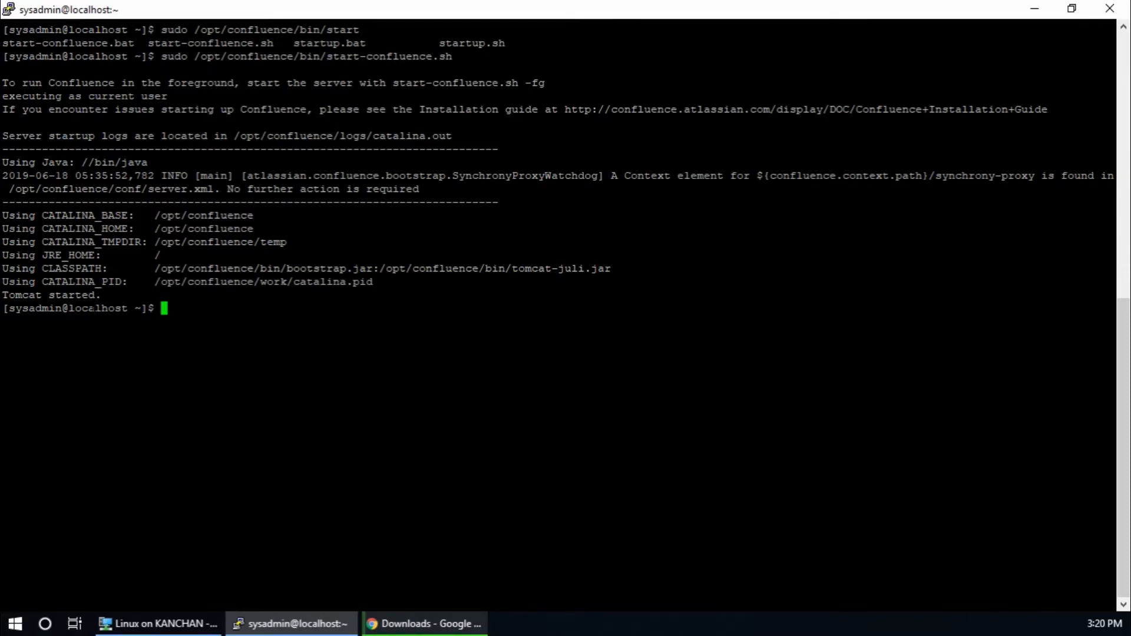
mouse_move(423, 624)
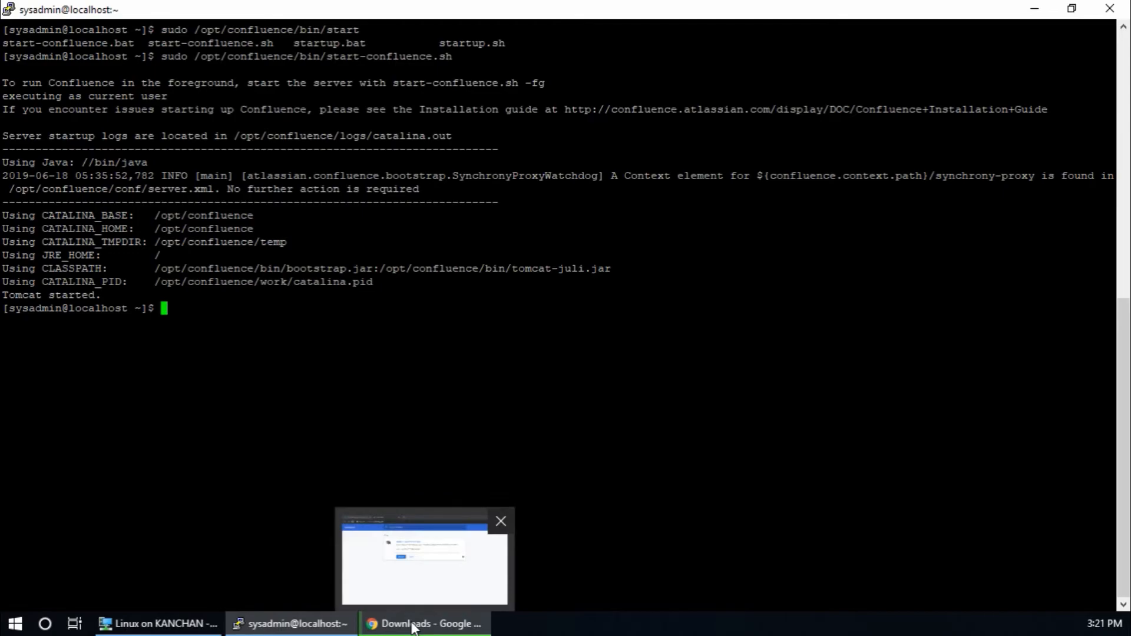
- Switch to Chrome and cancel the paused Confluence download
left_click(426, 558)
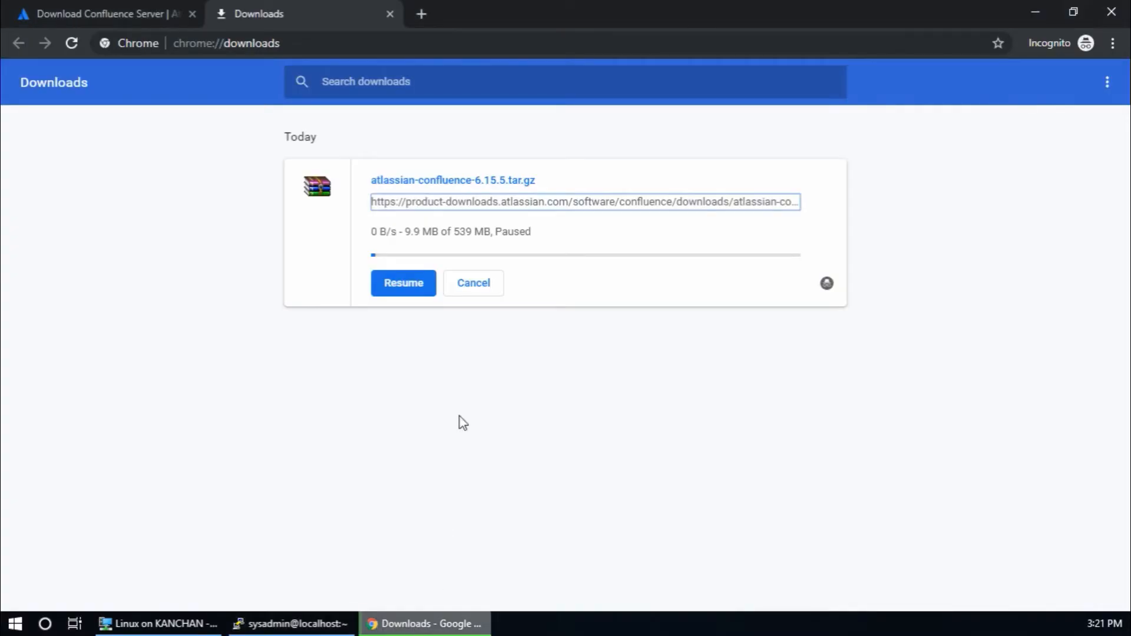
left_click(473, 282)
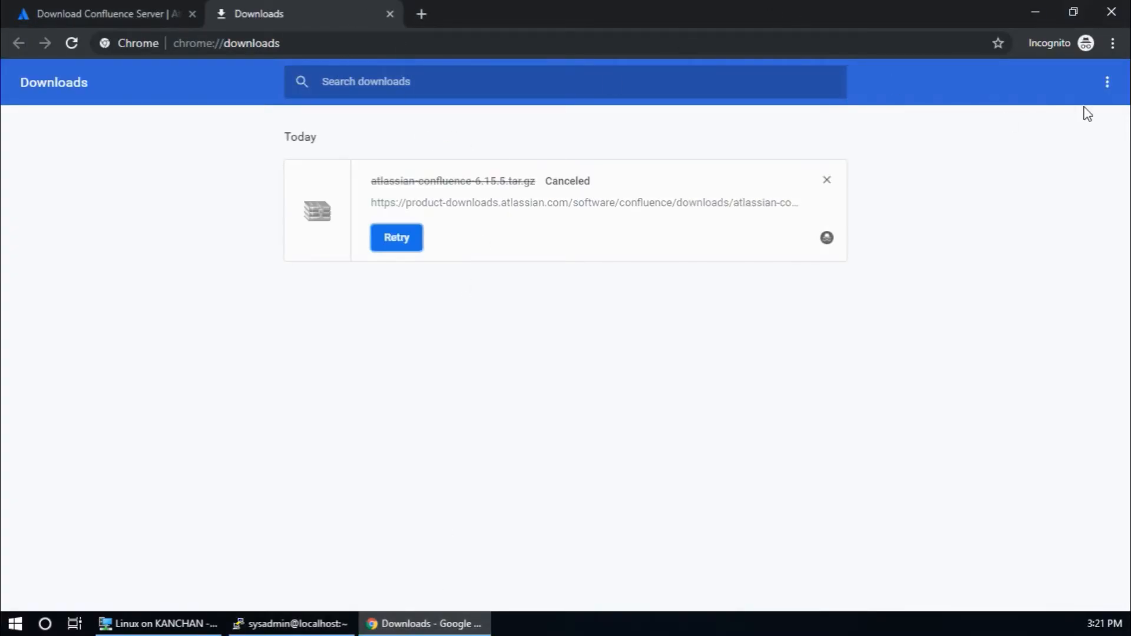
- Try loading 192.168.1.196:8090, which times out, then return to the PuTTY session
left_click(827, 179)
type("http://192.1")
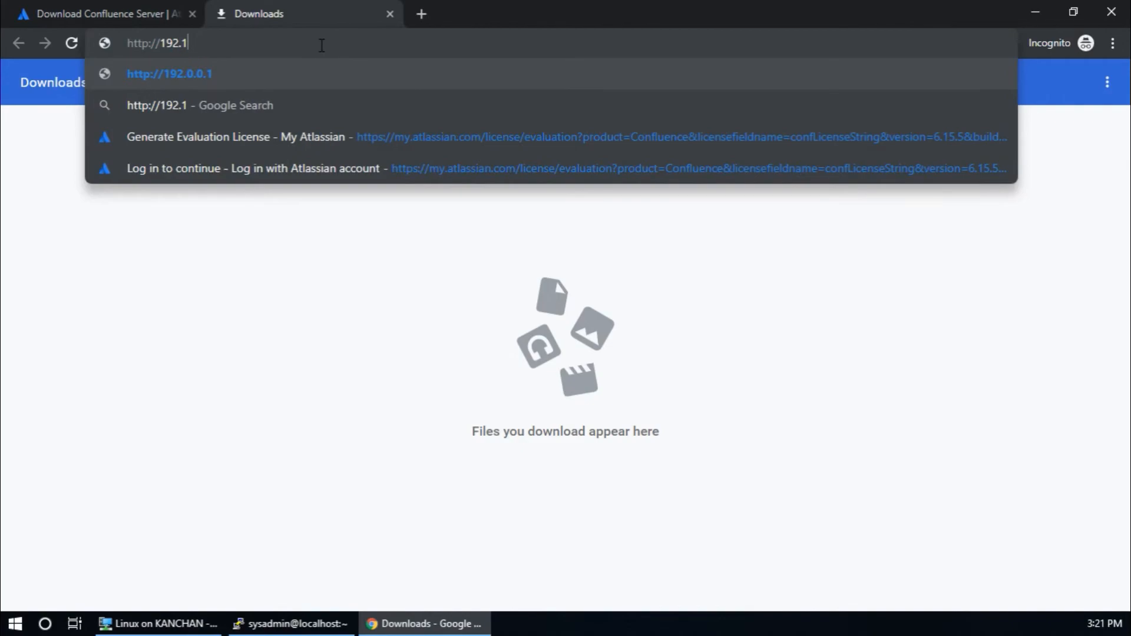
type("68.1")
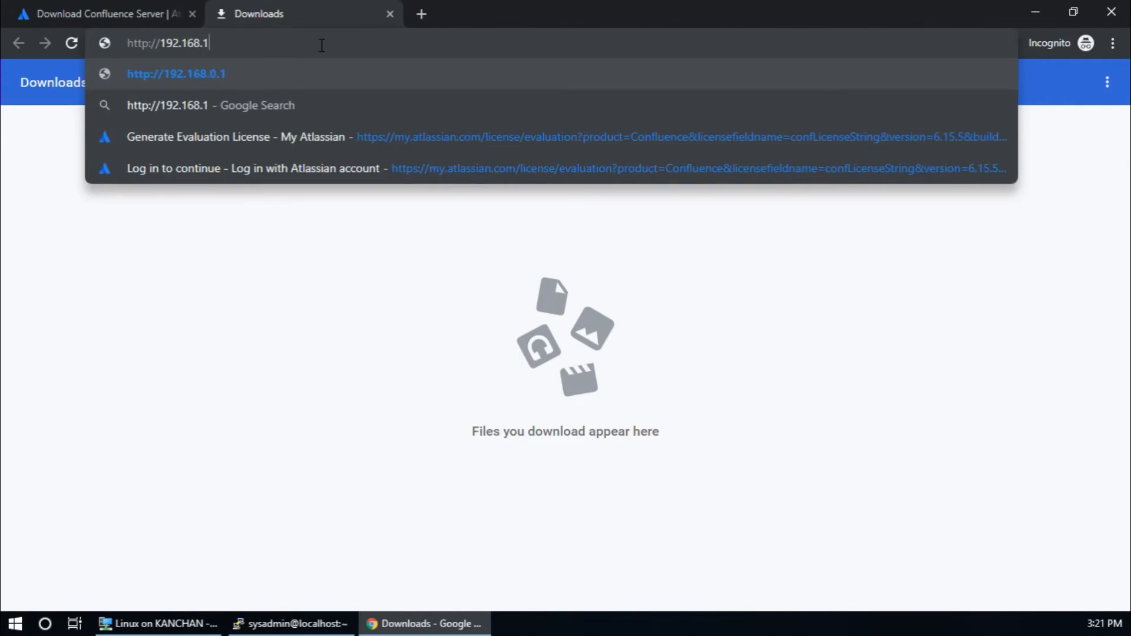
type("96:8090")
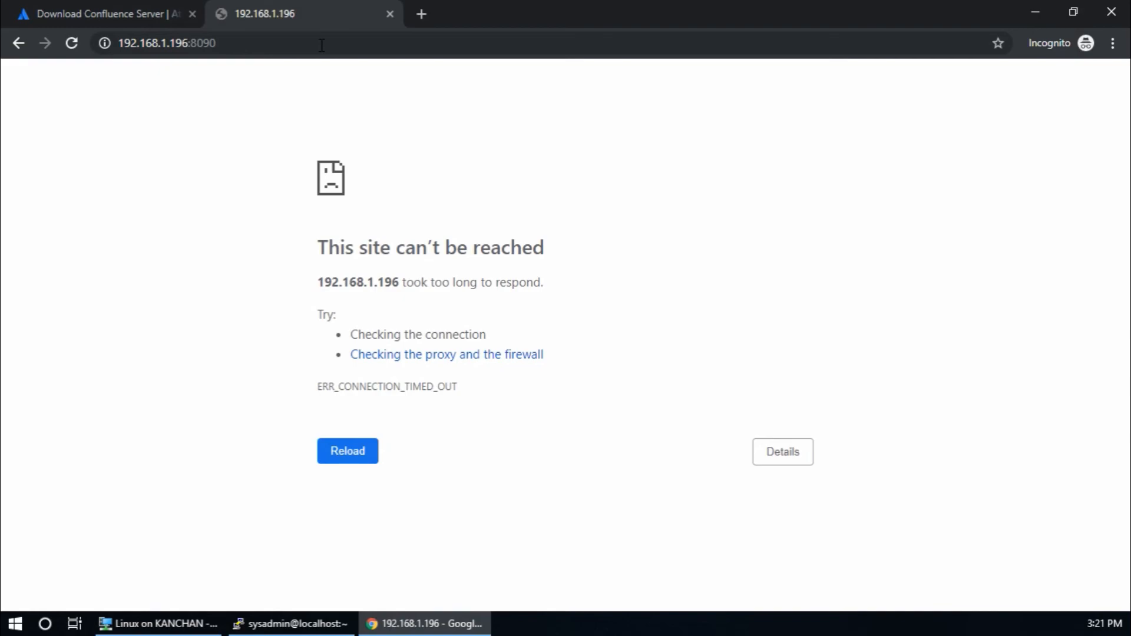
left_click(346, 451)
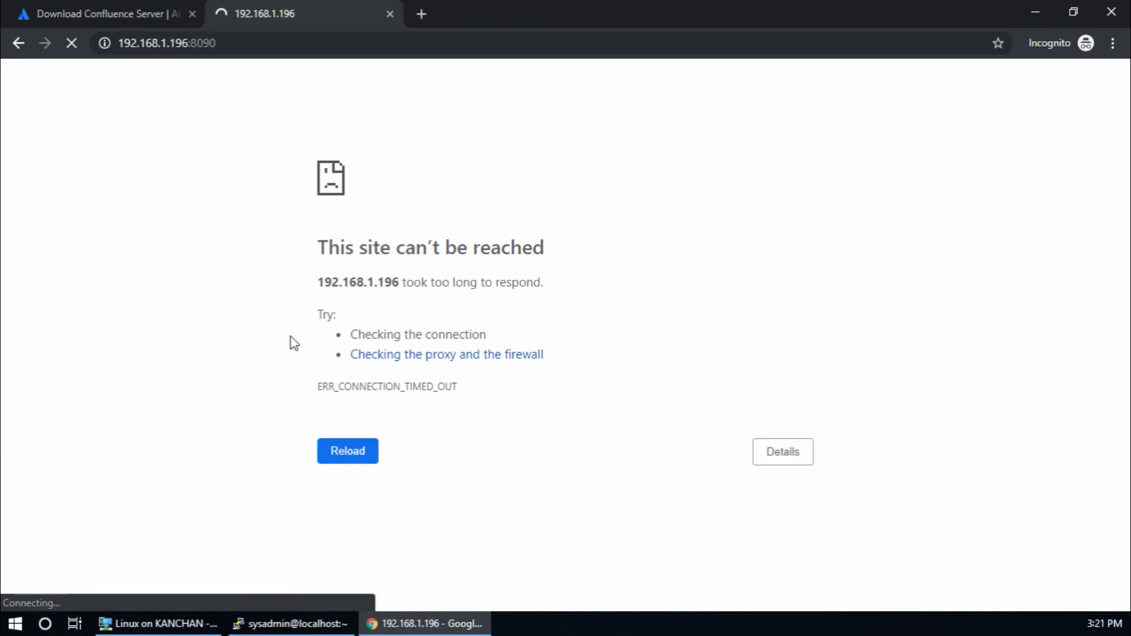
left_click(291, 623)
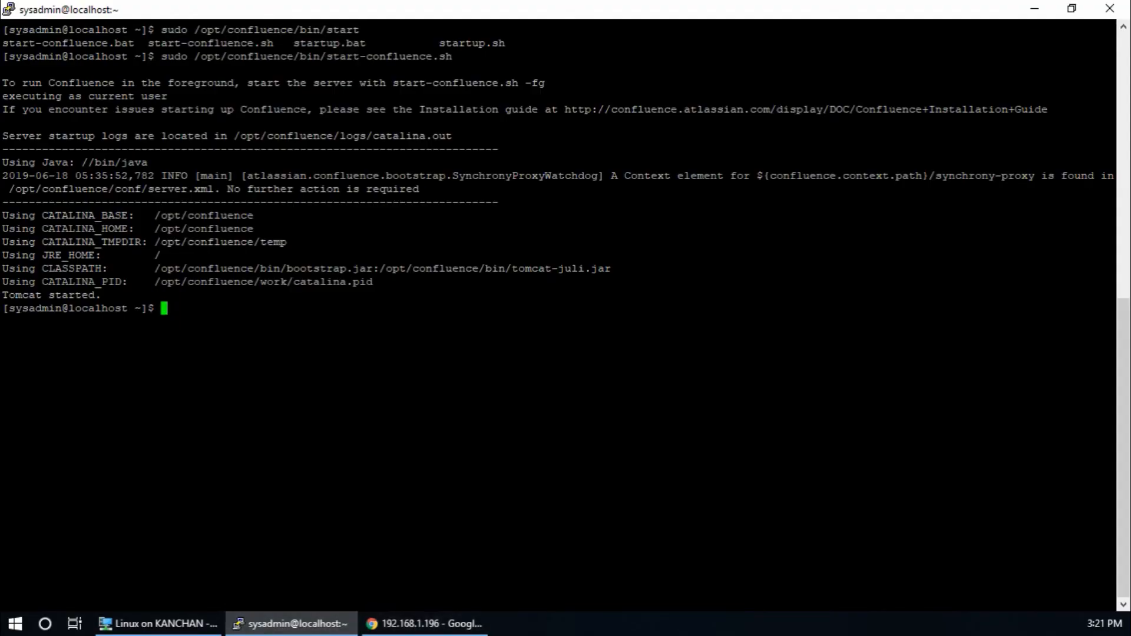